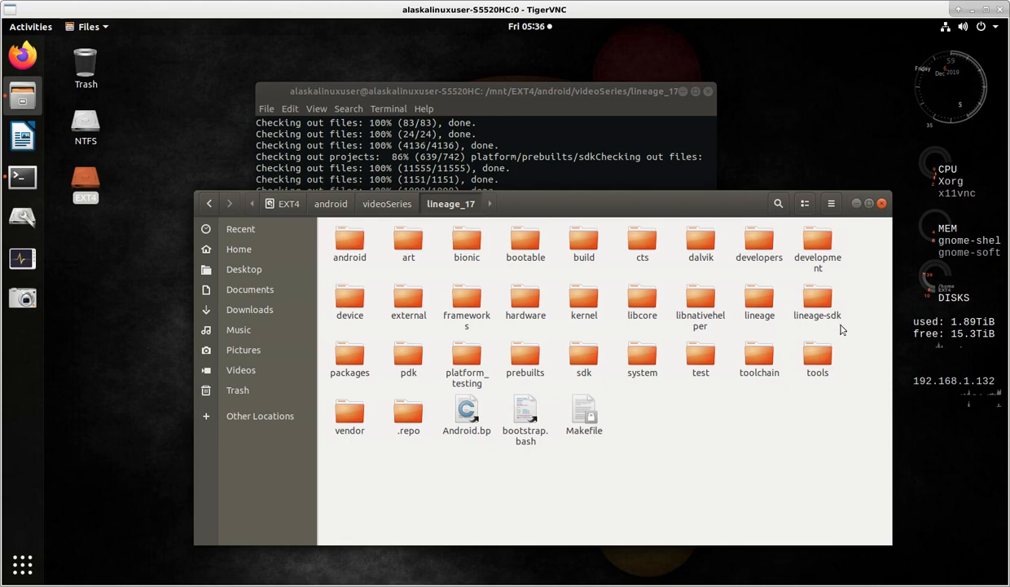
mouse_move(509, 255)
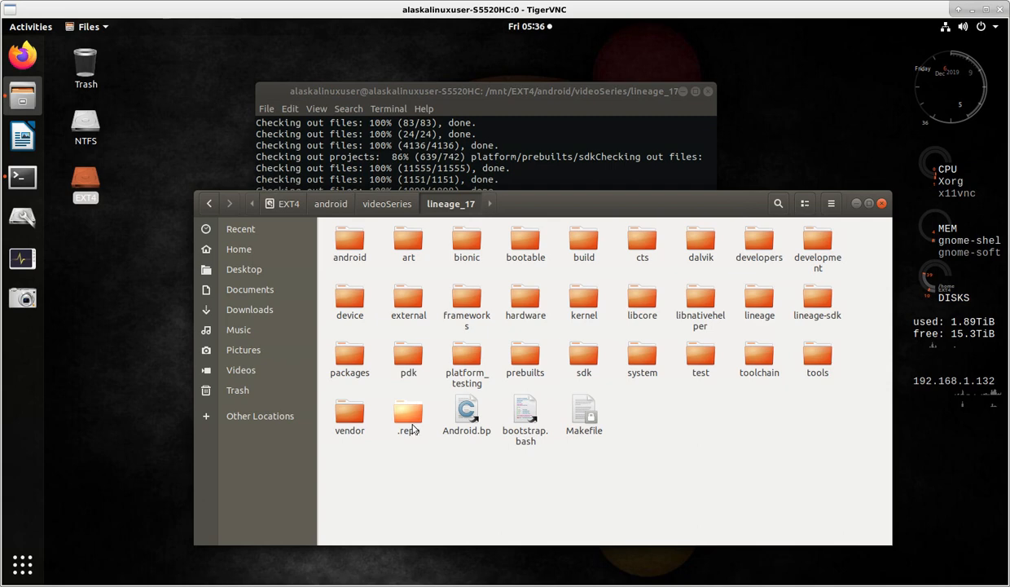
Browse .repo/manifests, preview default.xml, then go back up to the .repo folder.
double_click(407, 416)
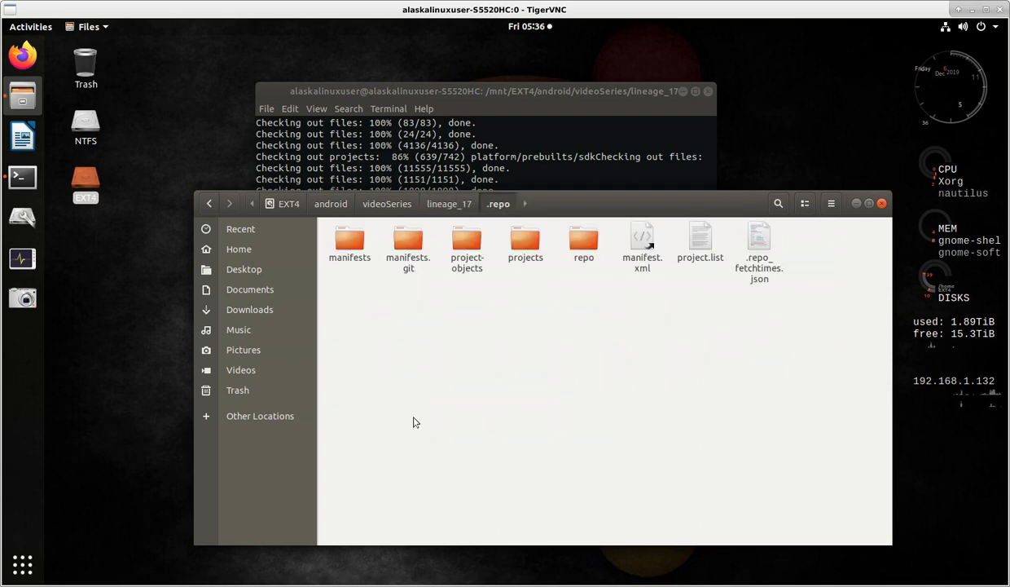
click(349, 241)
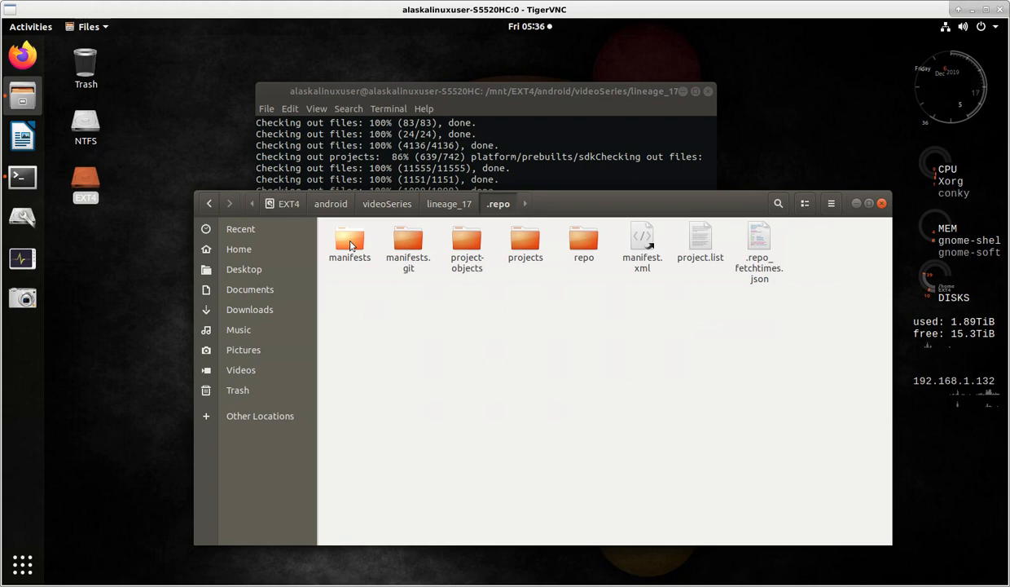
click(350, 242)
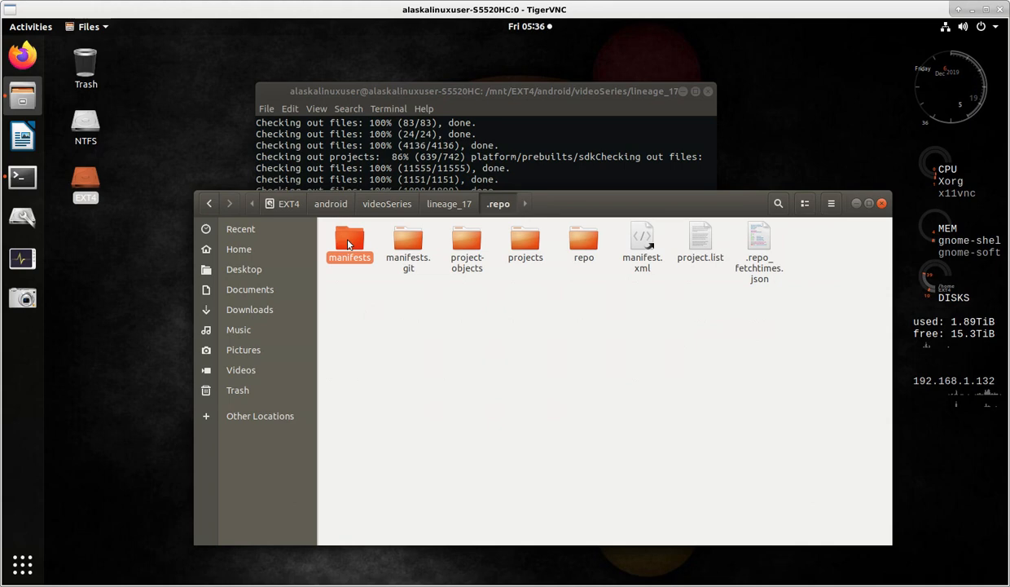
double_click(350, 242)
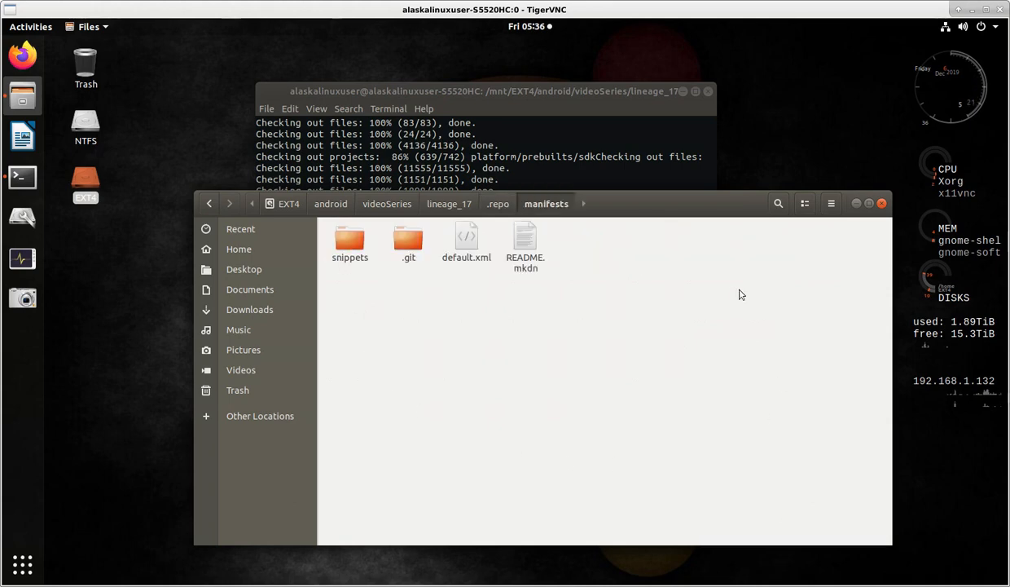
mouse_move(477, 323)
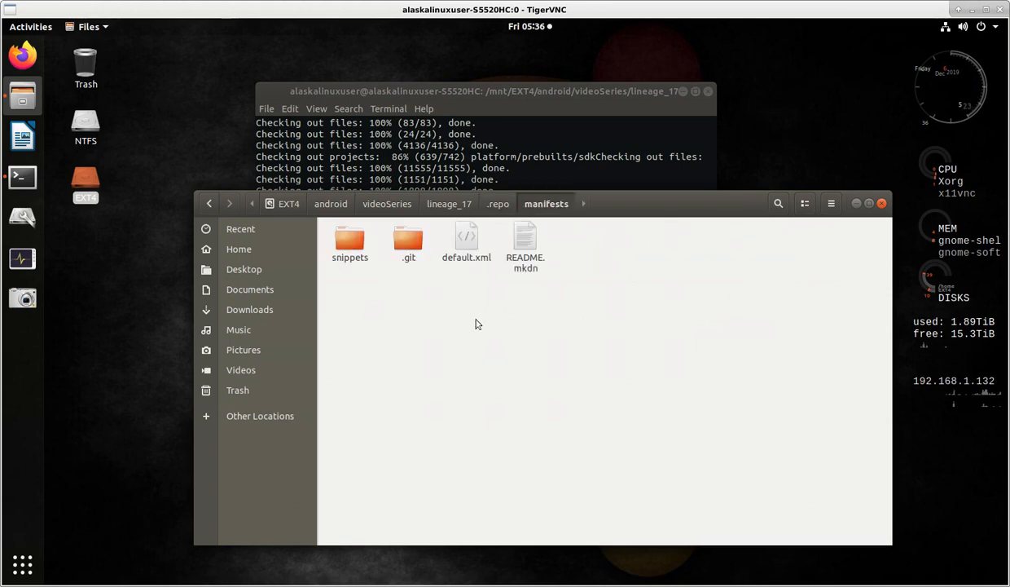
double_click(466, 240)
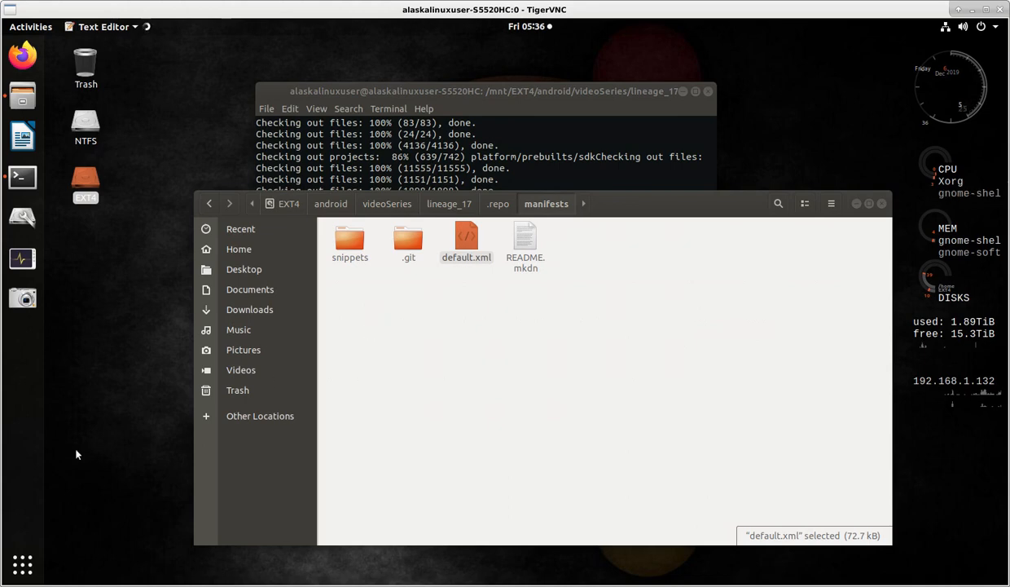
double_click(466, 240)
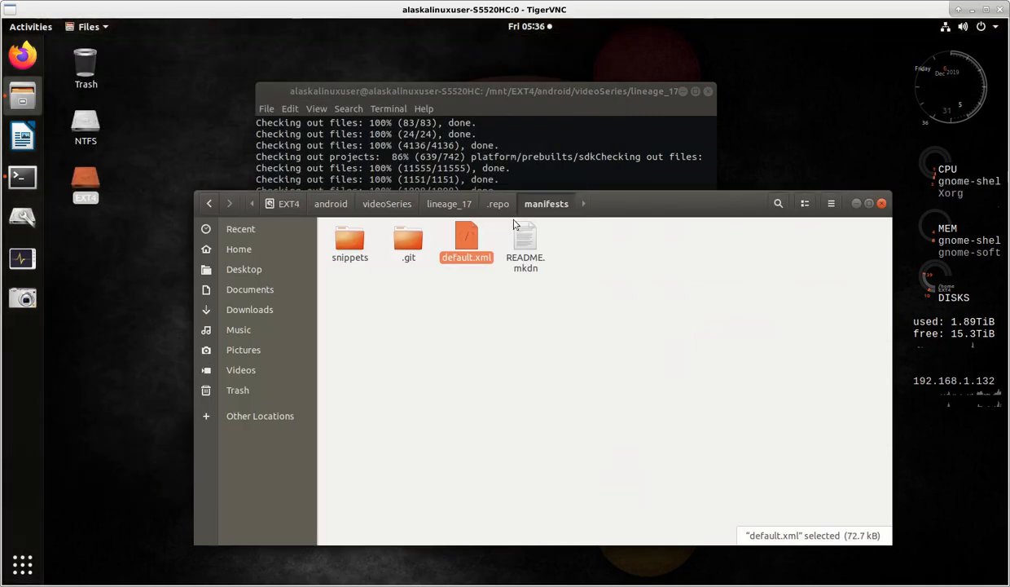
click(498, 204)
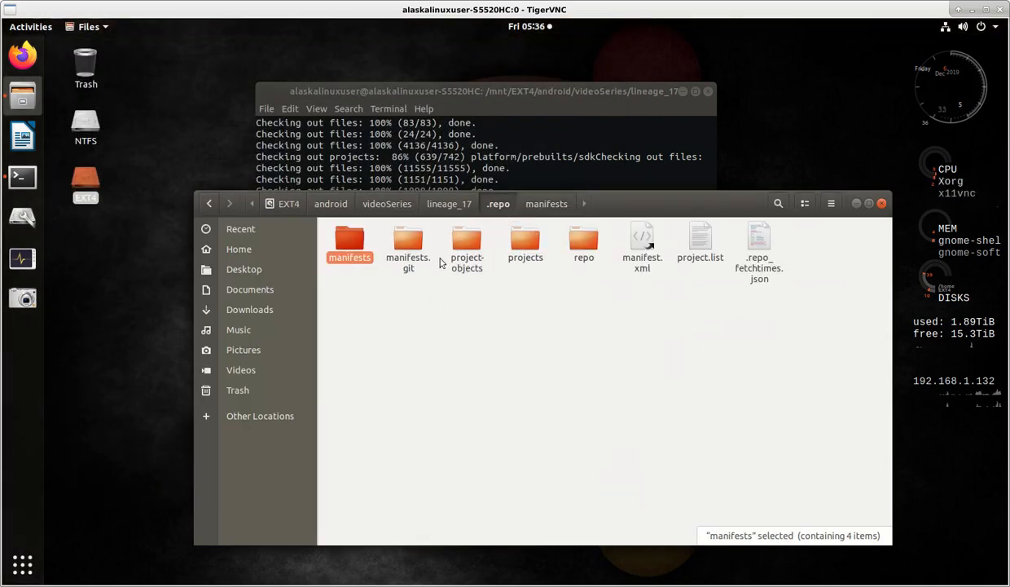
click(449, 204)
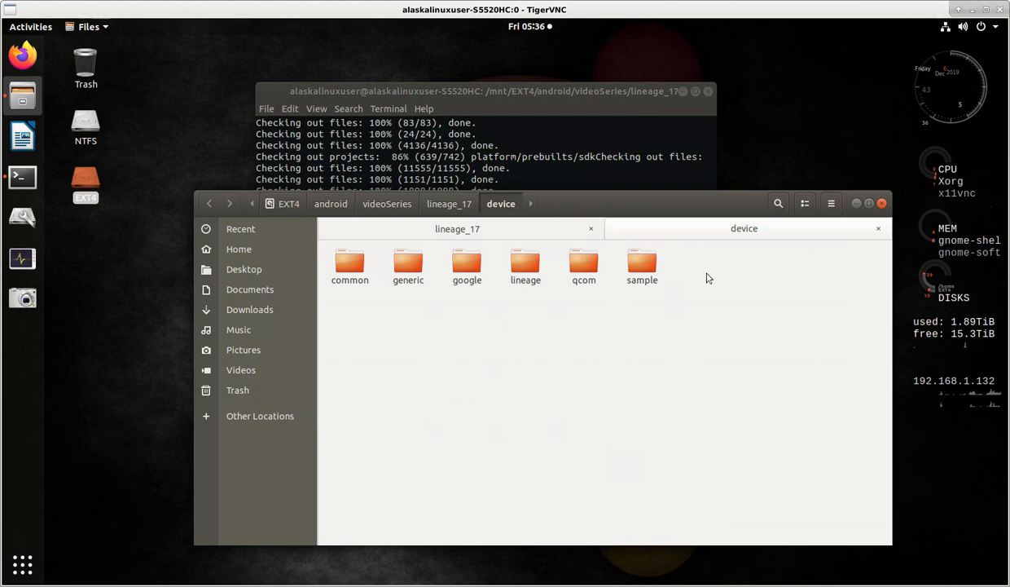
mouse_move(741, 380)
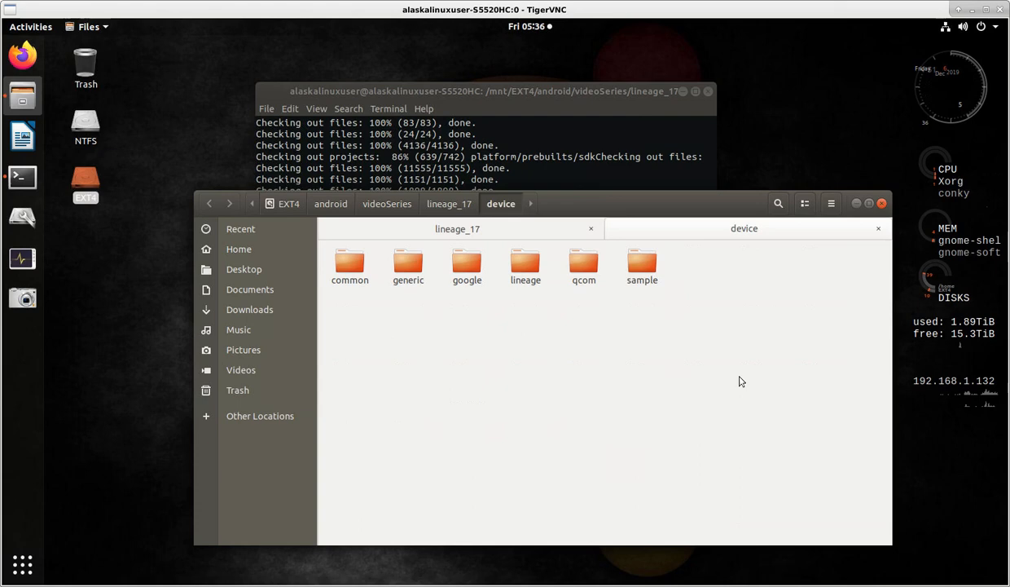
mouse_move(408, 265)
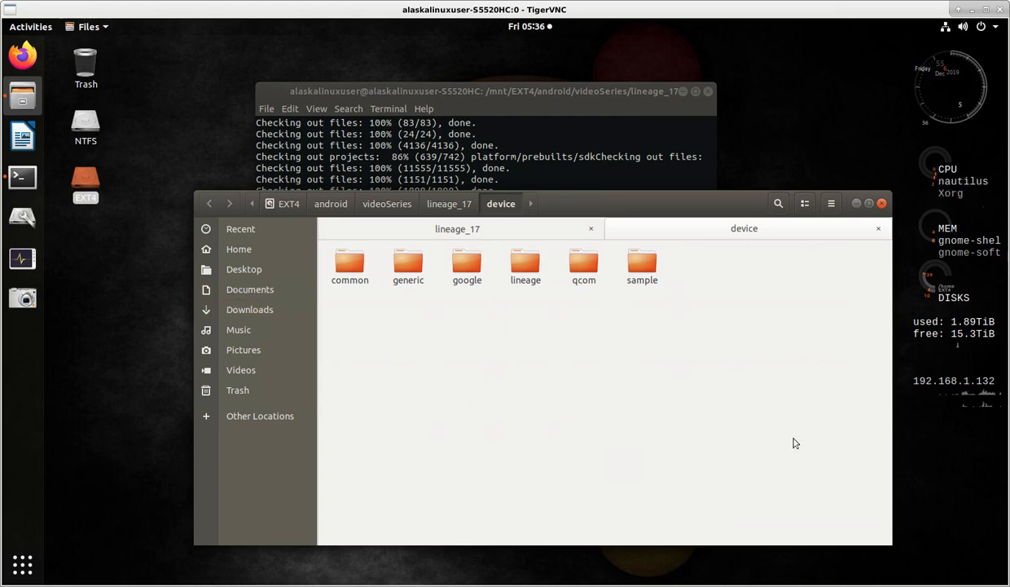
mouse_move(599, 85)
text(.)
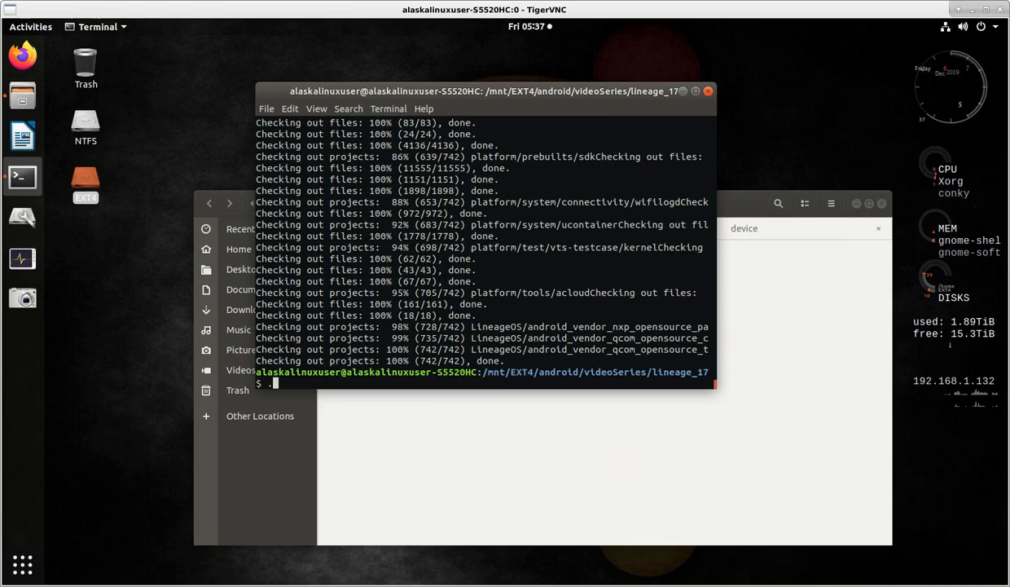
Source build/envsetup.sh, run lunch, and cancel the combo menu with Ctrl+C.
text(build)
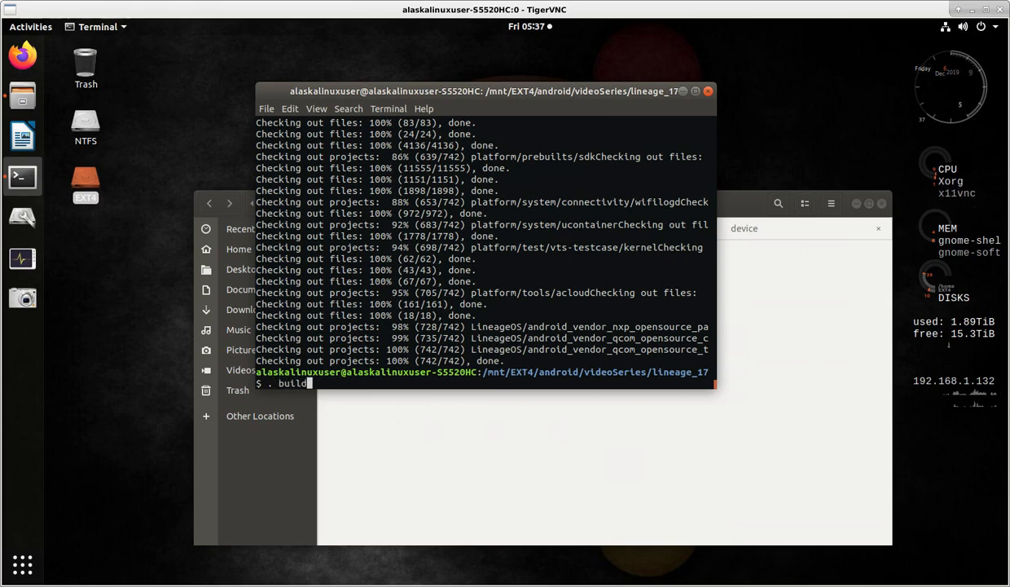
text(/envsetup.sh)
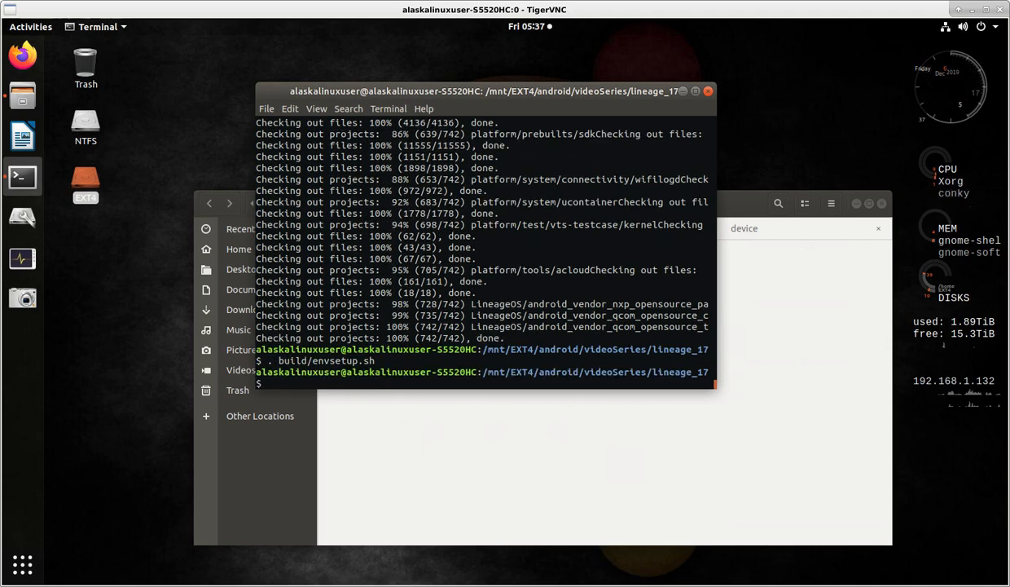
text(lu)
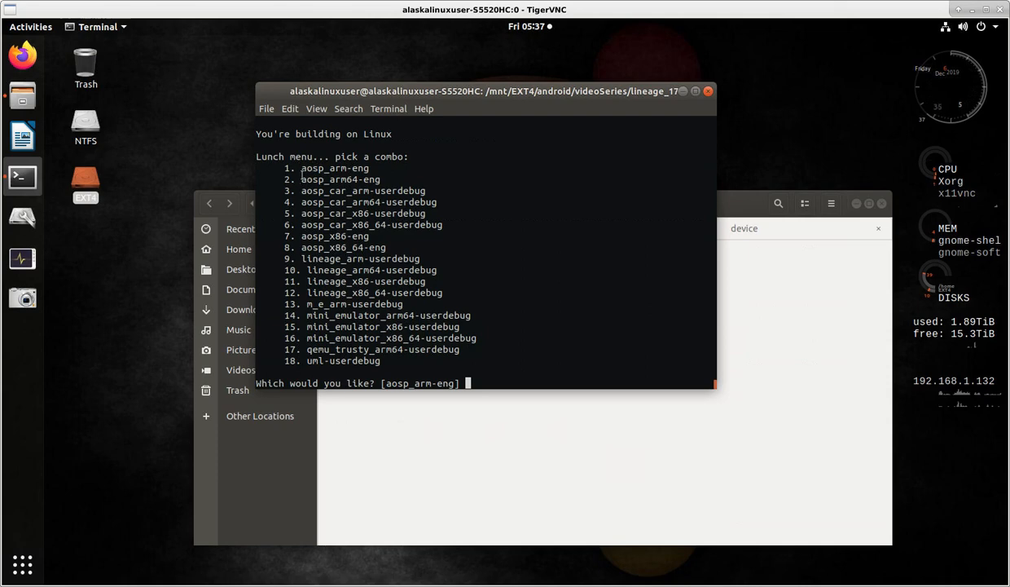
mouse_move(320, 271)
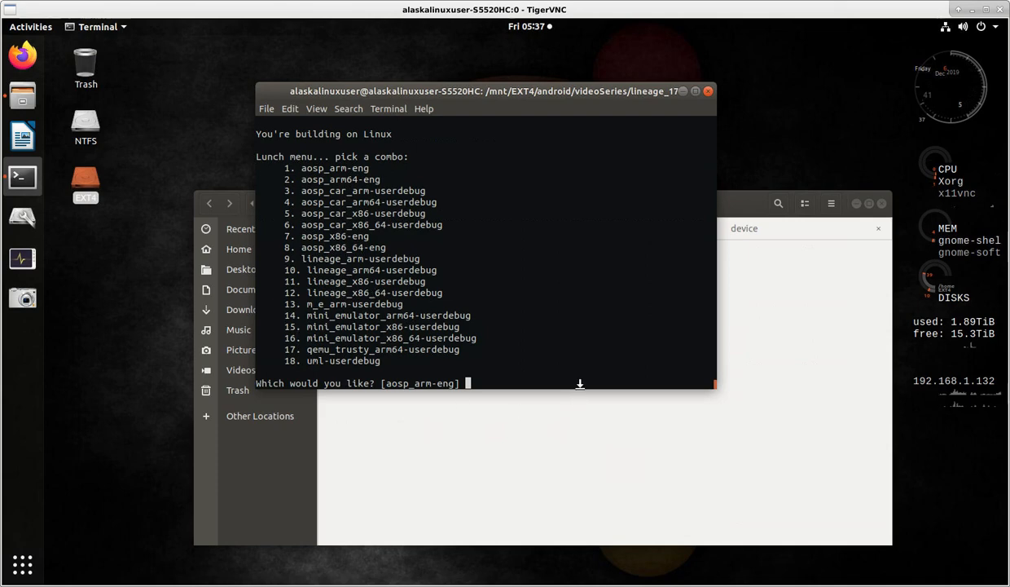
mouse_move(563, 367)
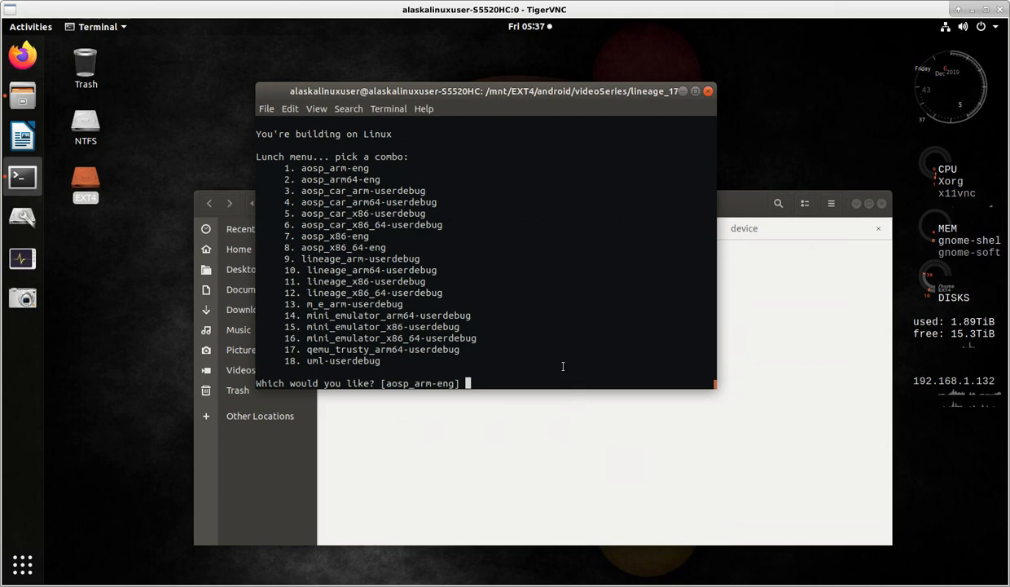
mouse_move(373, 366)
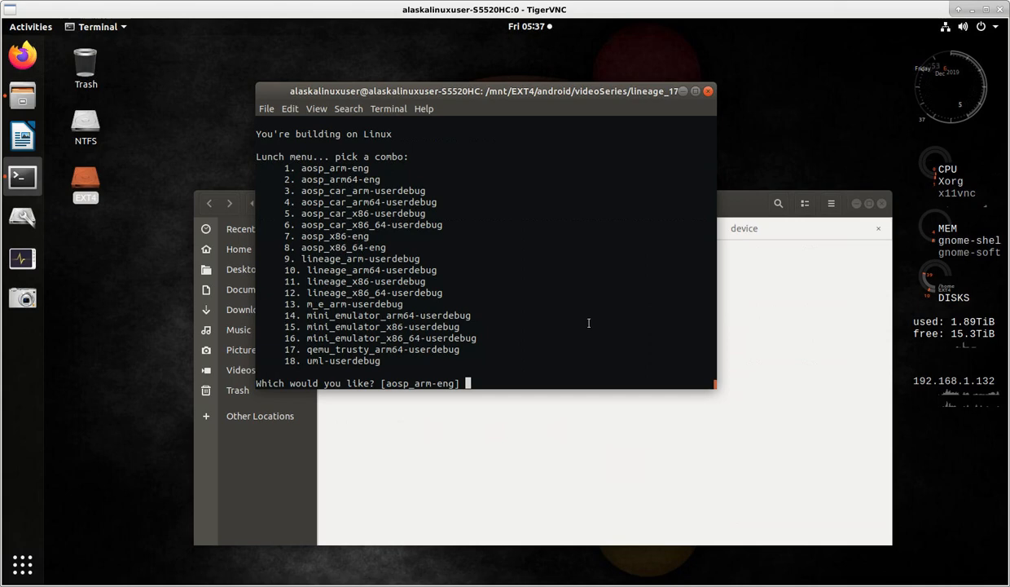
key(ctrl+c)
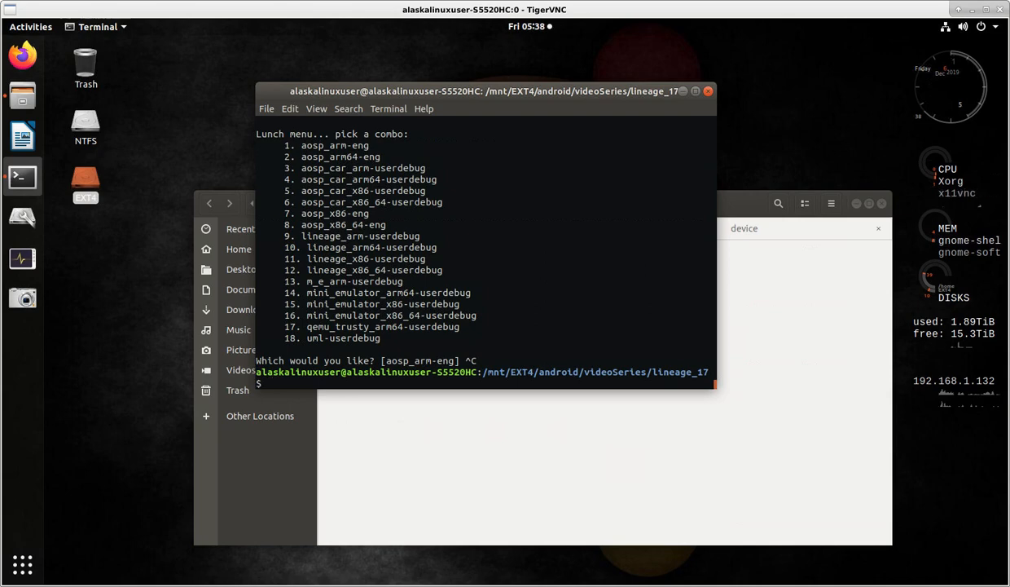
Enter the command 'lunch lineage_discovery-userdebug' at the terminal prompt.
text(lunch lineage)
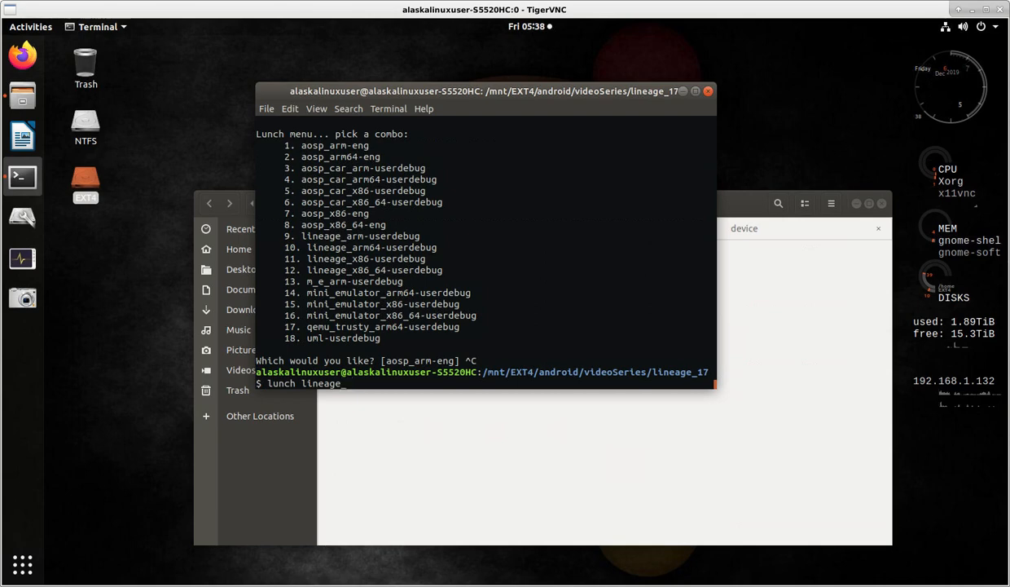
text(_discov)
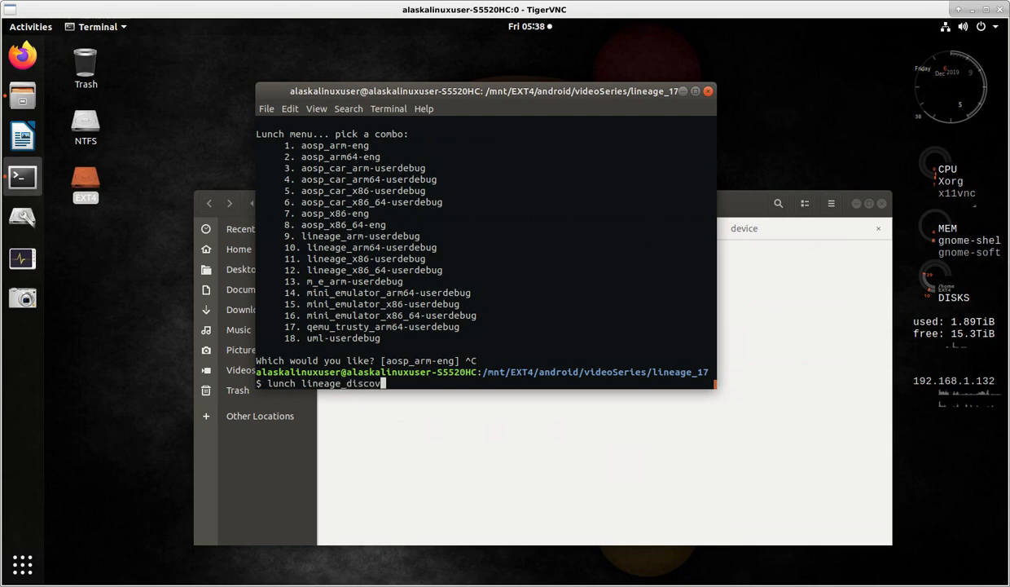
text(ery)
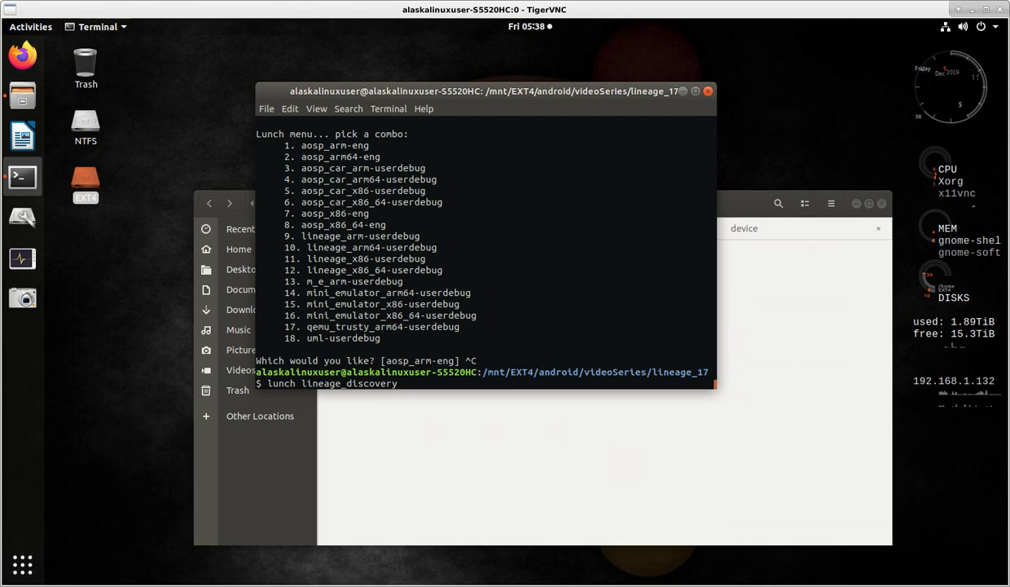
text(-)
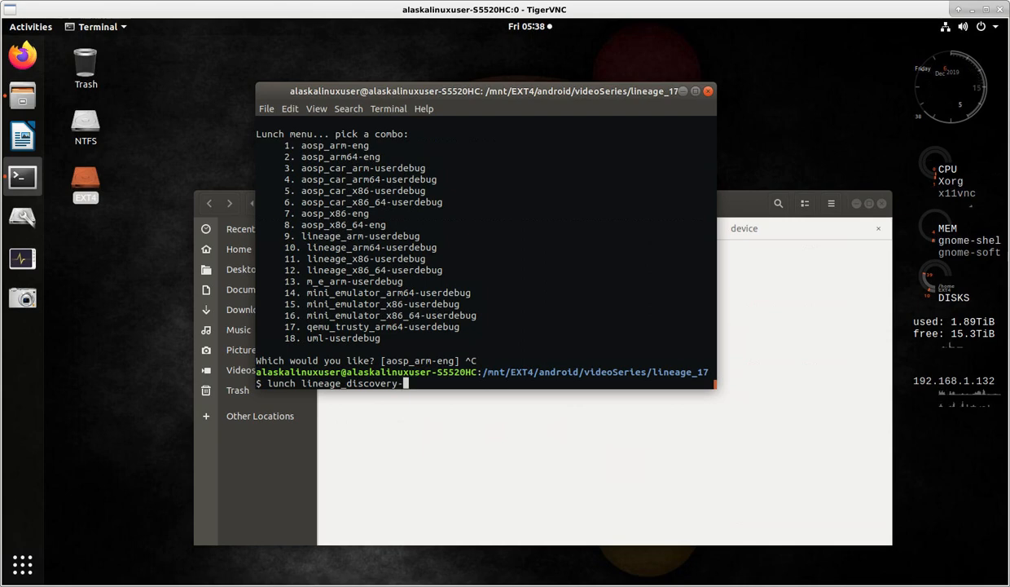
text(use)
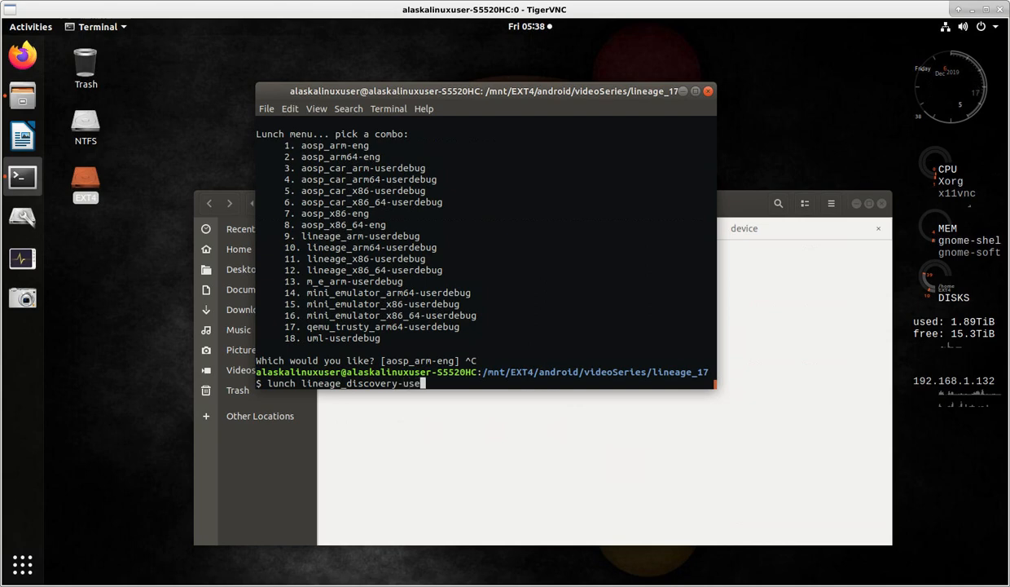
text(debug)
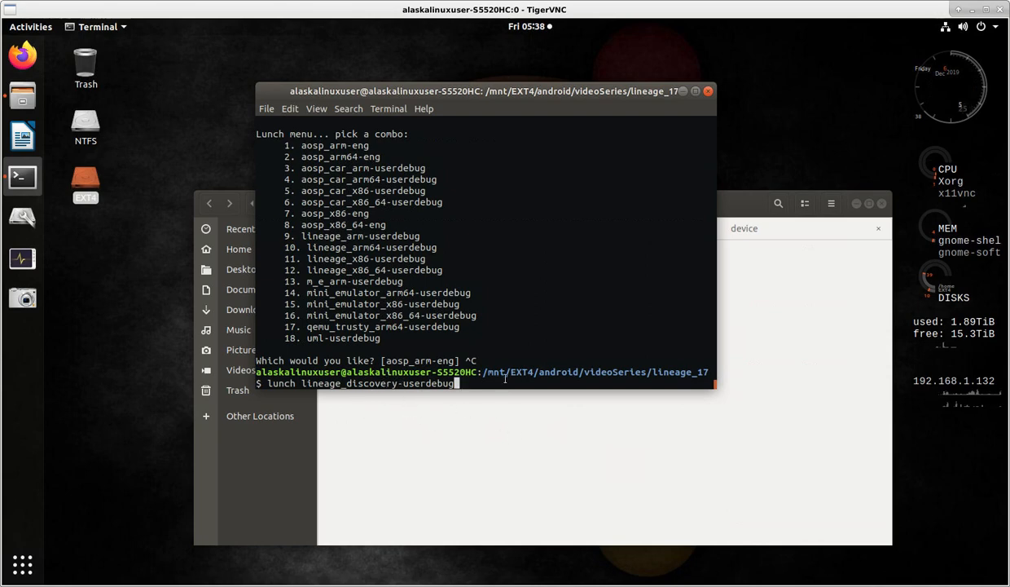
mouse_move(554, 356)
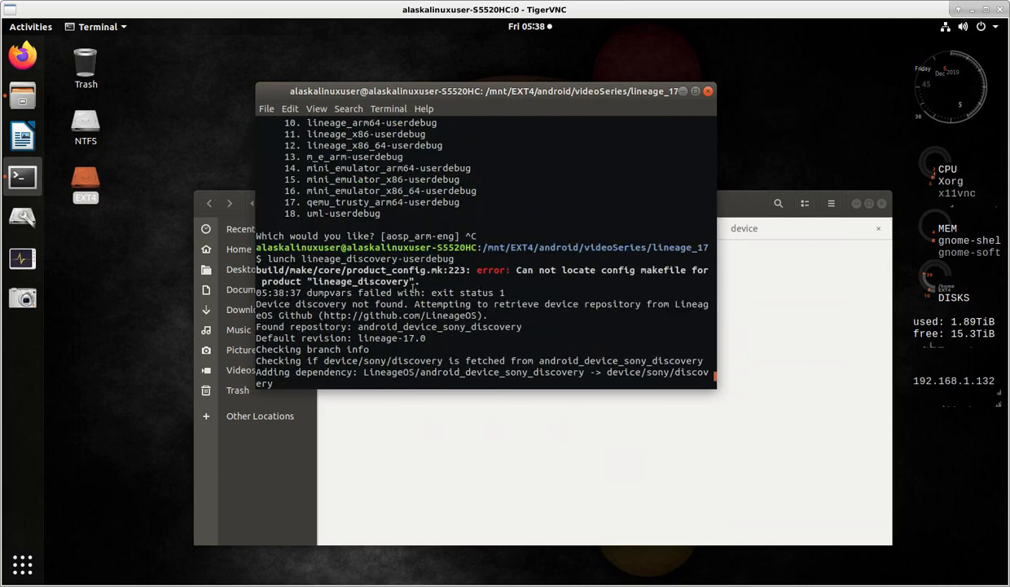
mouse_move(445, 313)
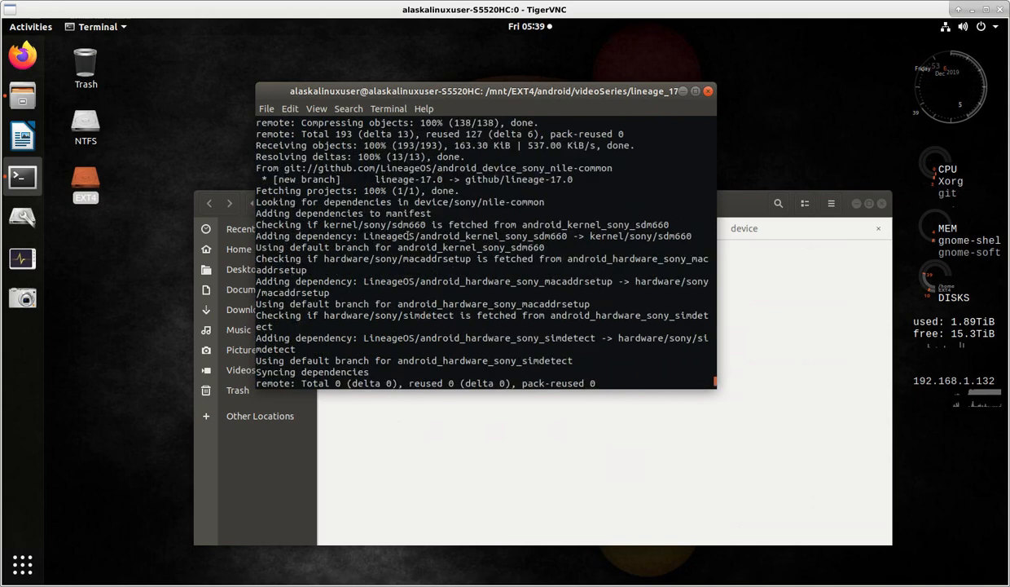
mouse_move(520, 301)
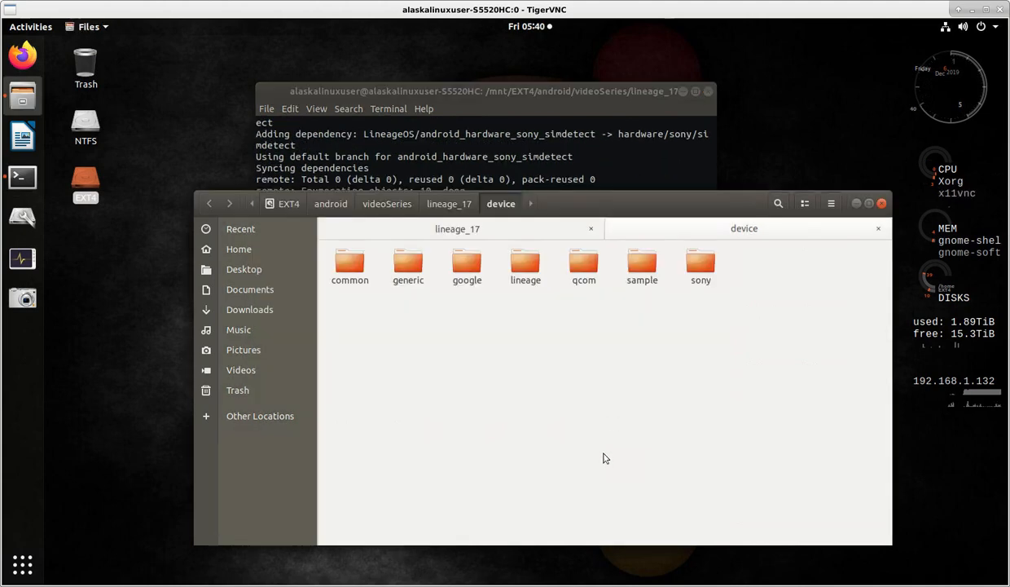
mouse_move(672, 404)
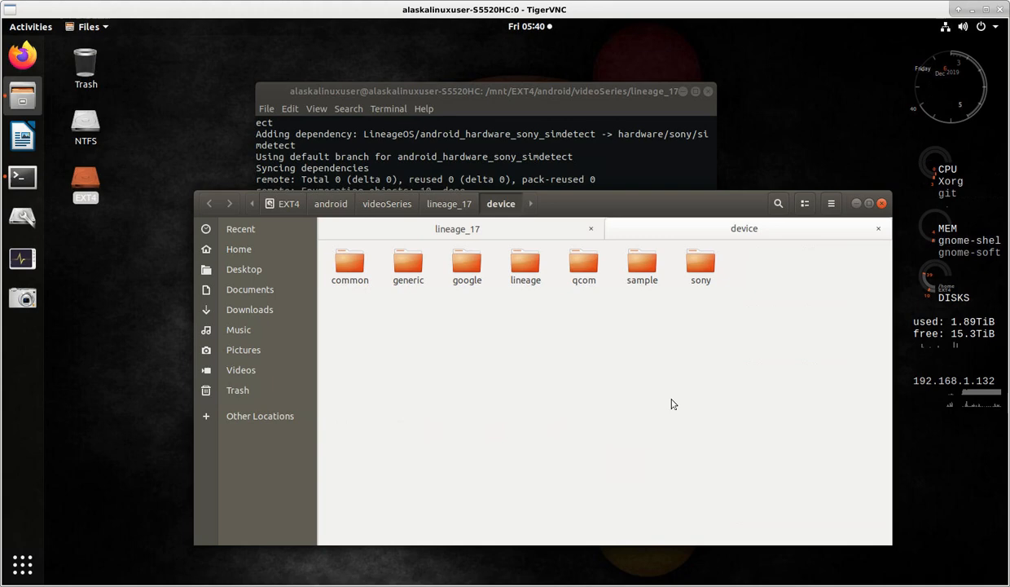
mouse_move(744, 228)
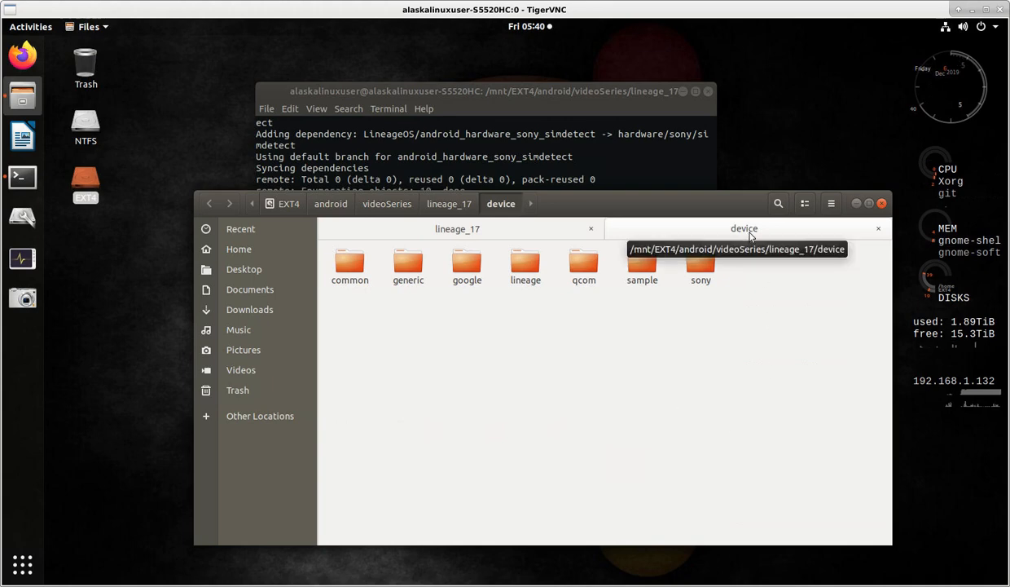
Open the device/sony folder, then go back to the device folder.
click(701, 266)
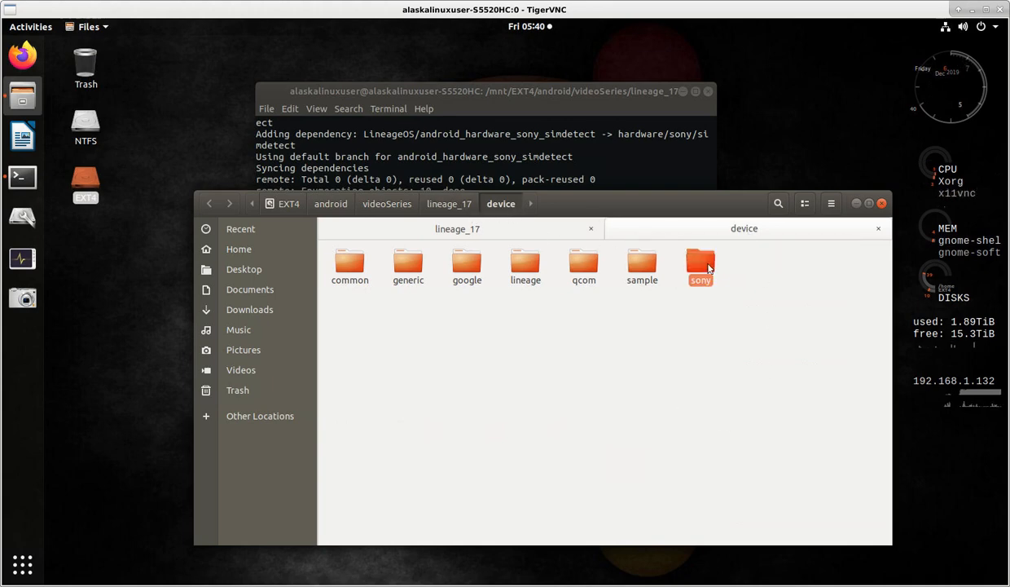
double_click(699, 265)
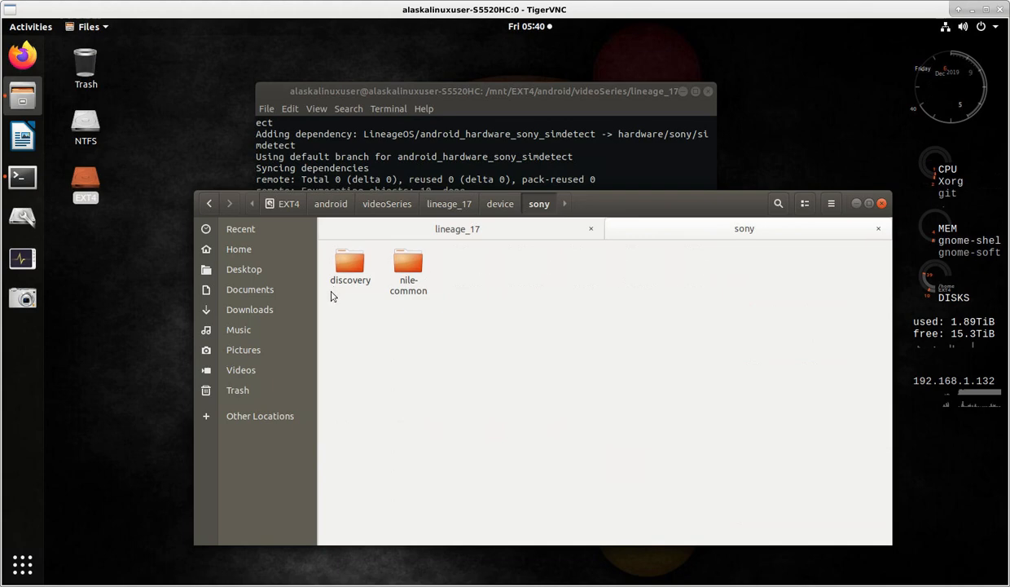
click(408, 260)
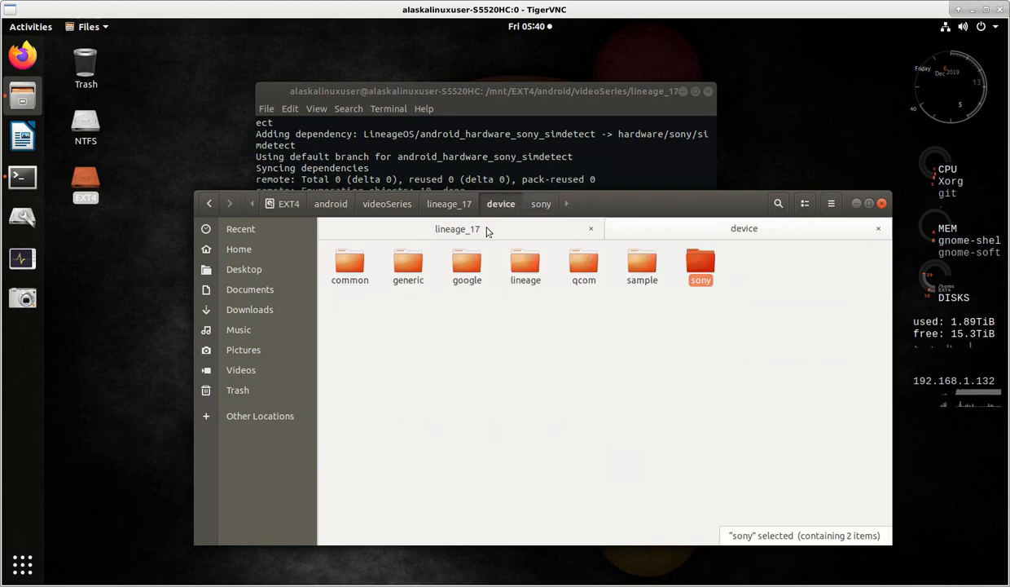
From lineage_17, open .repo/local_manifests and select roomservice.xml.
click(449, 203)
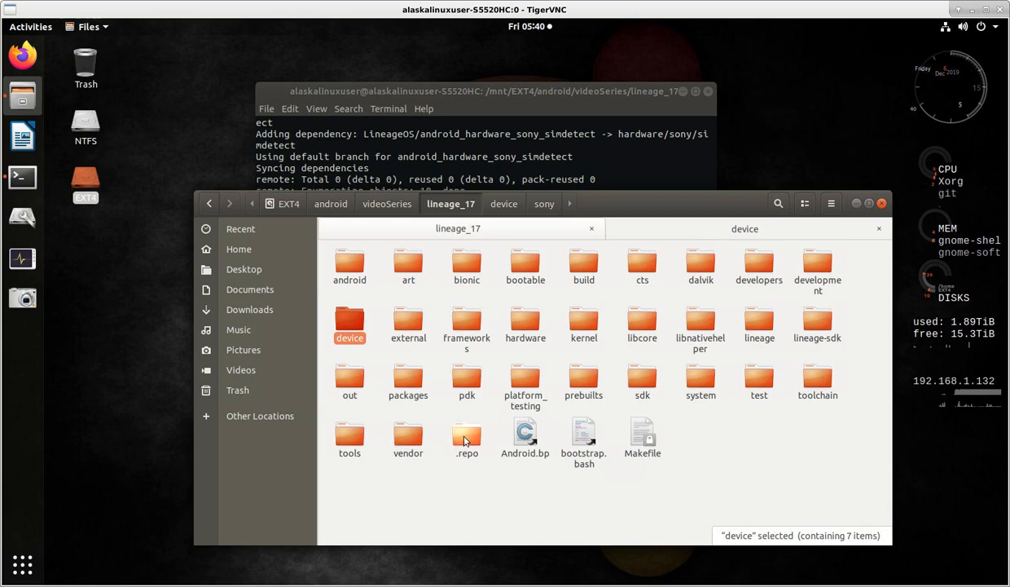
click(467, 436)
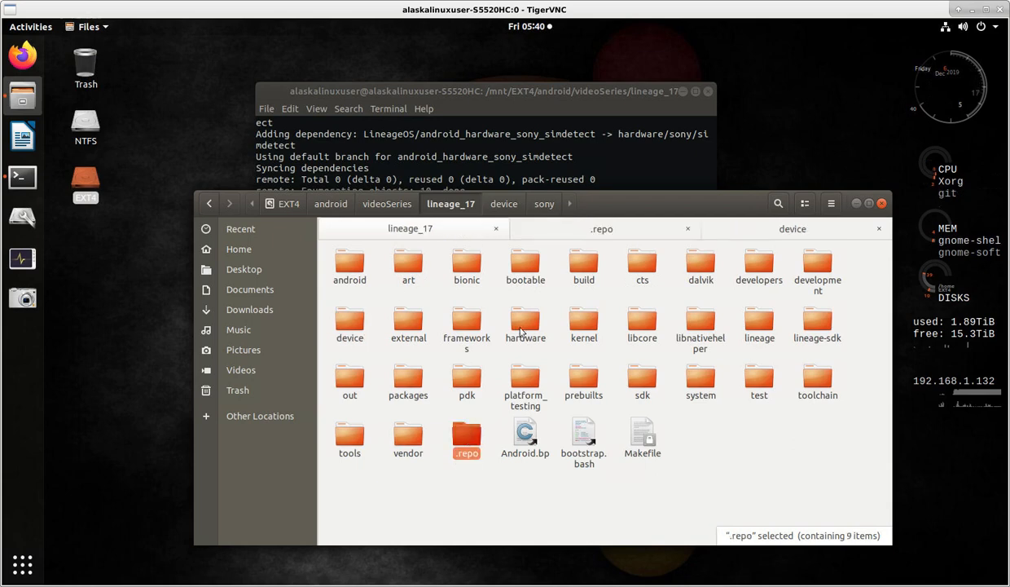
double_click(467, 436)
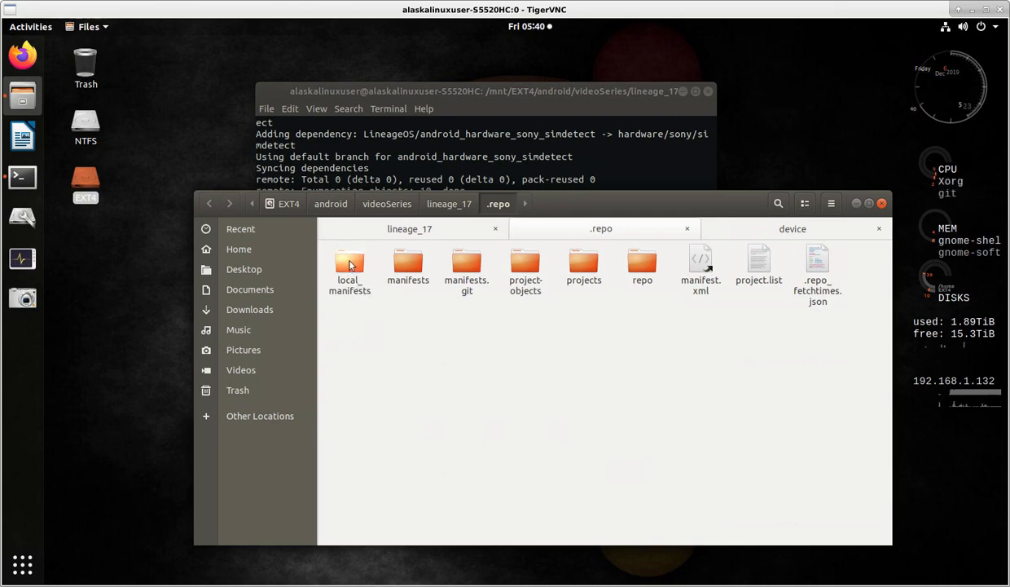
click(349, 269)
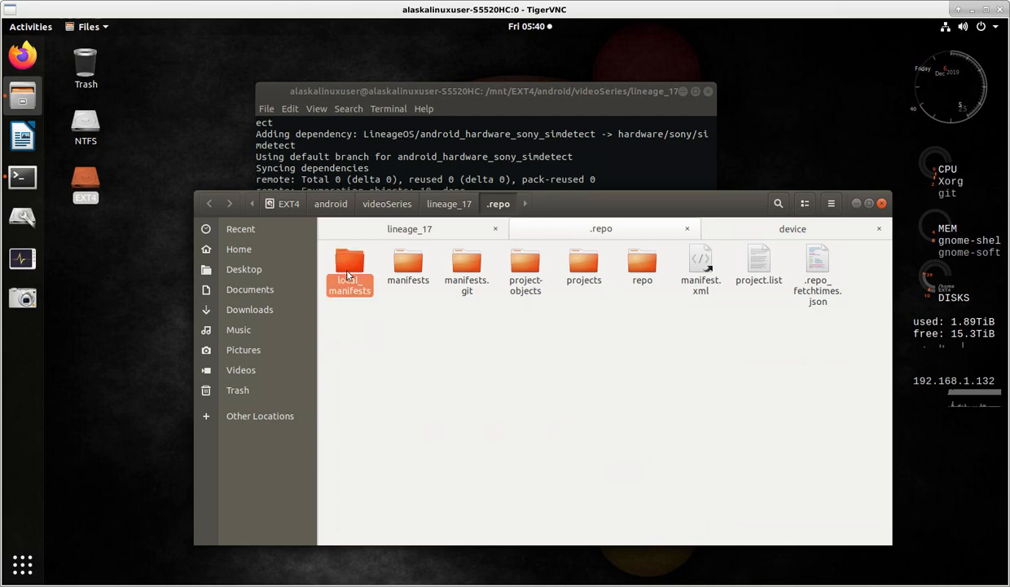
double_click(349, 269)
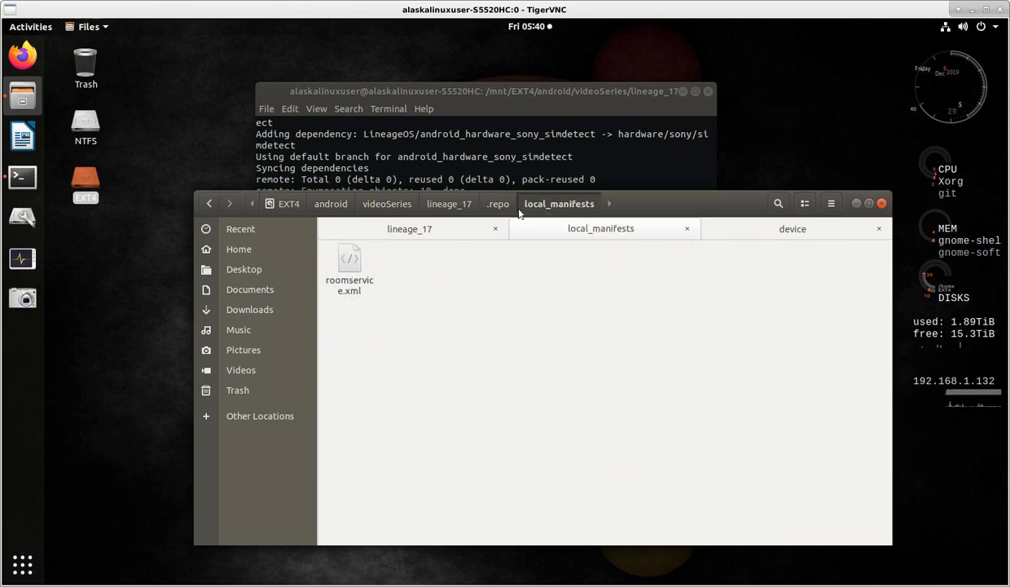
mouse_move(371, 302)
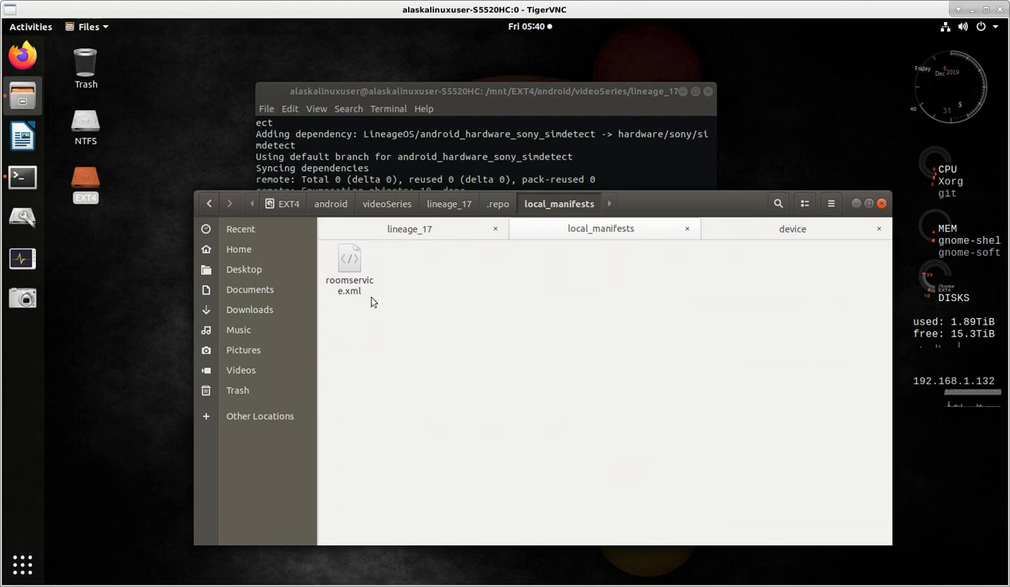
double_click(349, 265)
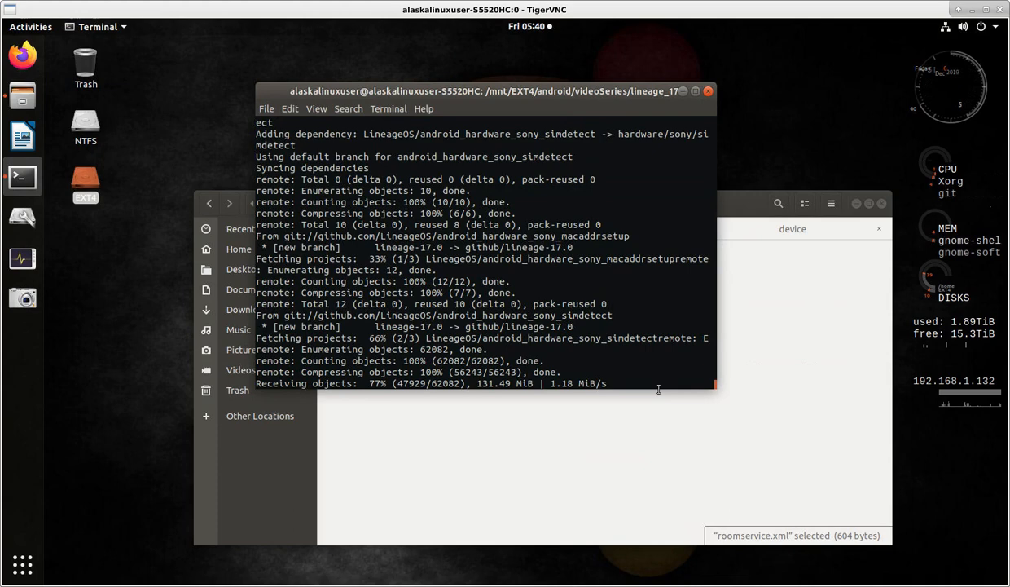
mouse_move(462, 405)
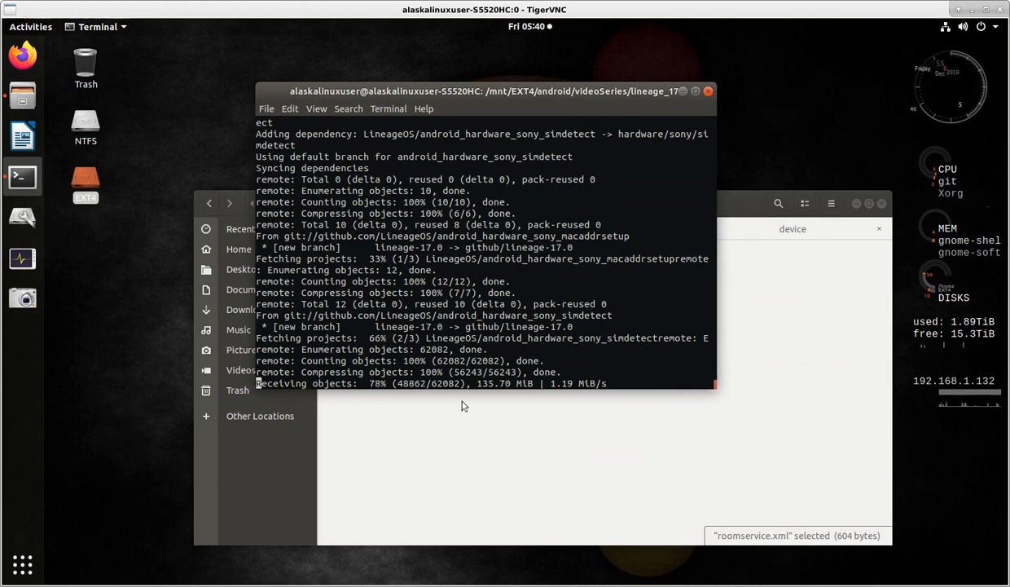
mouse_move(460, 422)
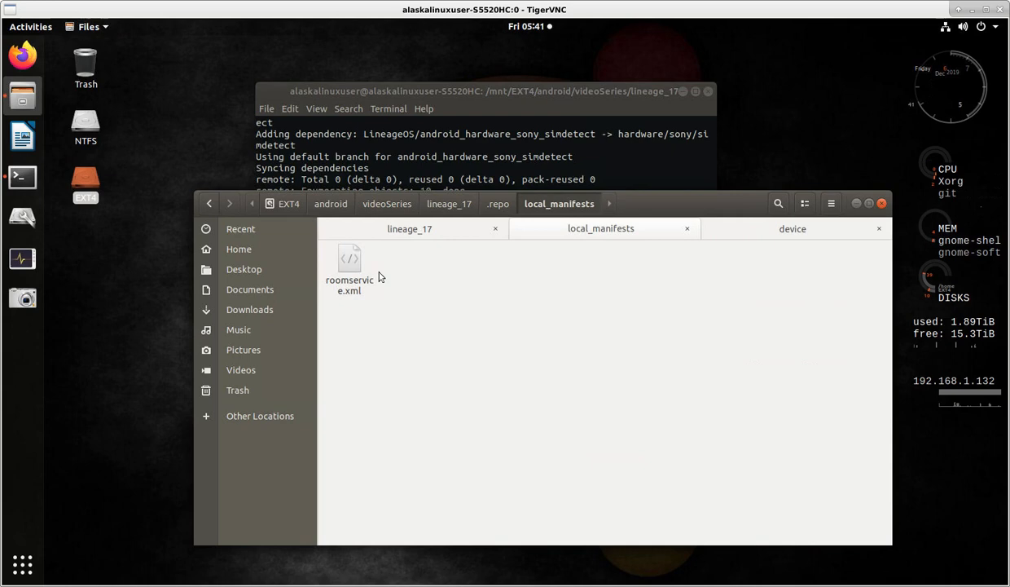
mouse_move(415, 344)
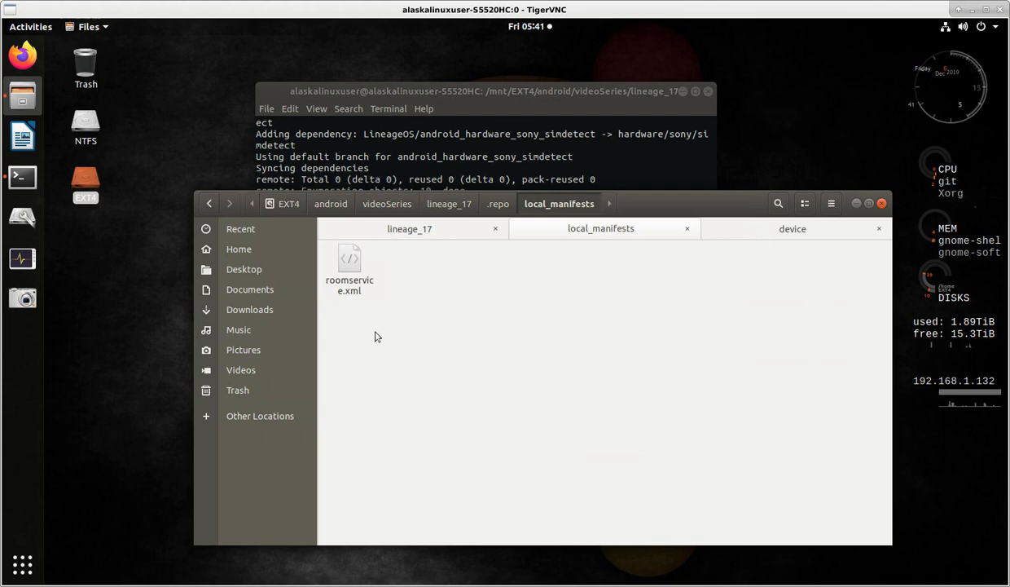
mouse_move(375, 334)
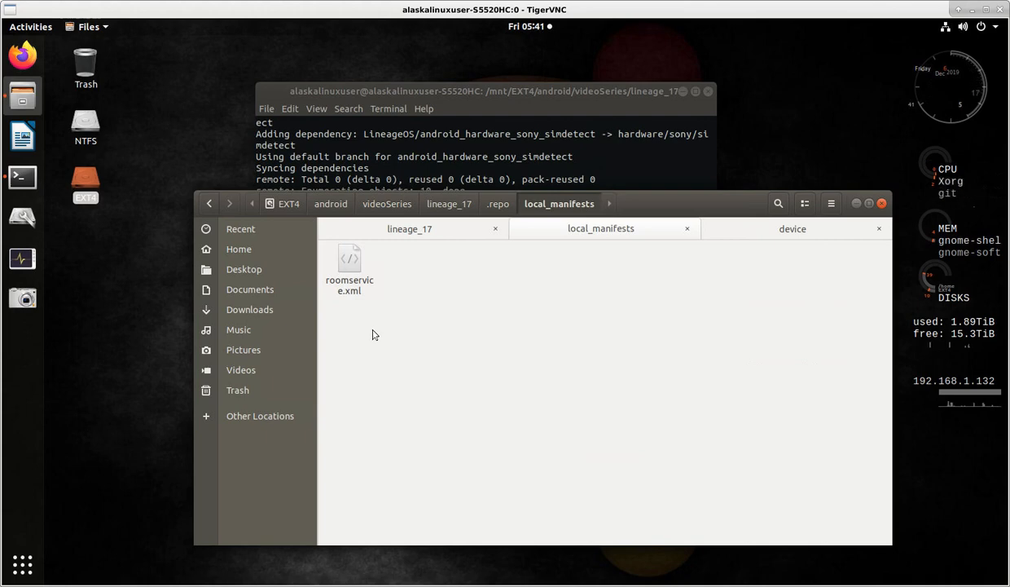
mouse_move(487, 289)
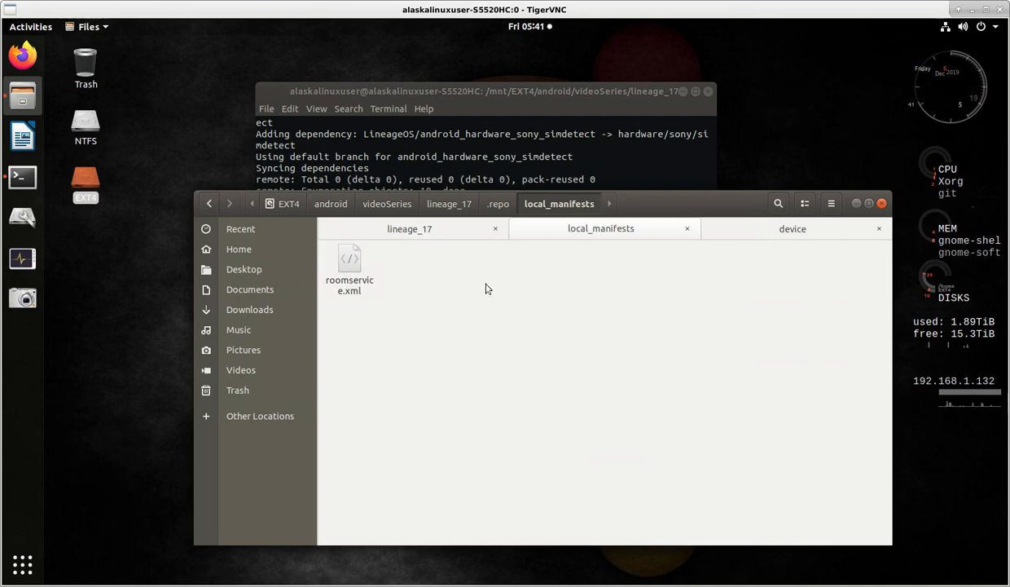
mouse_move(614, 320)
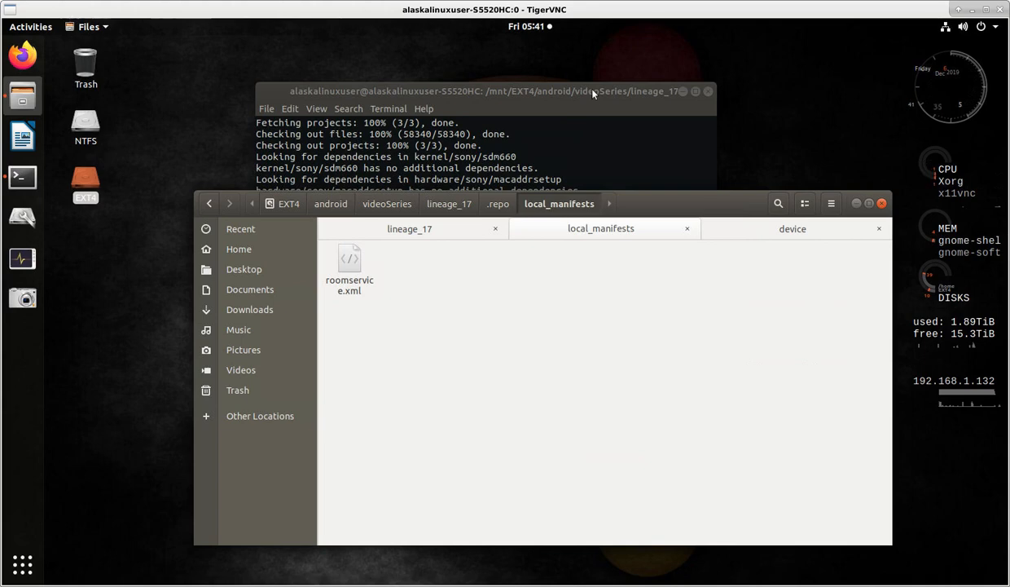
mouse_move(446, 235)
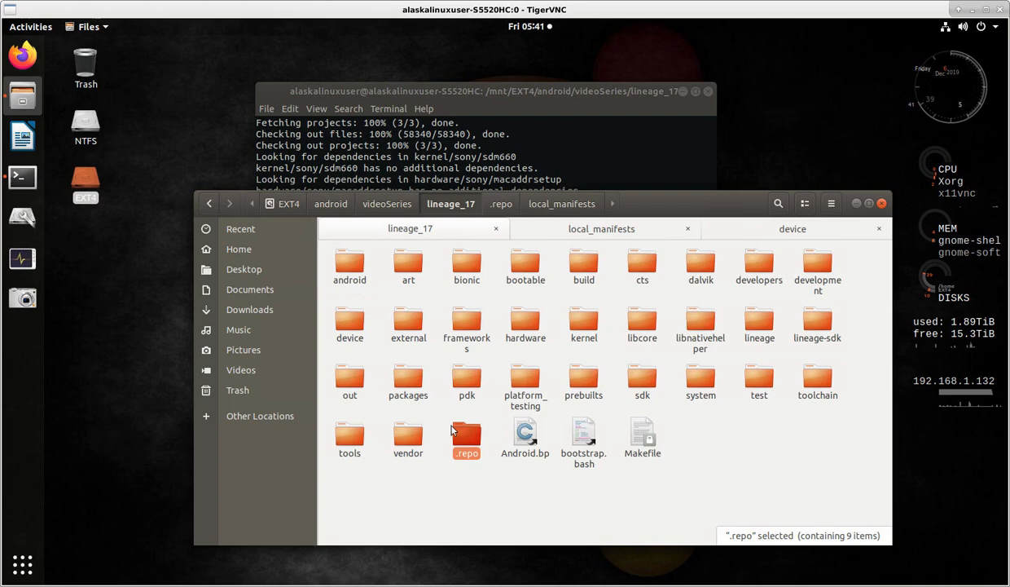
mouse_move(696, 475)
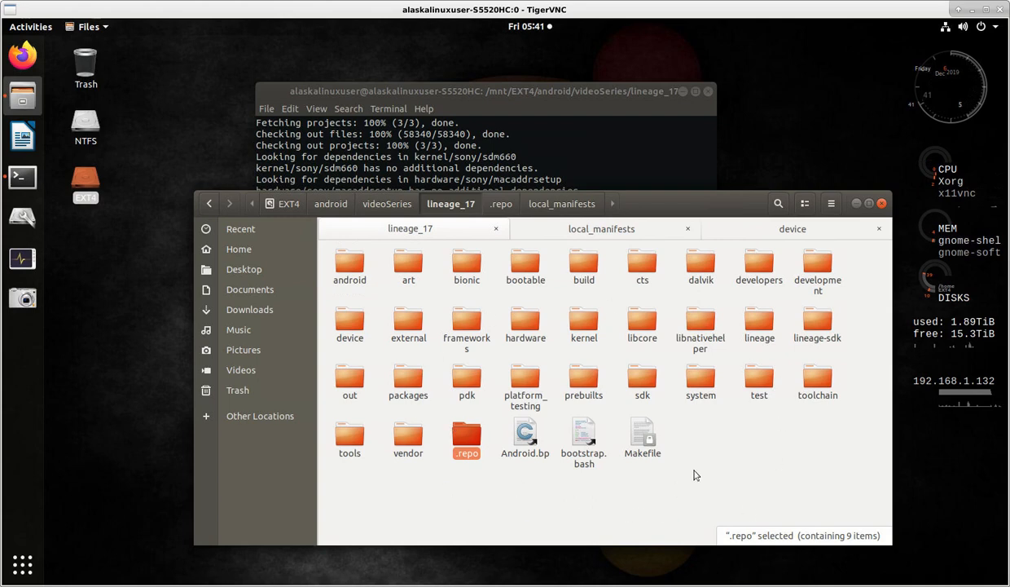
mouse_move(634, 357)
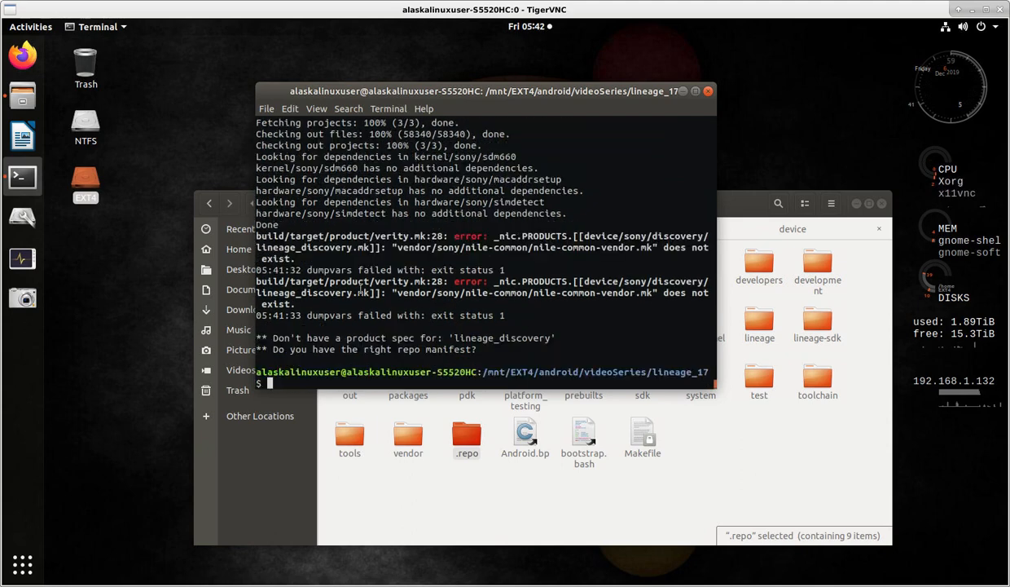
mouse_move(530, 256)
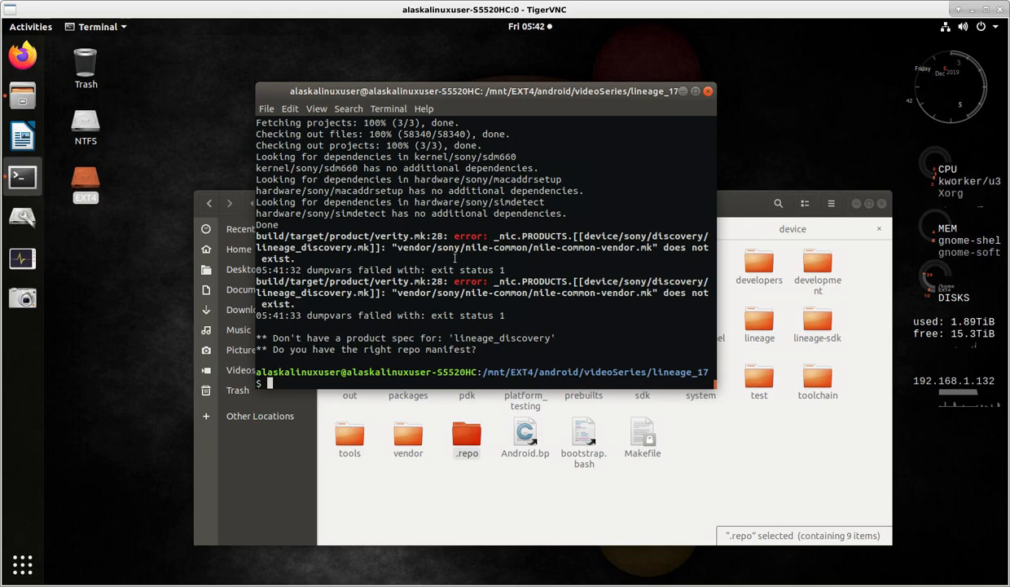
mouse_move(626, 252)
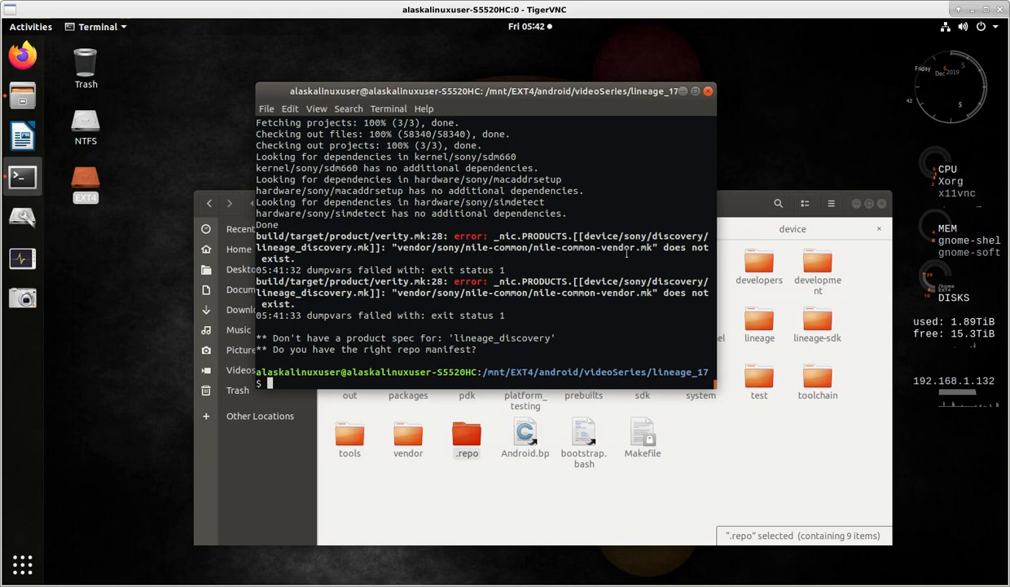
mouse_move(275, 247)
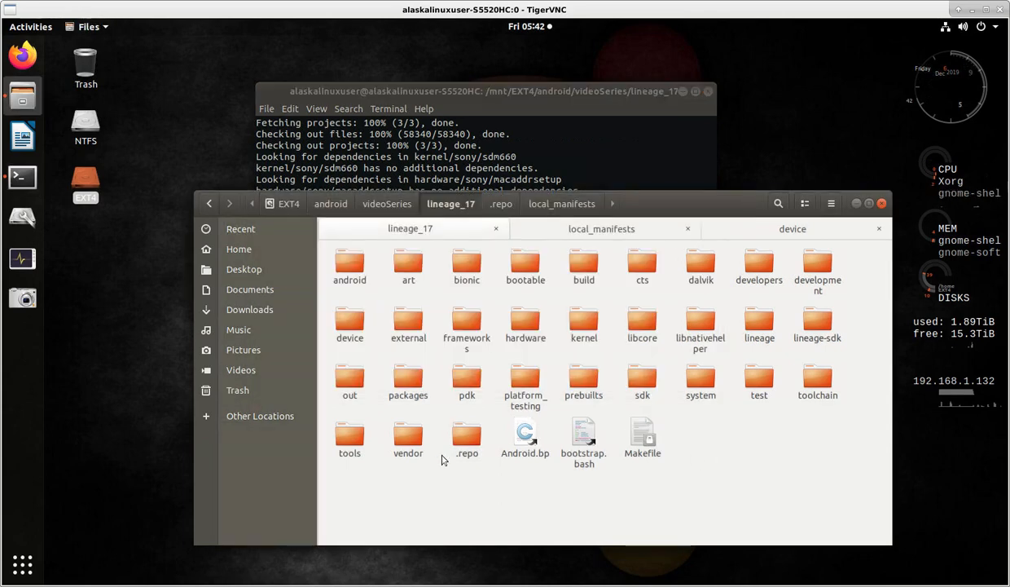
Check vendor for sony blobs, then open .repo/local_manifests/roomservice.xml in Text Editor.
click(408, 436)
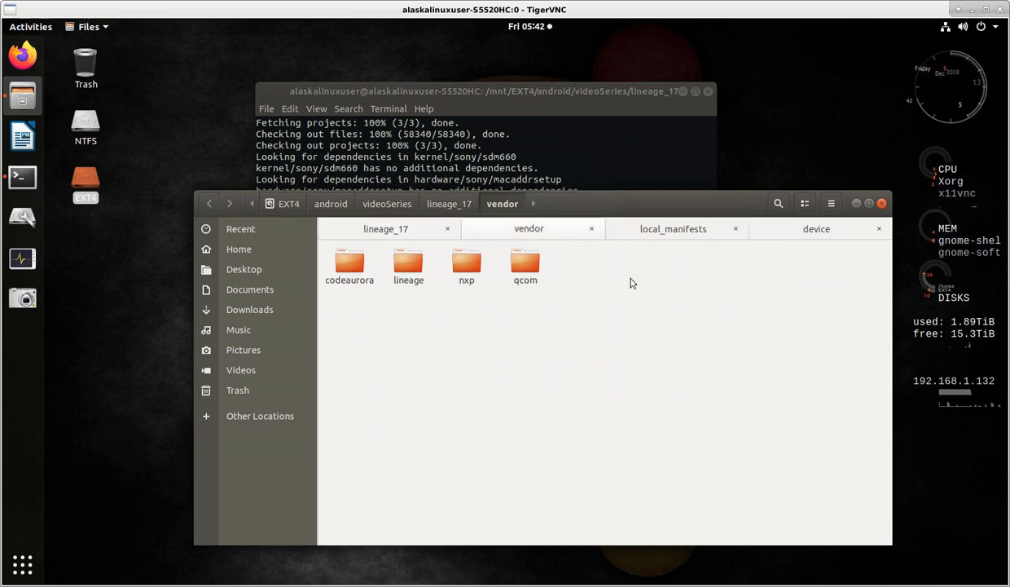
mouse_move(669, 403)
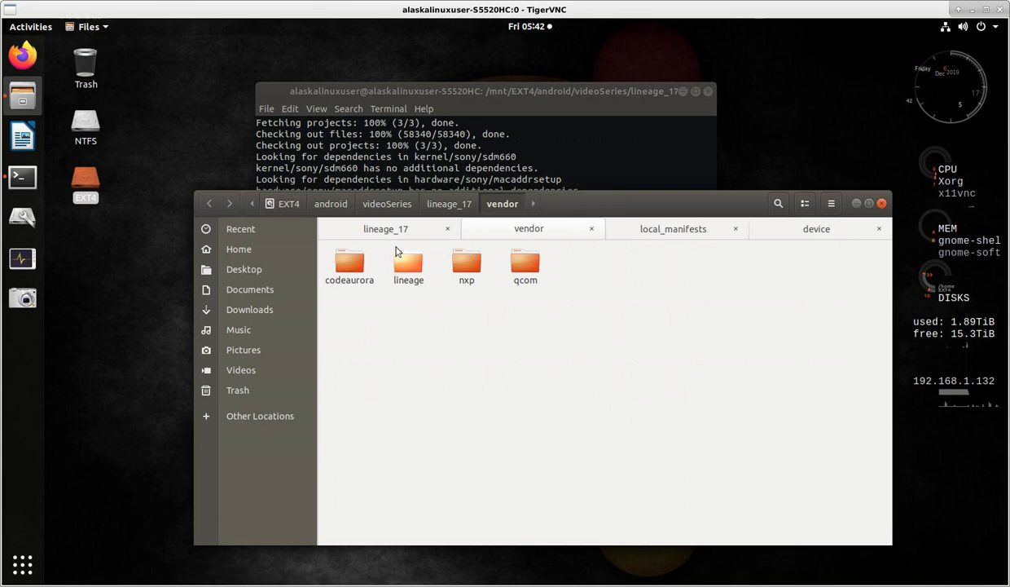
click(385, 229)
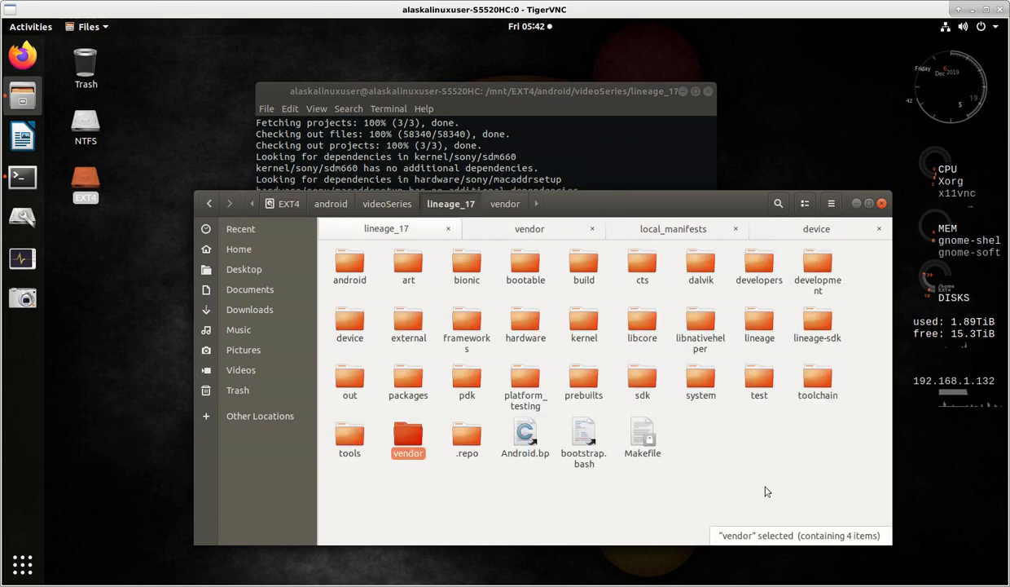
double_click(408, 440)
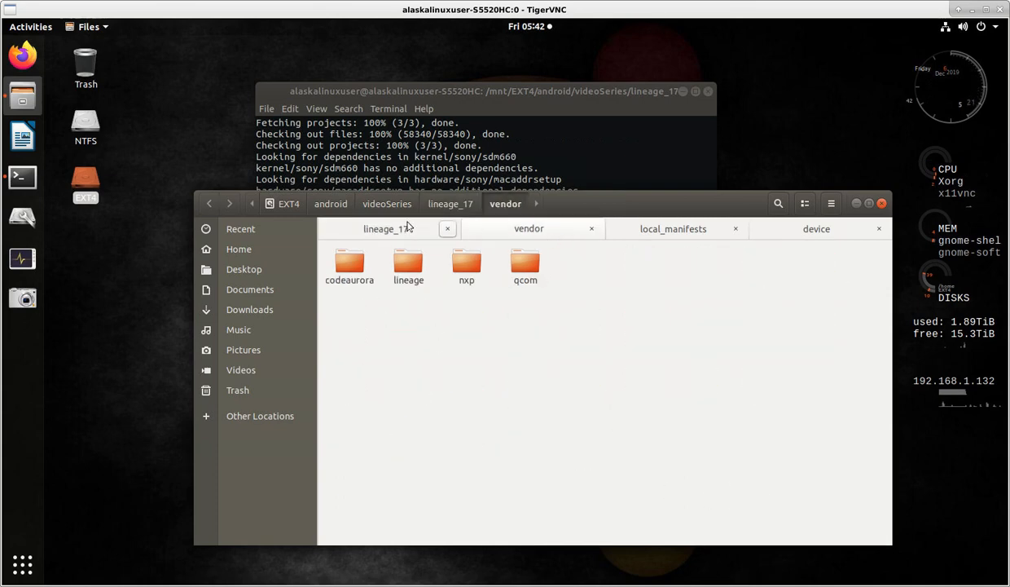
click(451, 203)
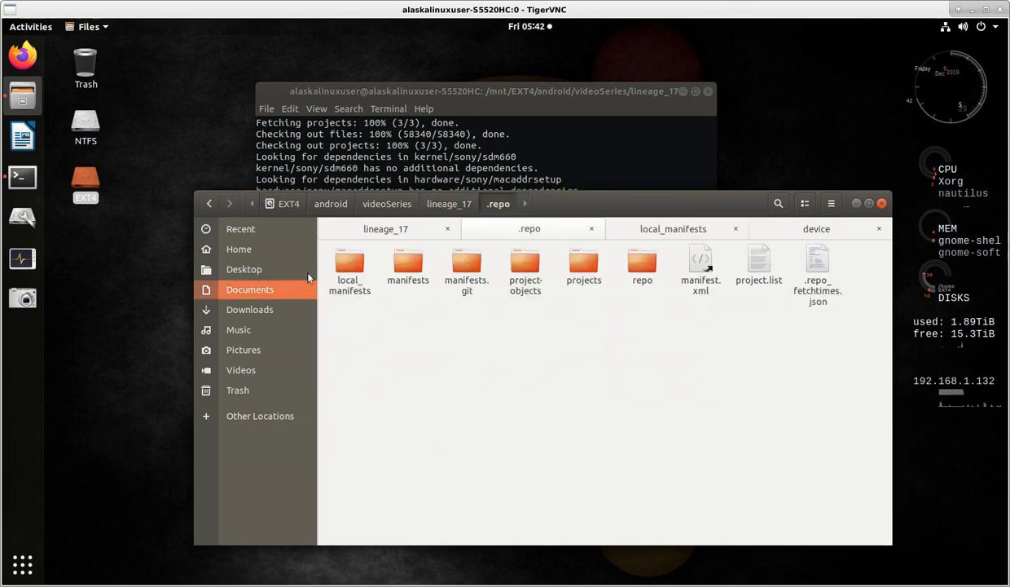
double_click(350, 264)
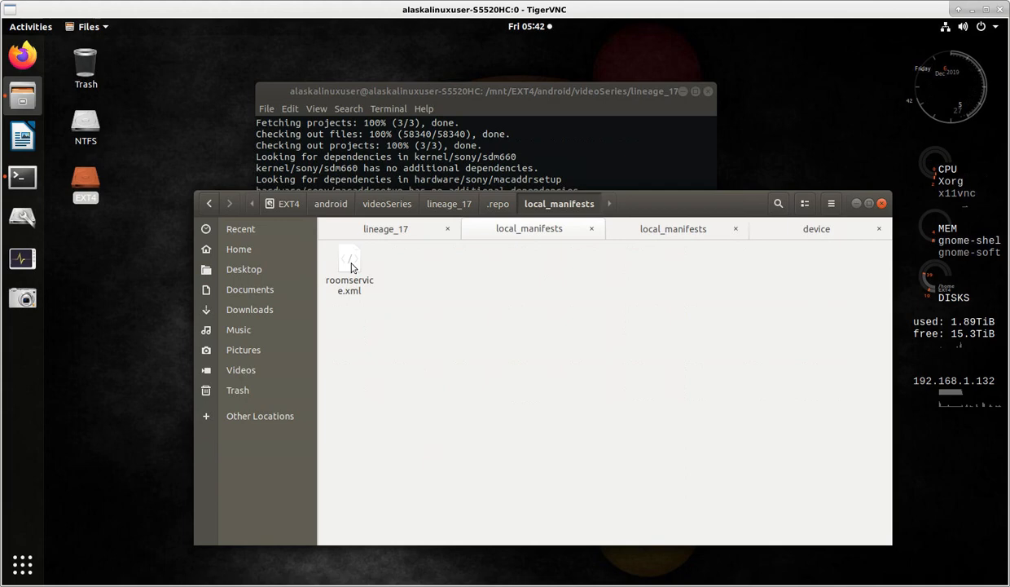
double_click(349, 261)
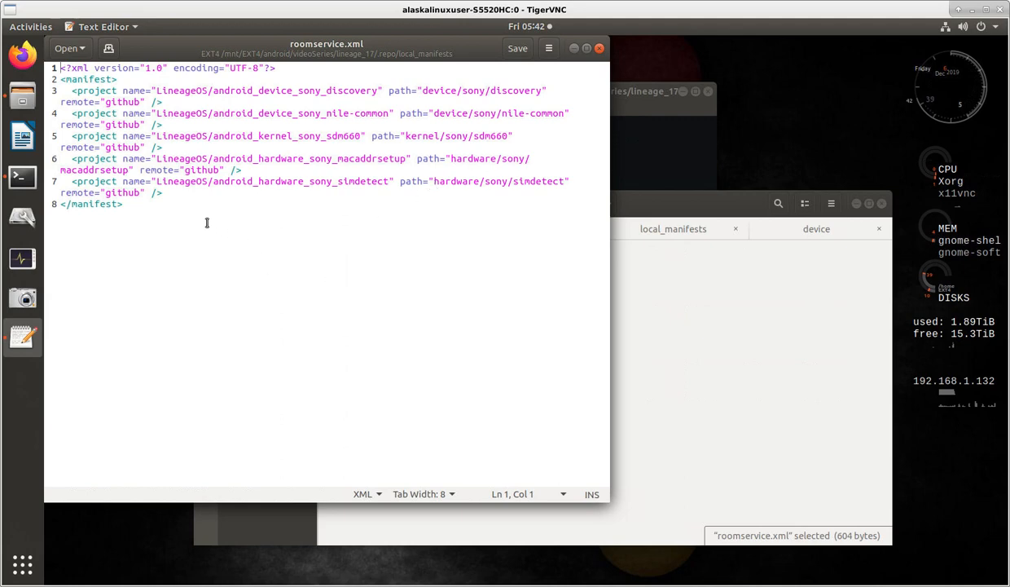
mouse_move(491, 309)
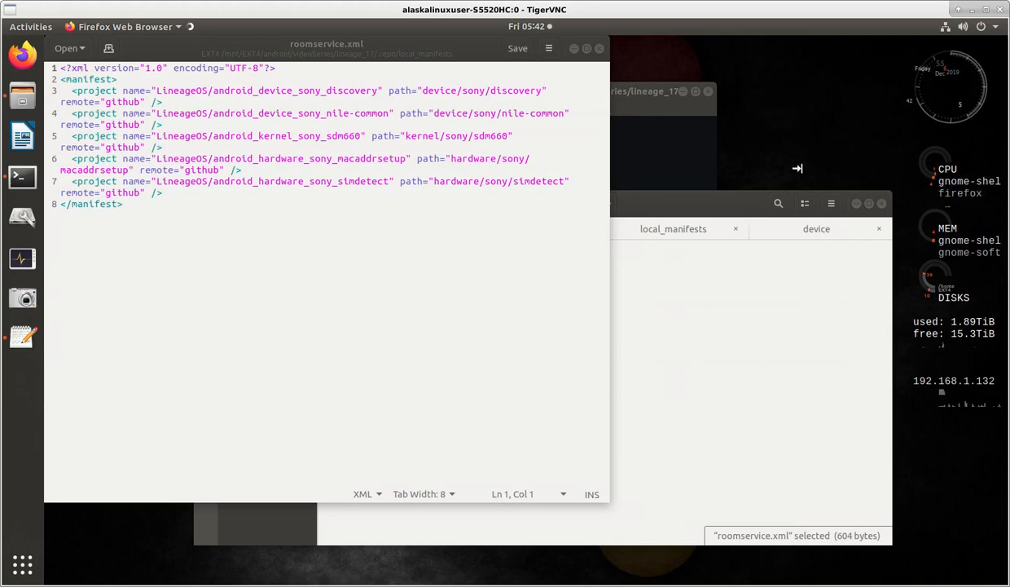
mouse_move(753, 198)
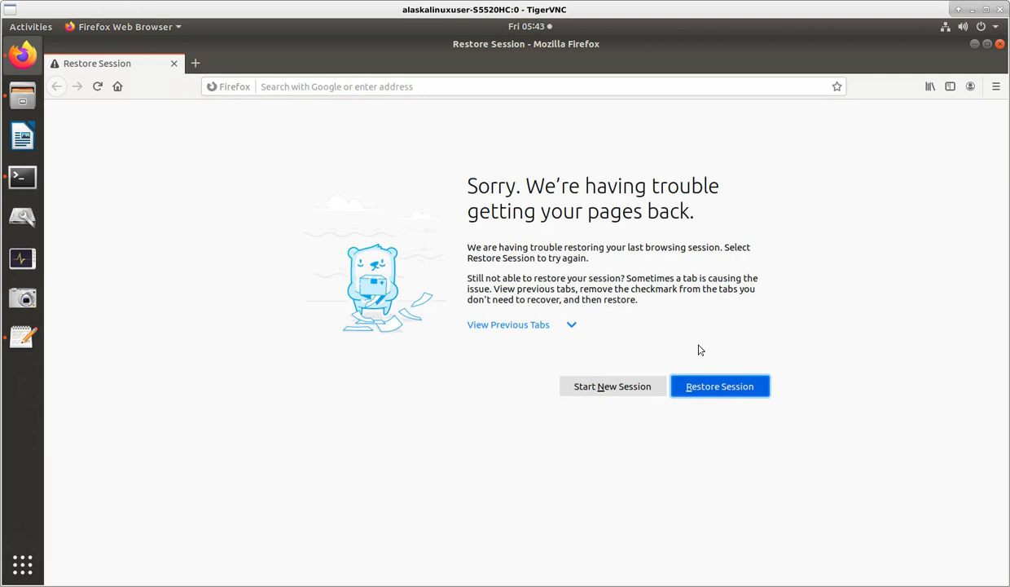
mouse_move(612, 386)
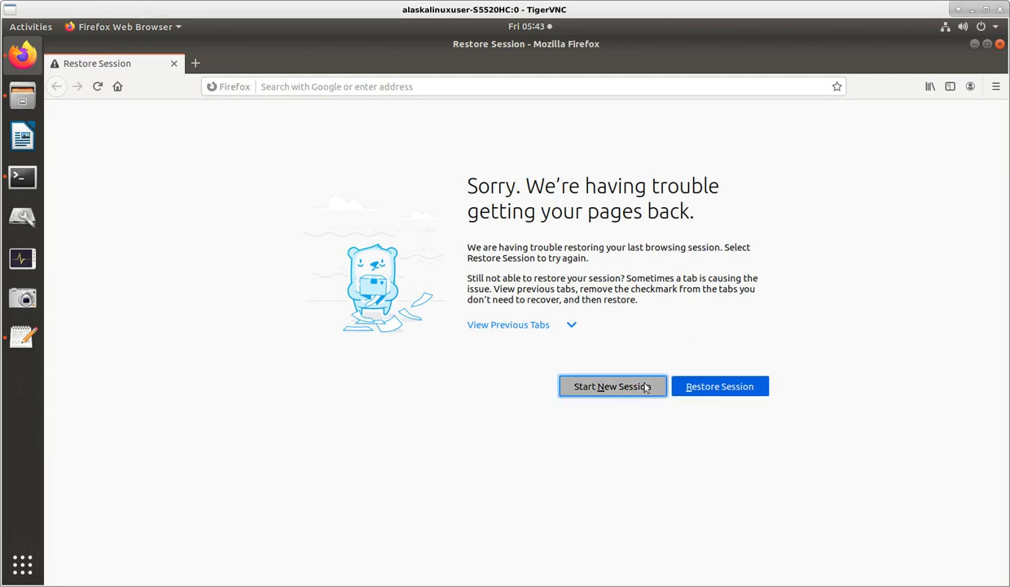
Search Google for 'github themuppets' in a fresh Firefox tab.
click(612, 387)
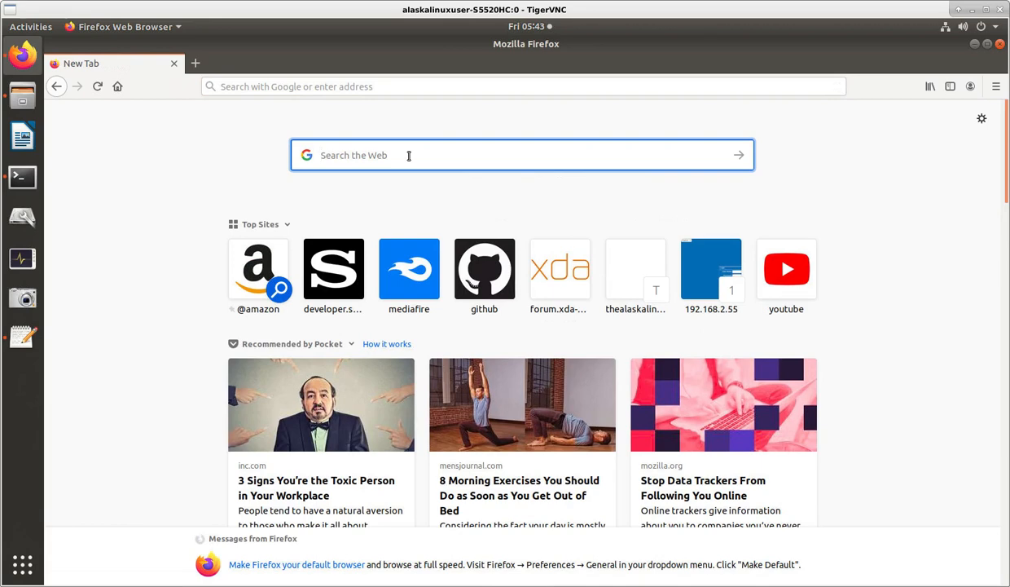
text(github themuppets)
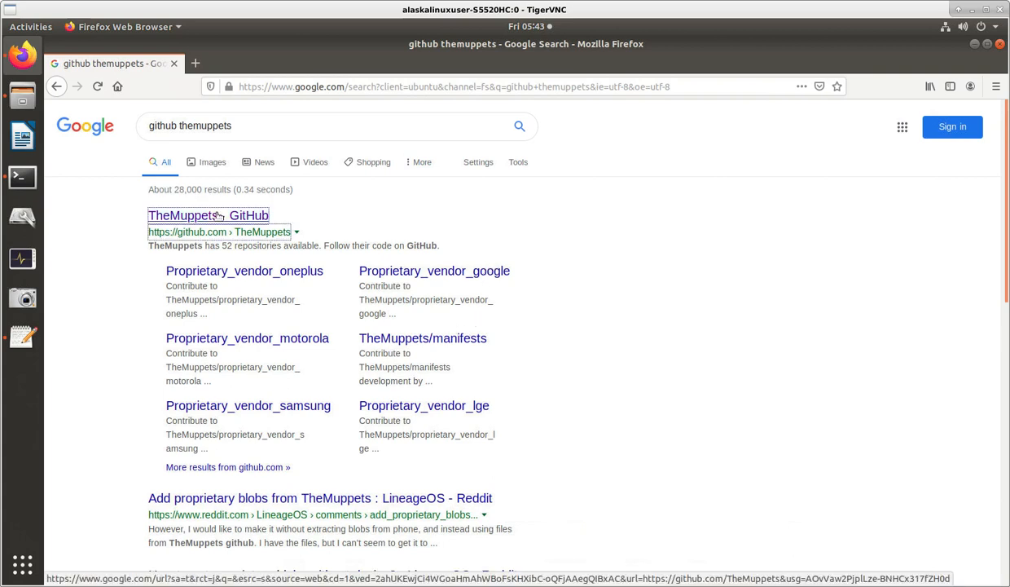
Open TheMuppets GitHub page and filter its repositories by 'sony'.
click(208, 215)
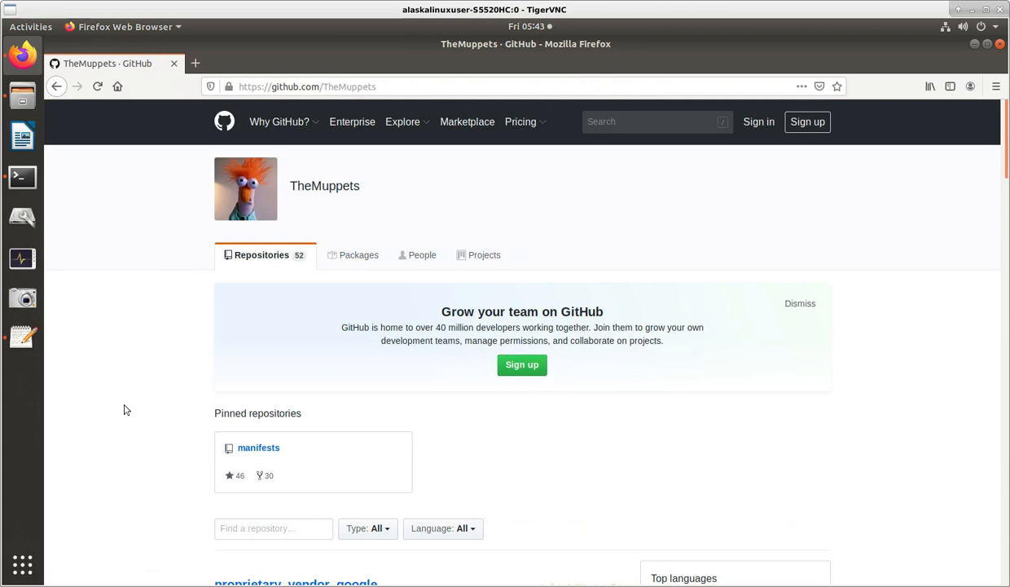
scroll(down, 3)
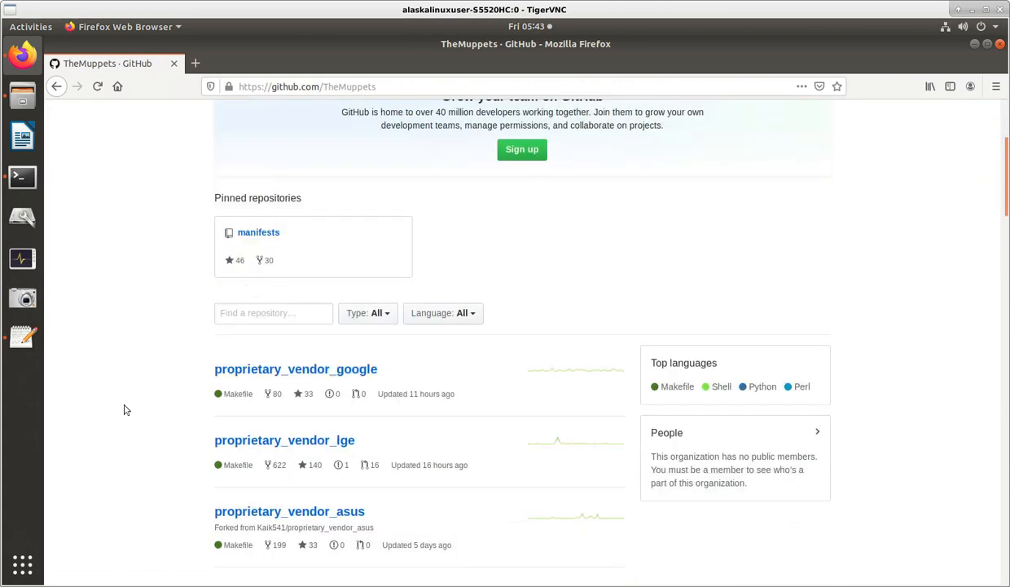
scroll(down, 3)
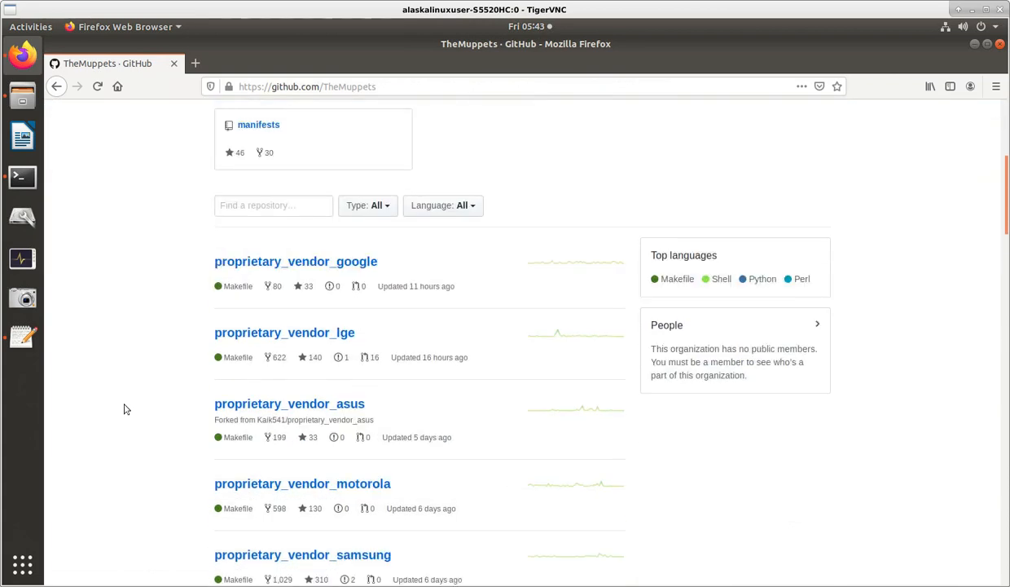
mouse_move(374, 538)
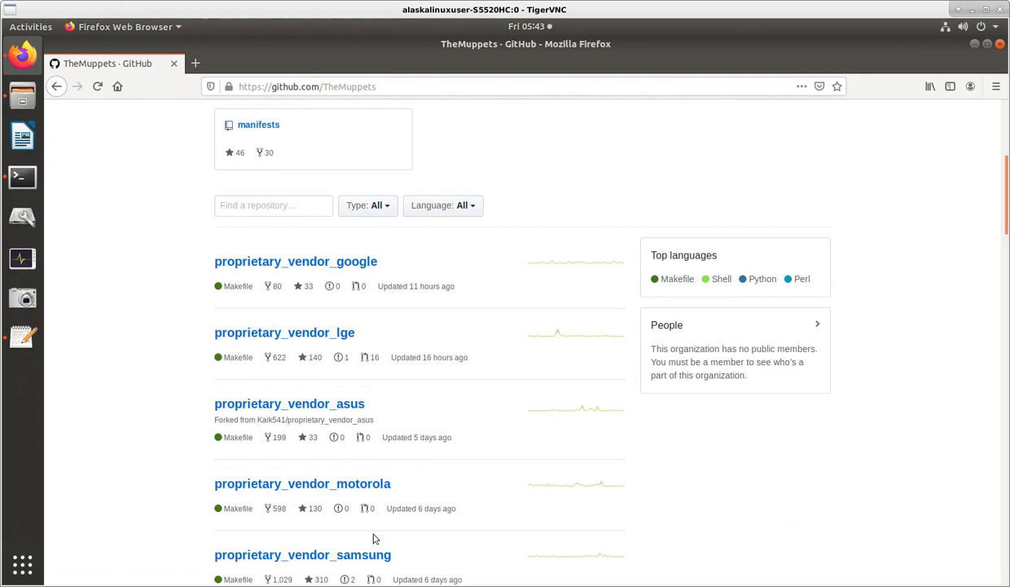
text(s)
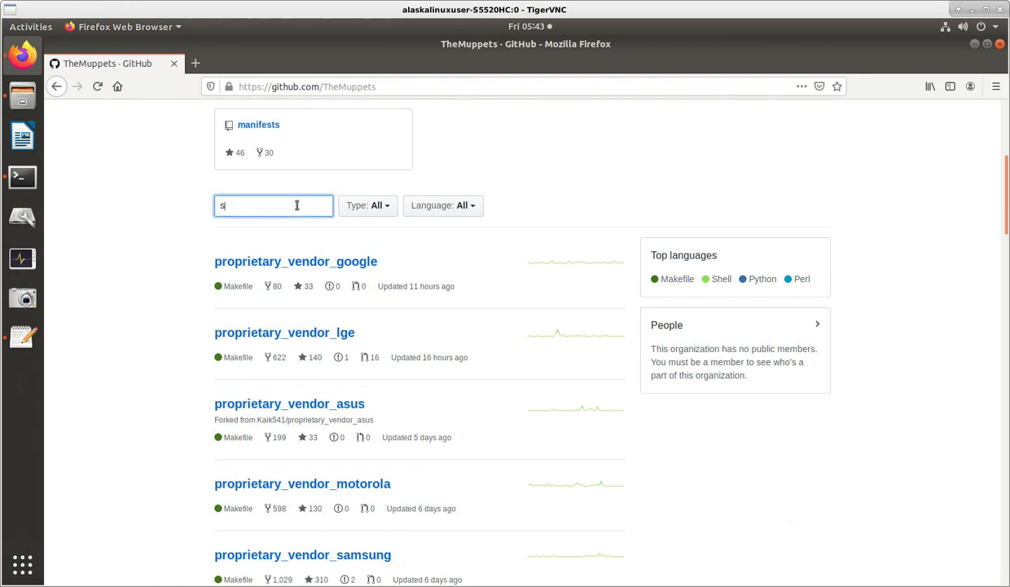
text(ony)
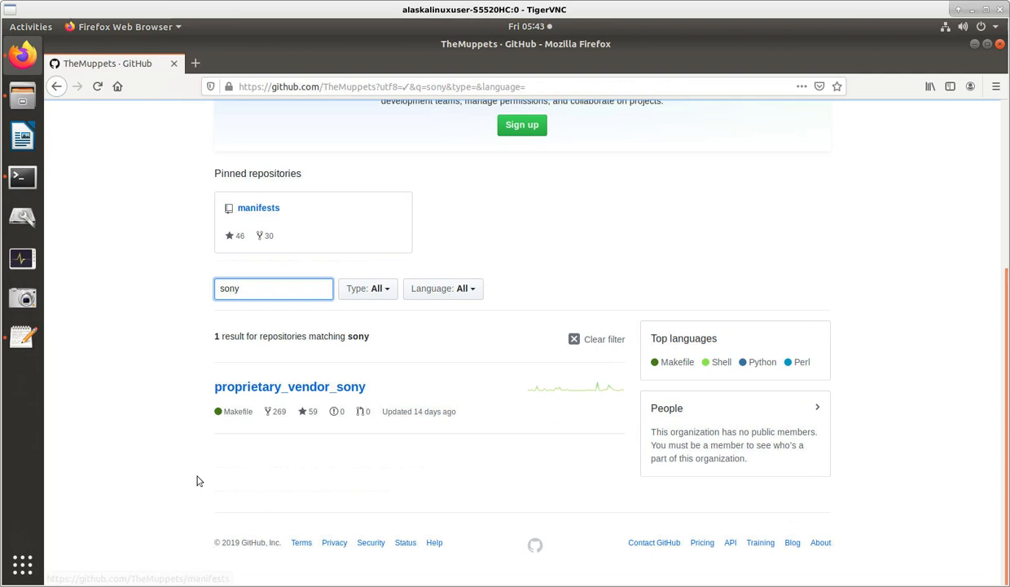
mouse_move(333, 393)
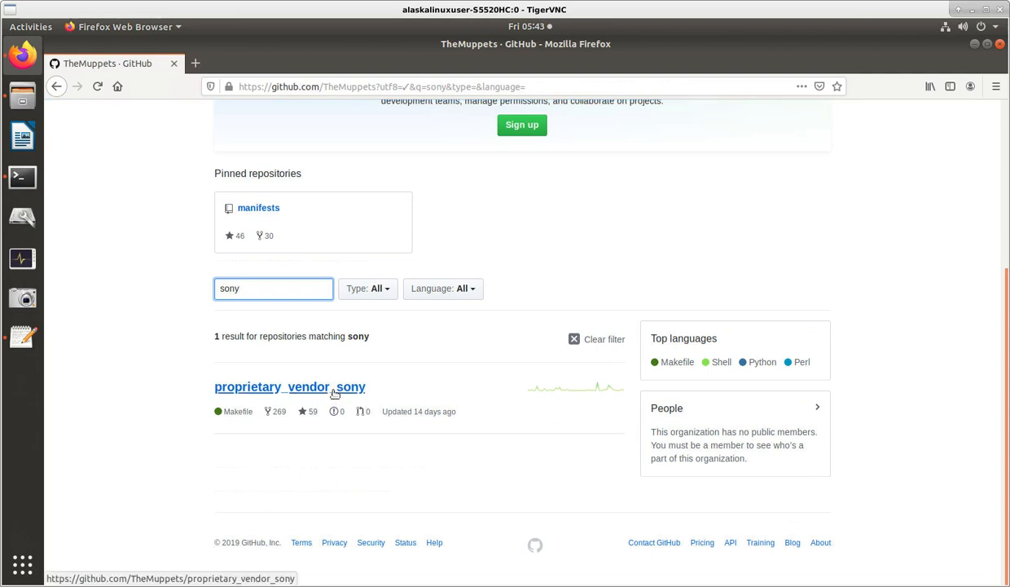
Open proprietary_vendor_sony and select its HTTPS clone URL under Clone or download.
click(289, 386)
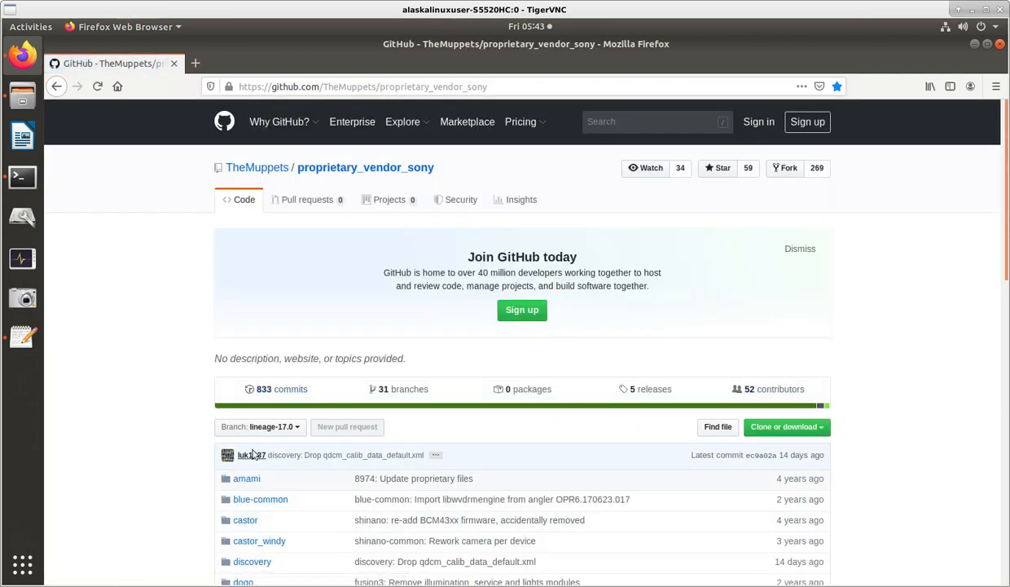
mouse_move(972, 484)
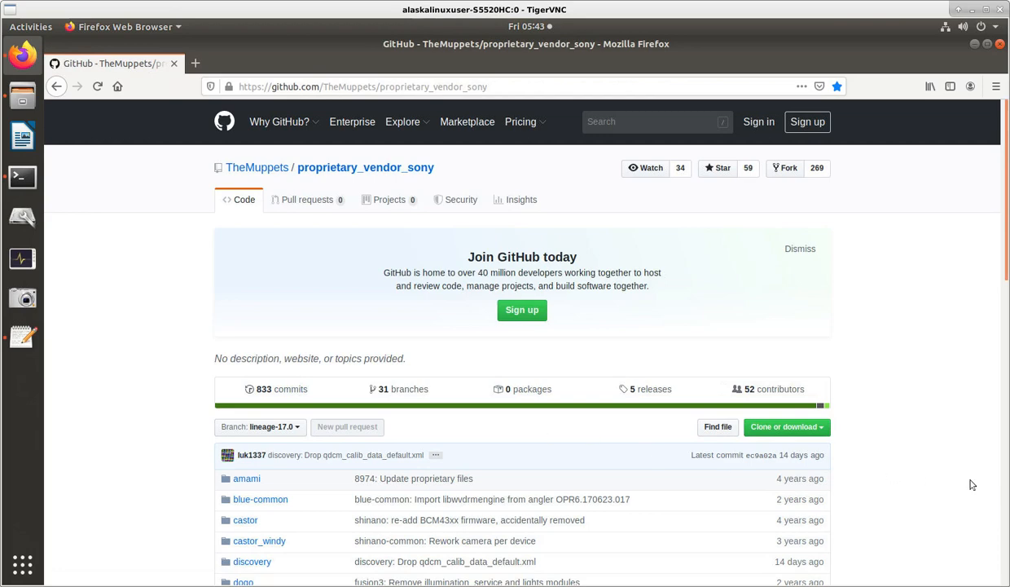
scroll(down, 3)
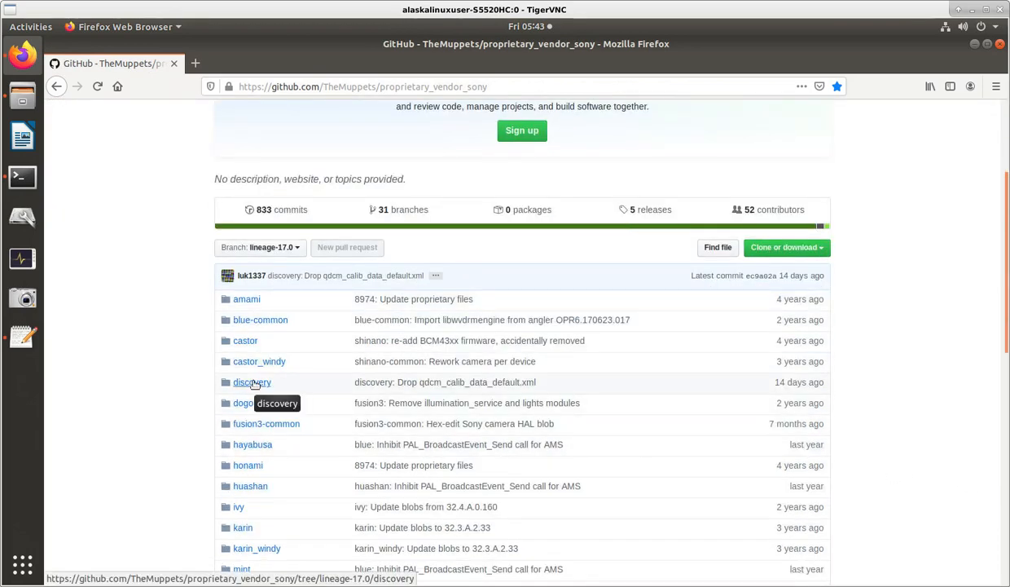
mouse_move(613, 395)
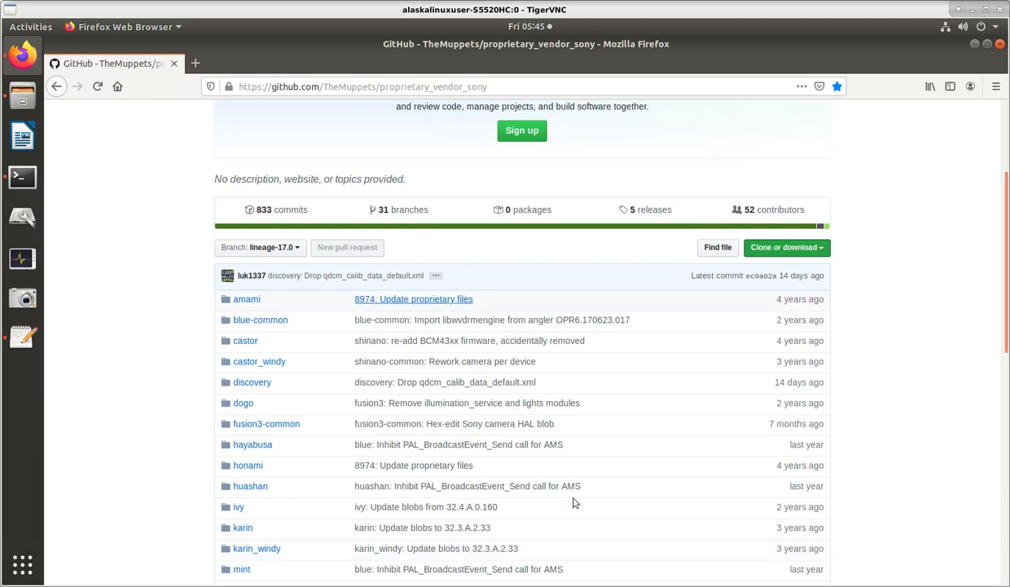
mouse_move(488, 297)
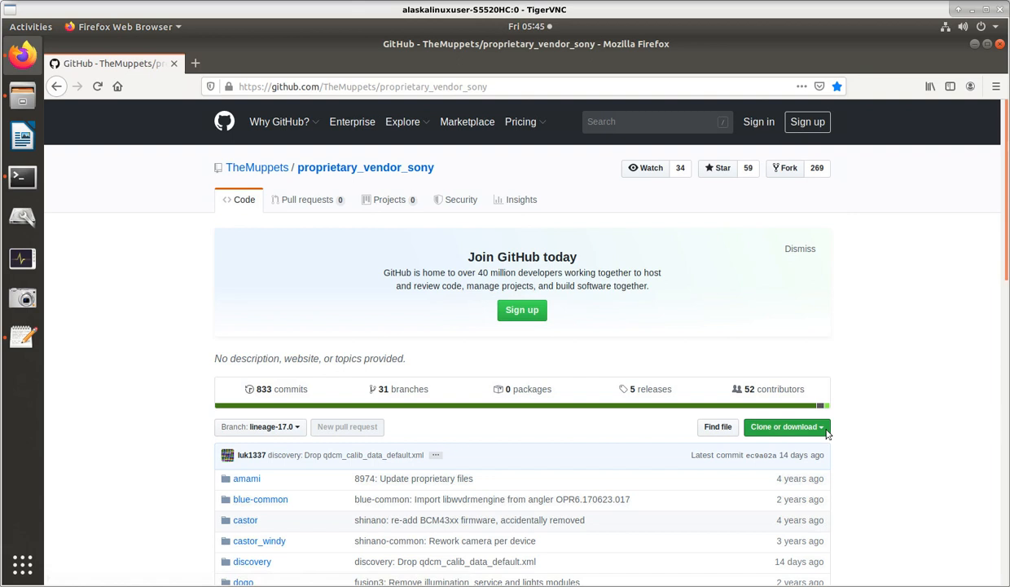
click(783, 426)
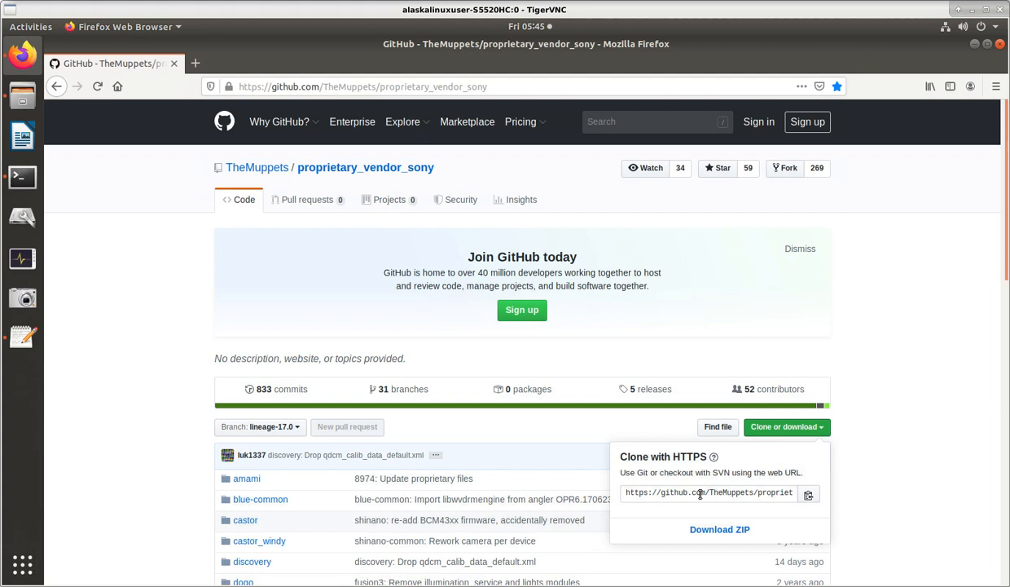
click(708, 493)
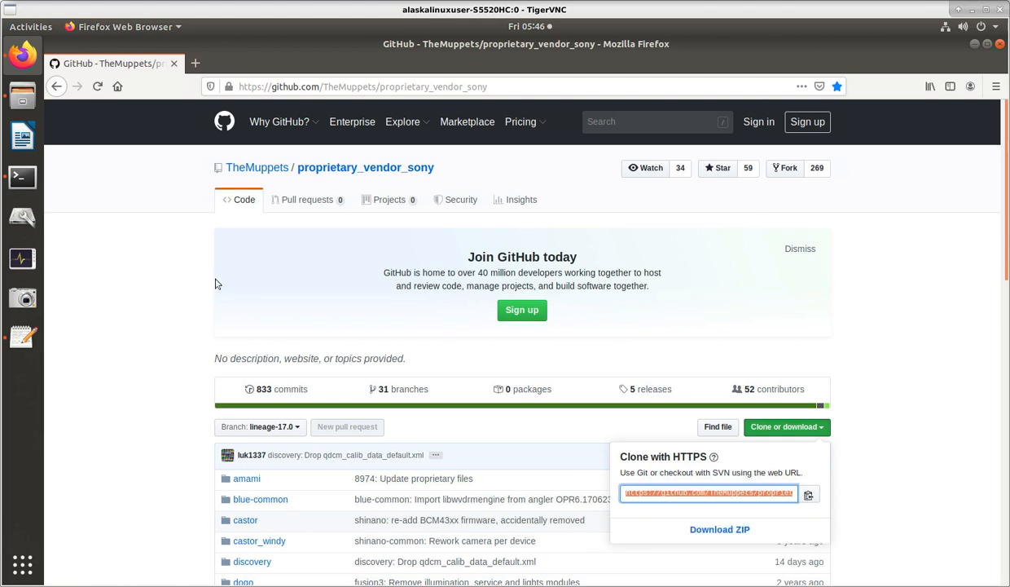
mouse_move(22, 177)
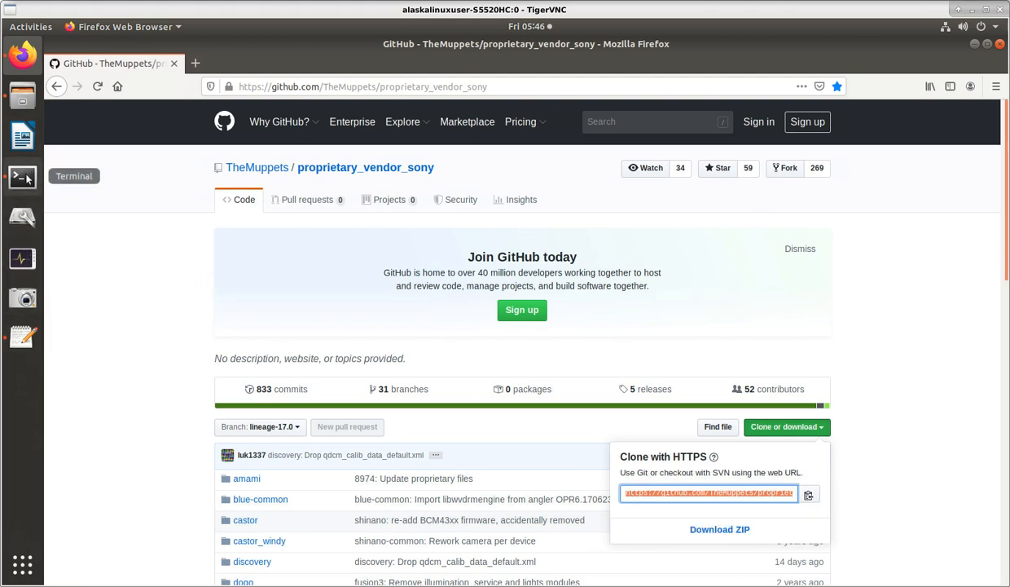
mouse_move(22, 95)
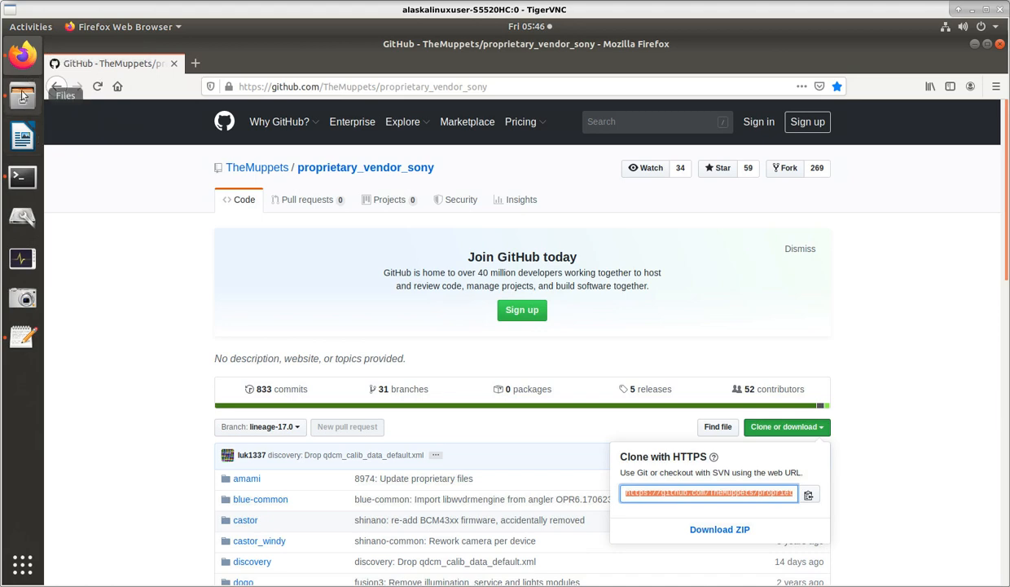
Bring Files forward and reopen roomservice.xml from local_manifests in Text Editor.
click(22, 96)
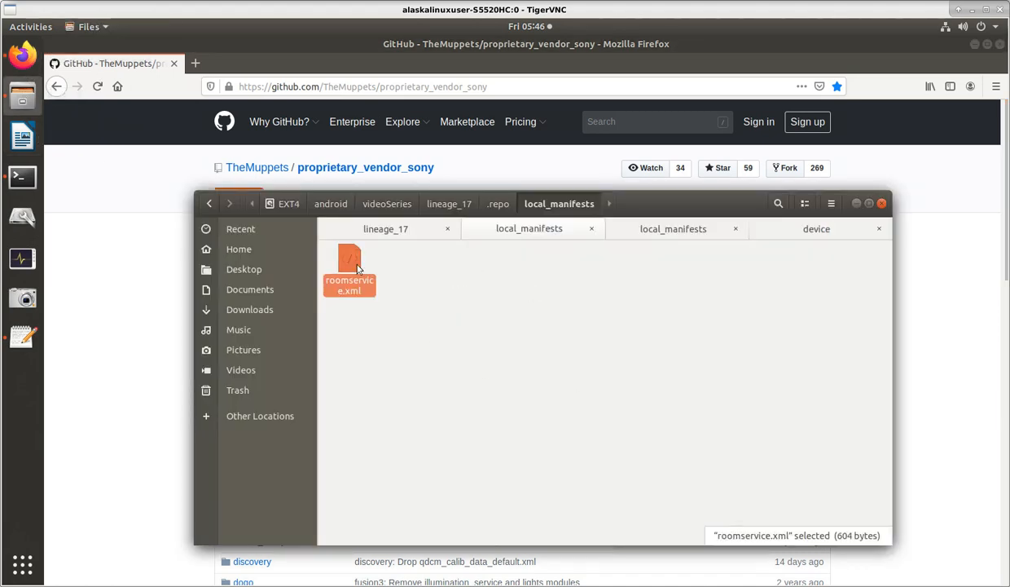
double_click(349, 268)
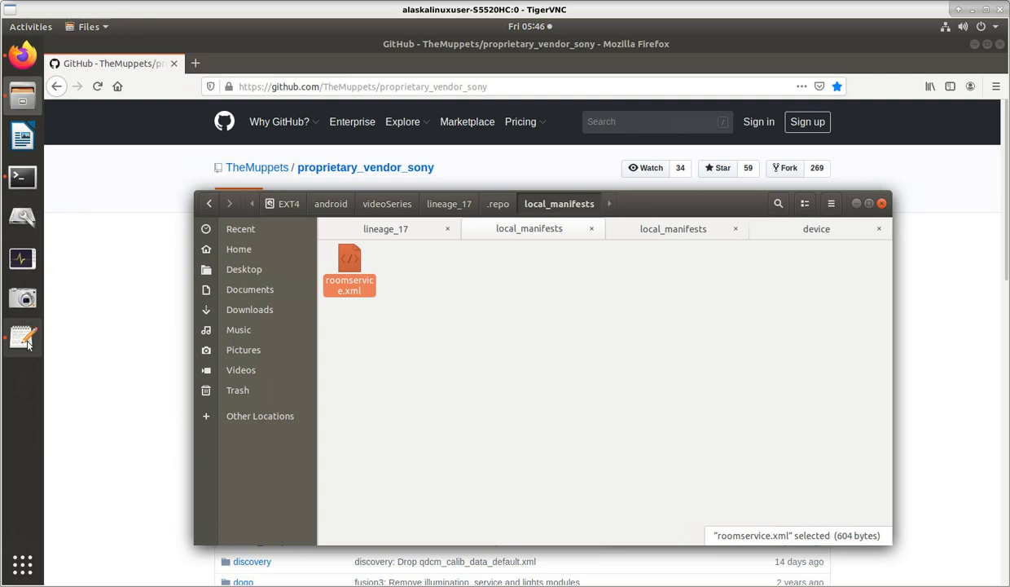
double_click(349, 269)
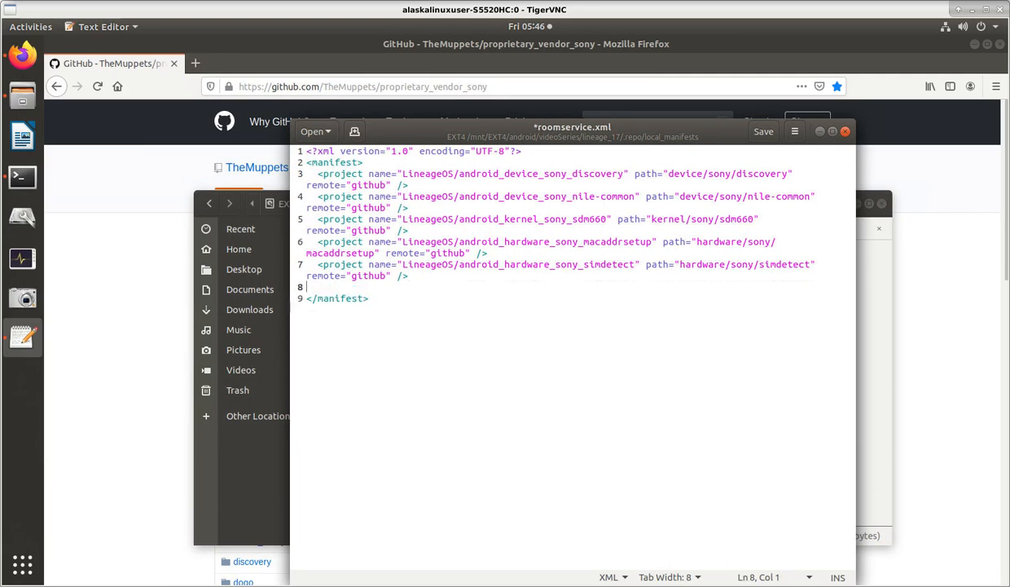
Add project TheMuppets/proprietary_vendor_sony with path vendor/sony, deleting leftover lines.
text(https://github.com/TheMuppets/proprietary_vendor_sony.git)
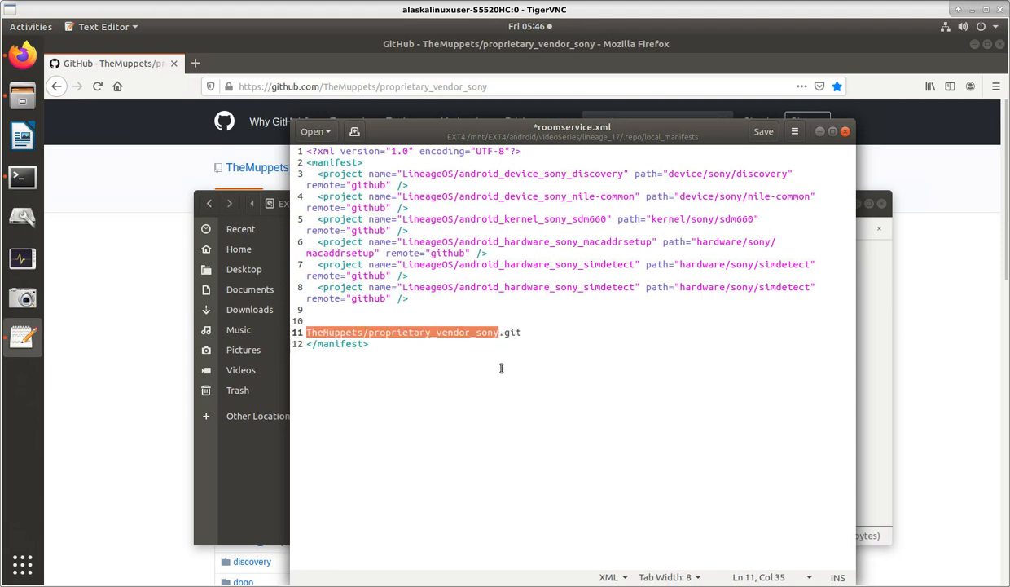
mouse_move(492, 346)
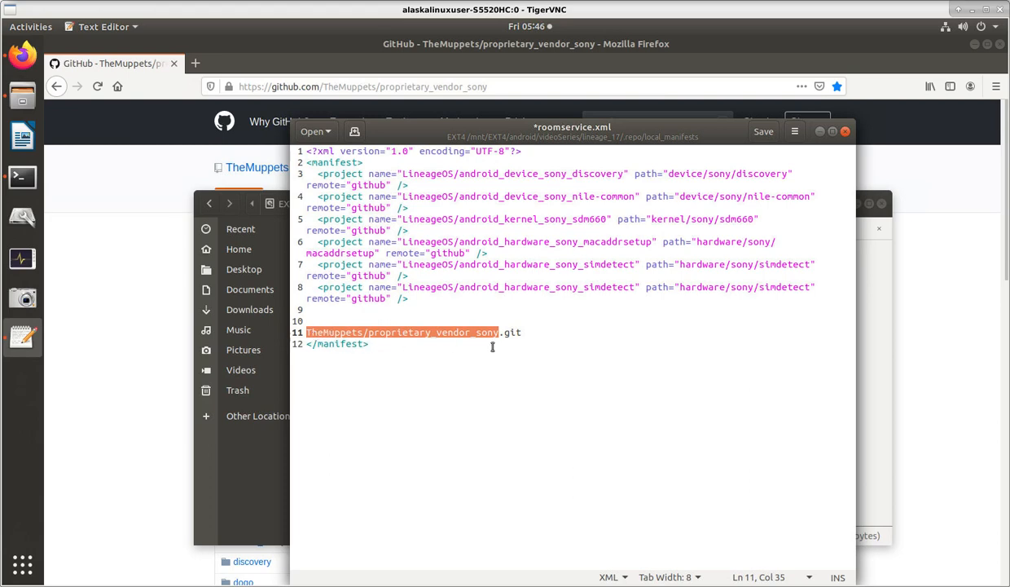
mouse_move(498, 341)
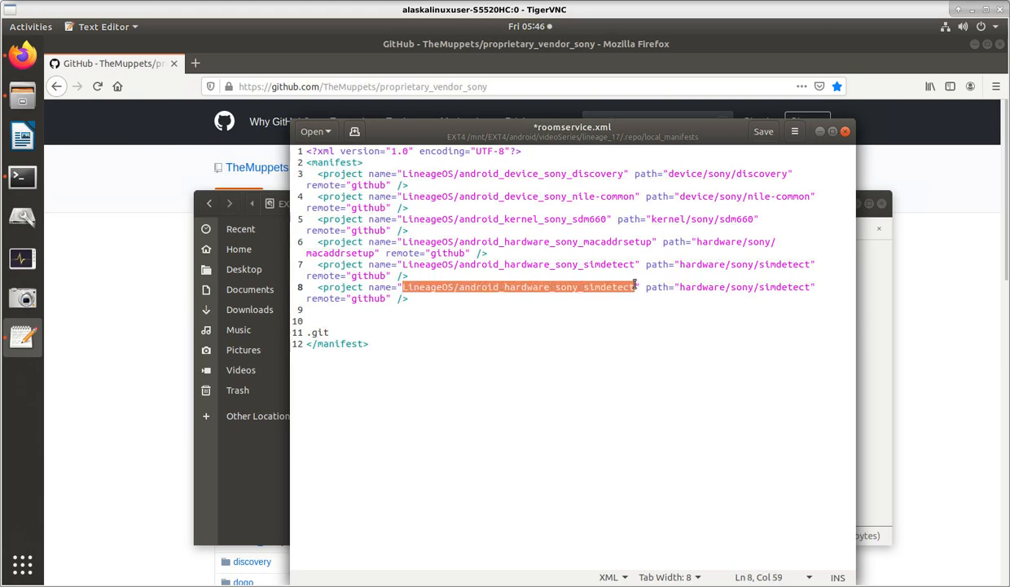
text(TheMuppets/proprietary_vendor_sony)
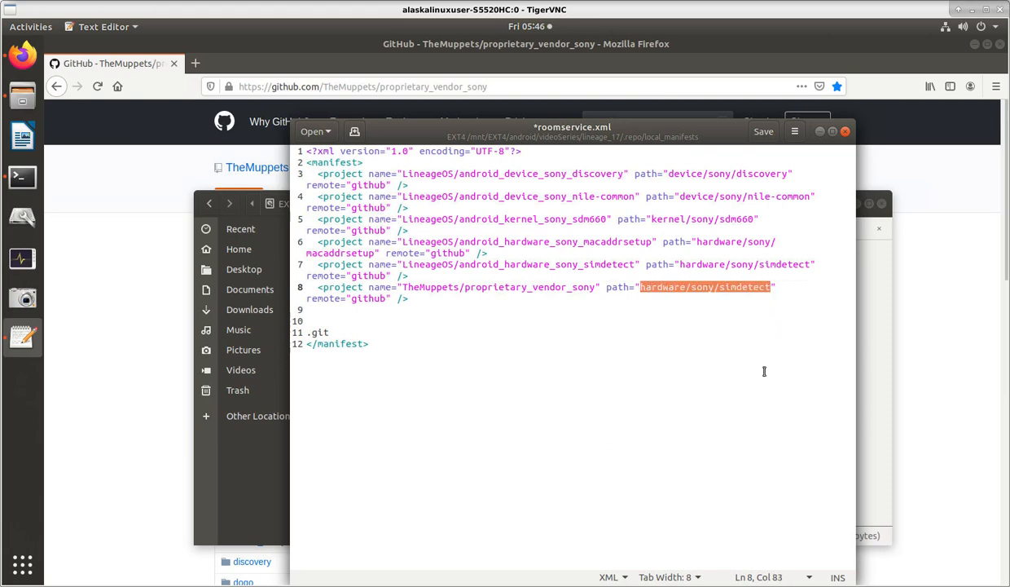
text(vendor)
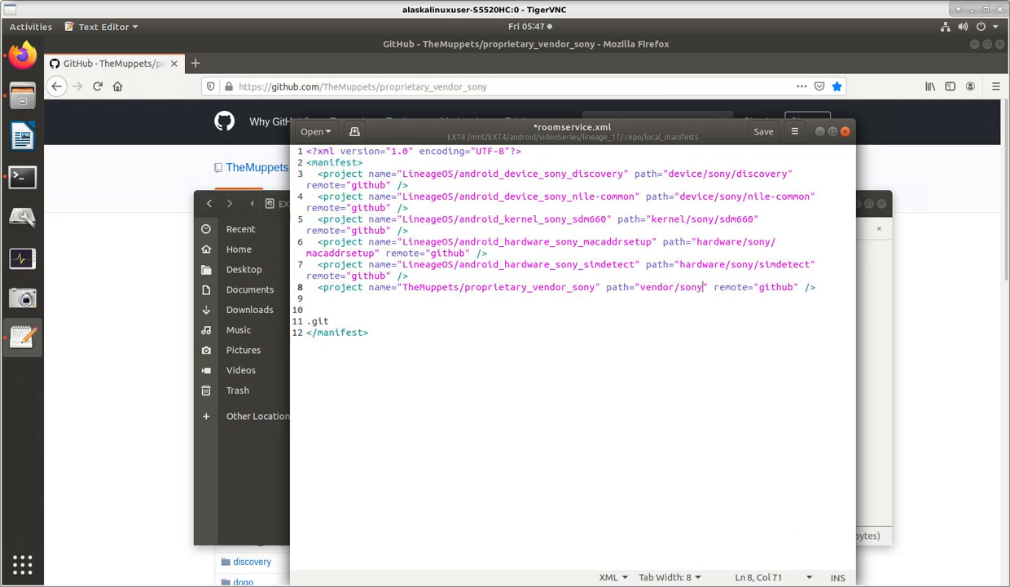
mouse_move(378, 285)
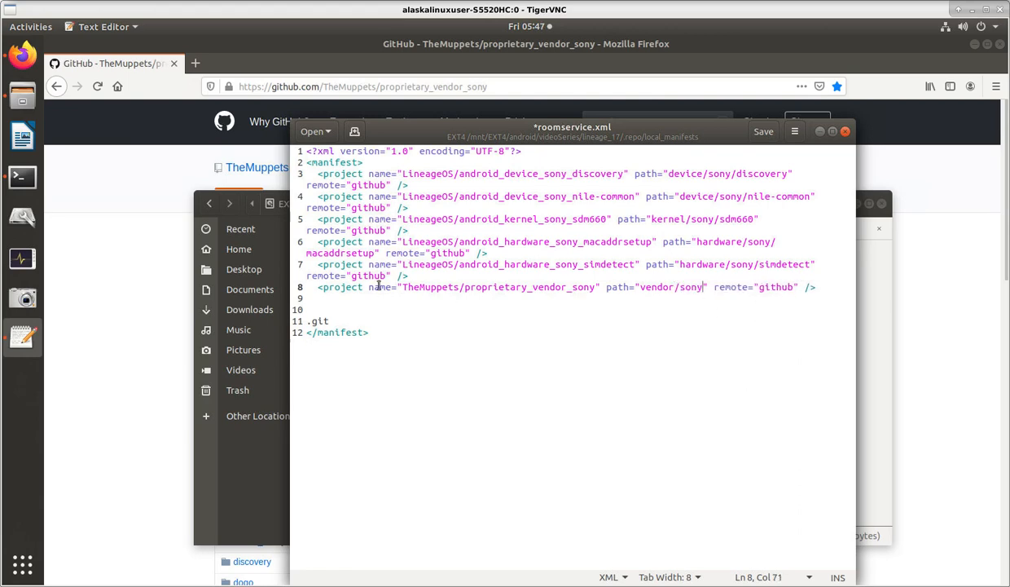
key(Delete)
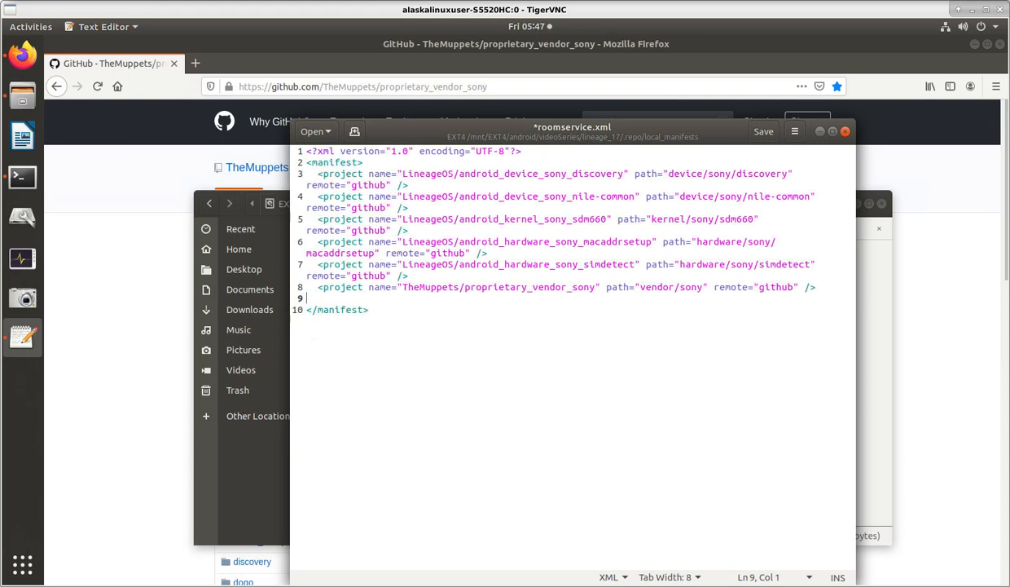
key(BackSpace)
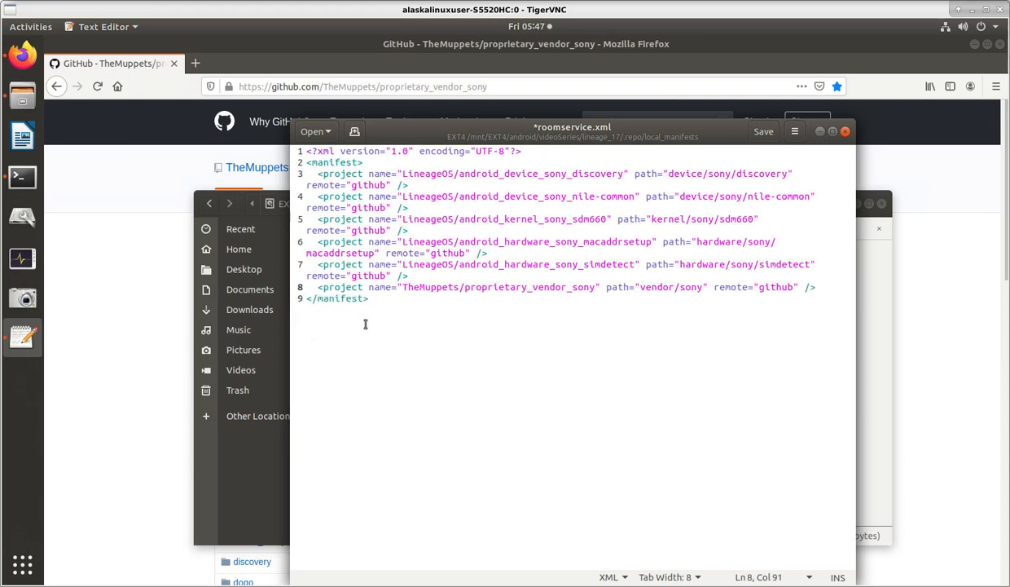
mouse_move(483, 327)
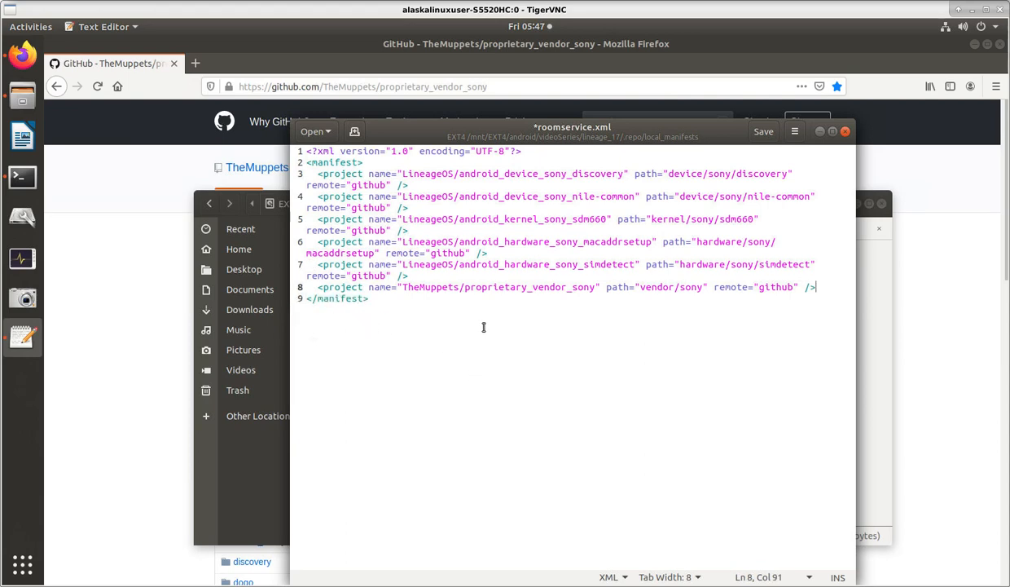
click(763, 132)
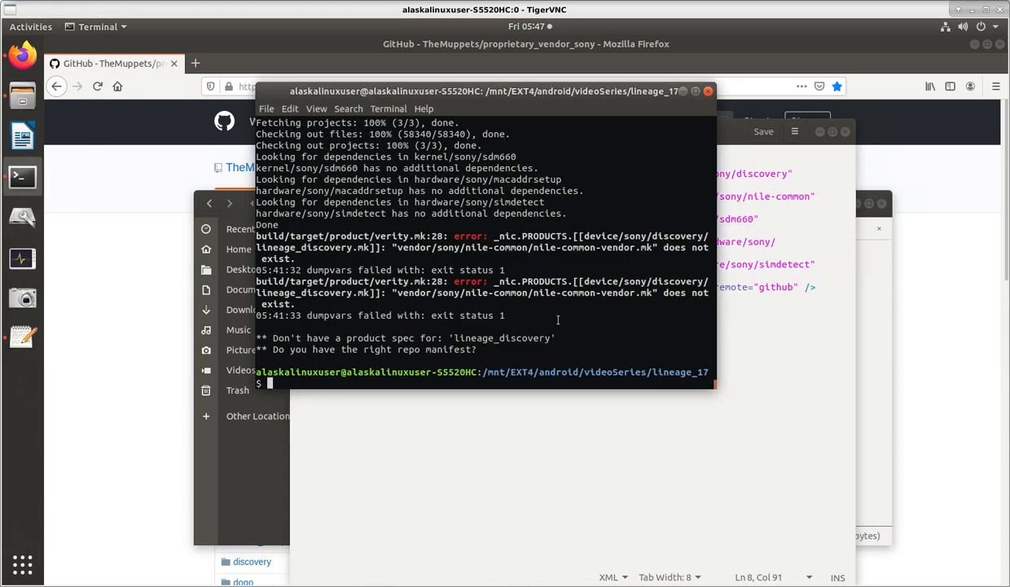
Run 'repo sync' in the lineage_17 tree to fetch the Sony vendor repository.
text(repo sync)
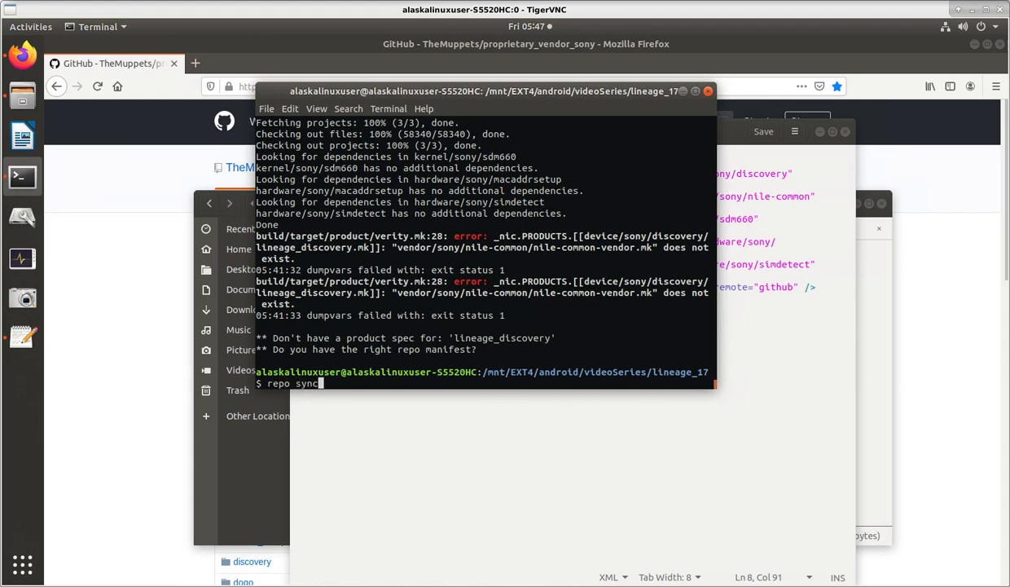
key(Return)
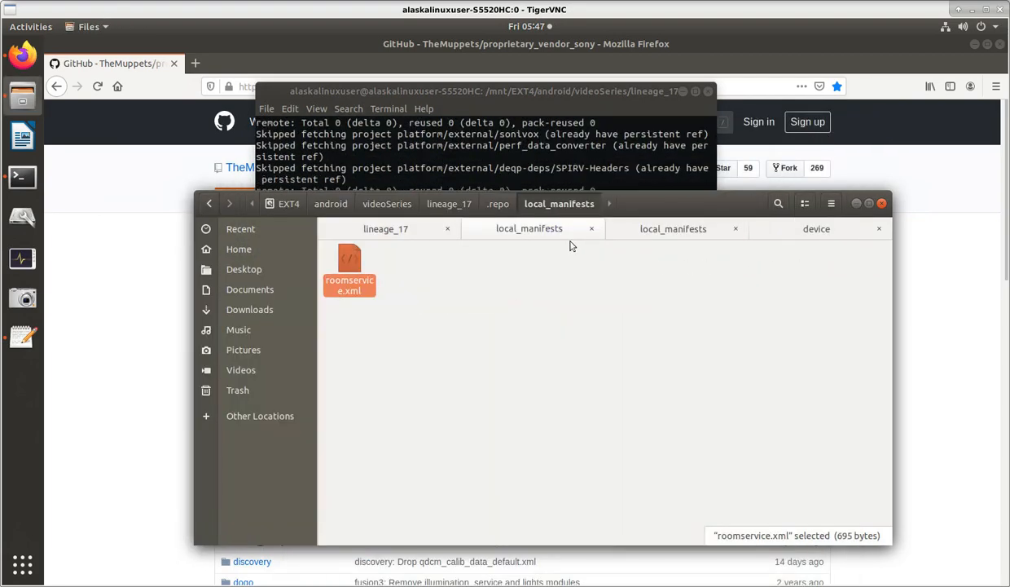
mouse_move(672, 228)
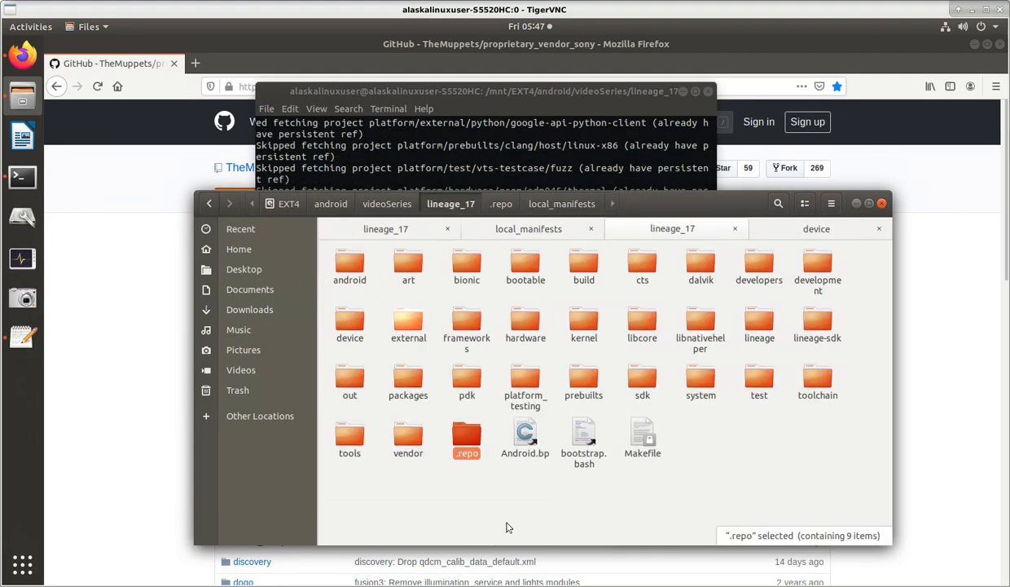
Open the lineage_17 vendor folder in Files and minimize Firefox.
double_click(409, 441)
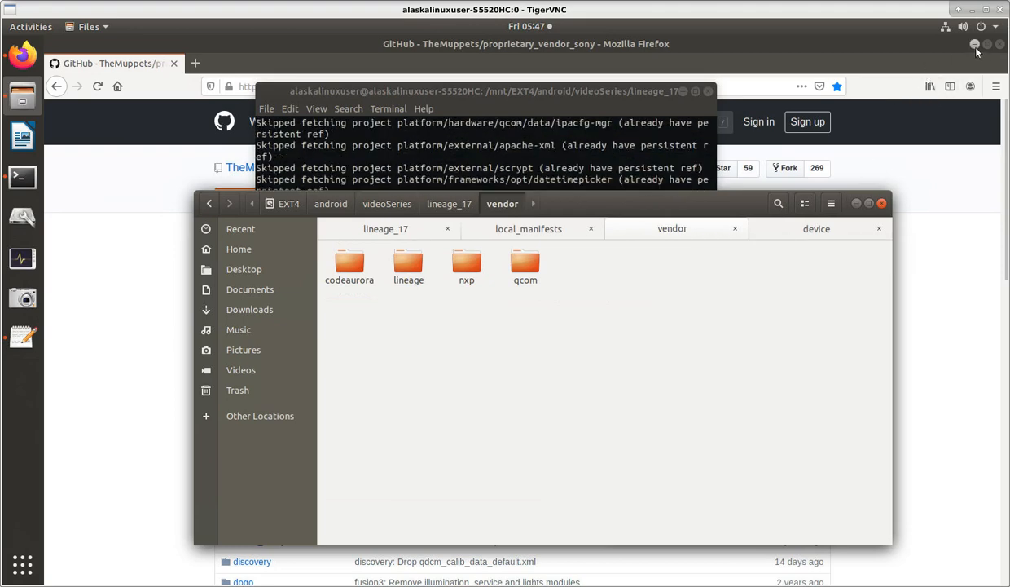
click(974, 44)
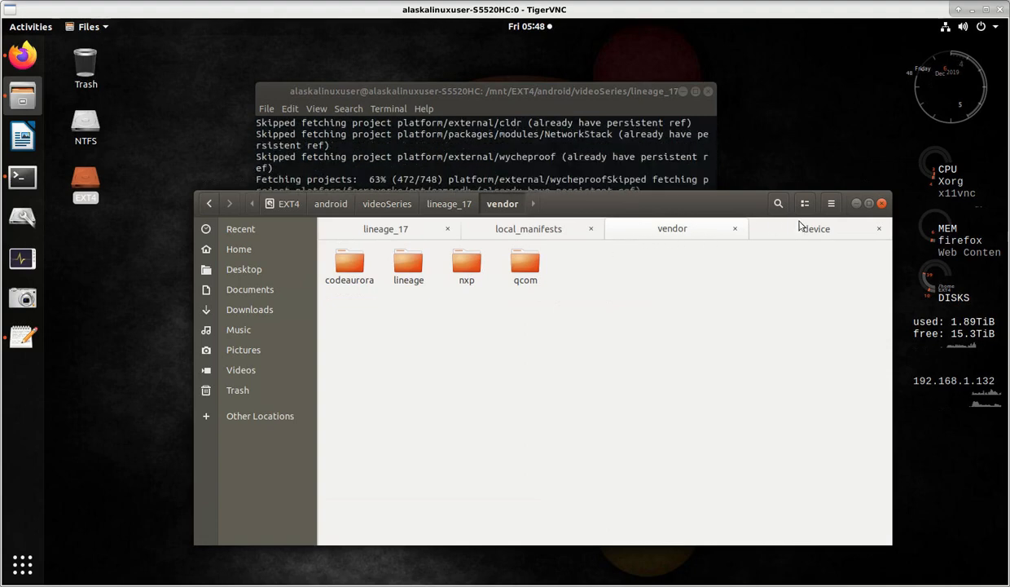
Browse into device/sony/discovery in Files.
click(700, 265)
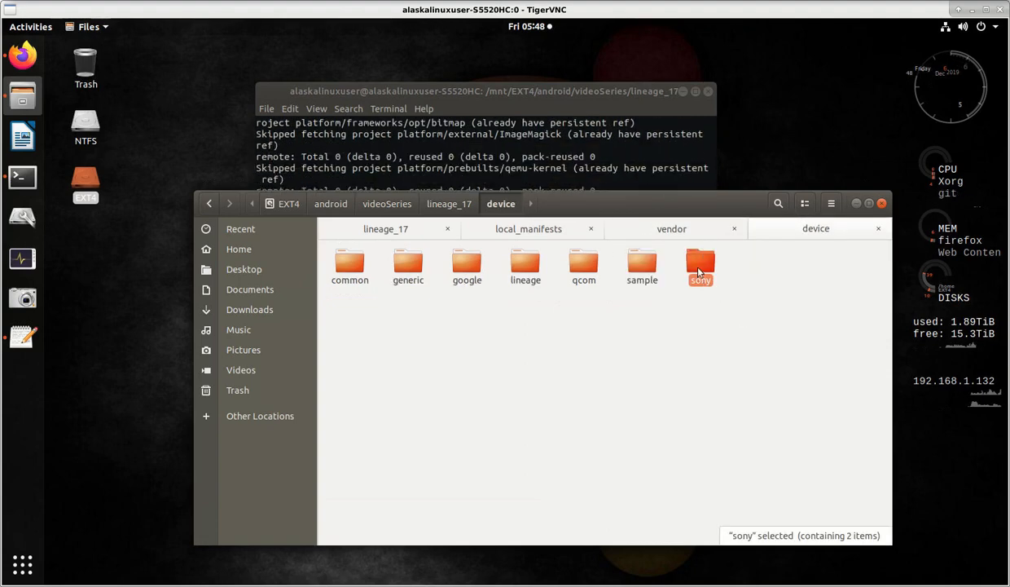
double_click(700, 267)
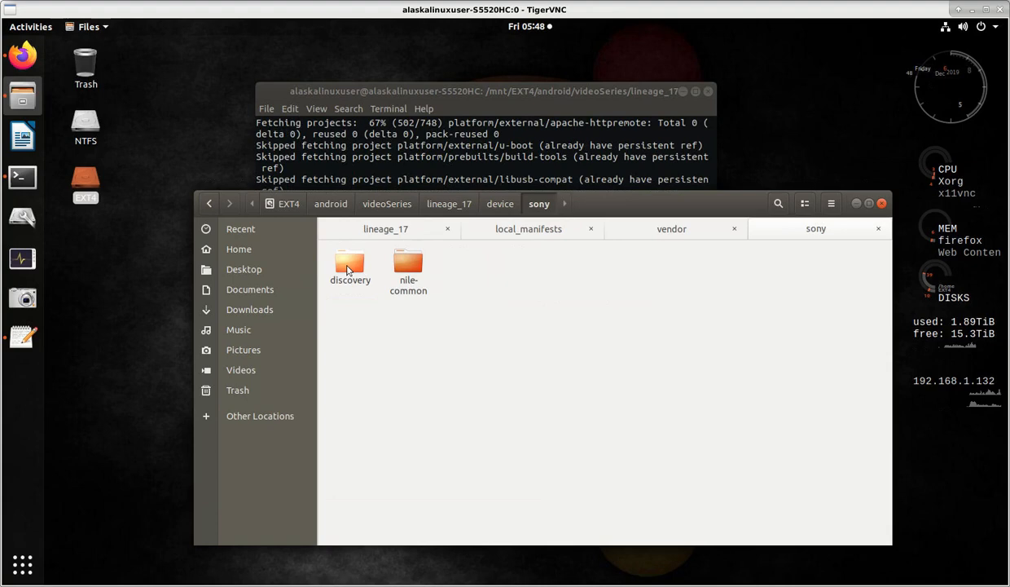
double_click(350, 265)
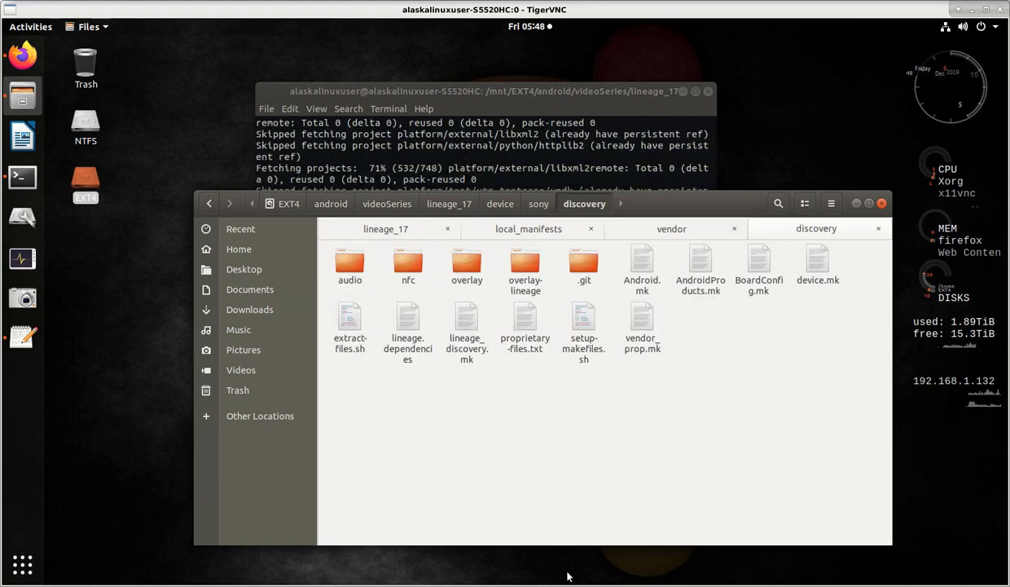
Inspect the extract-files.sh and setup-makefiles.sh scripts in the discovery tree.
click(349, 317)
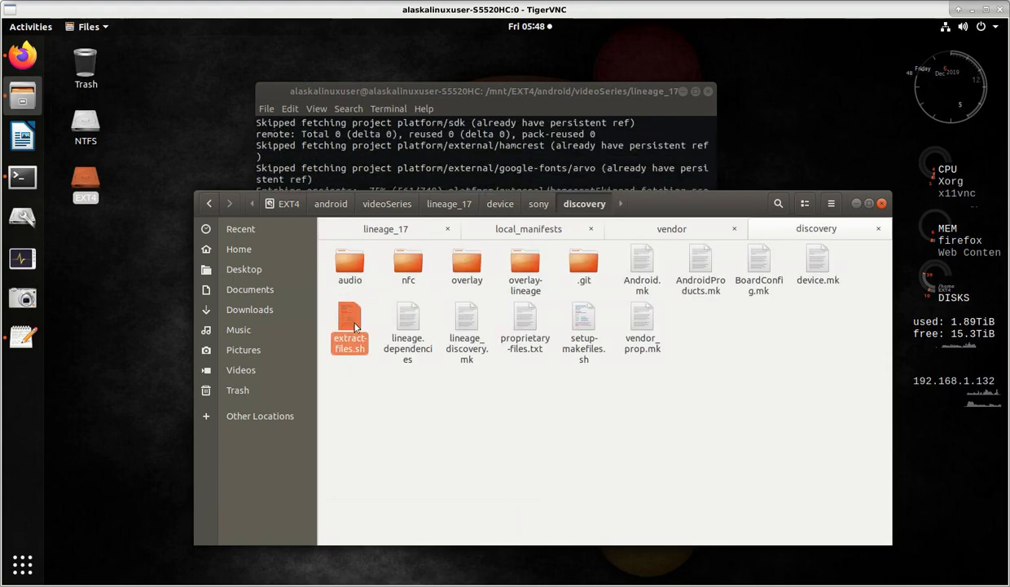
click(349, 326)
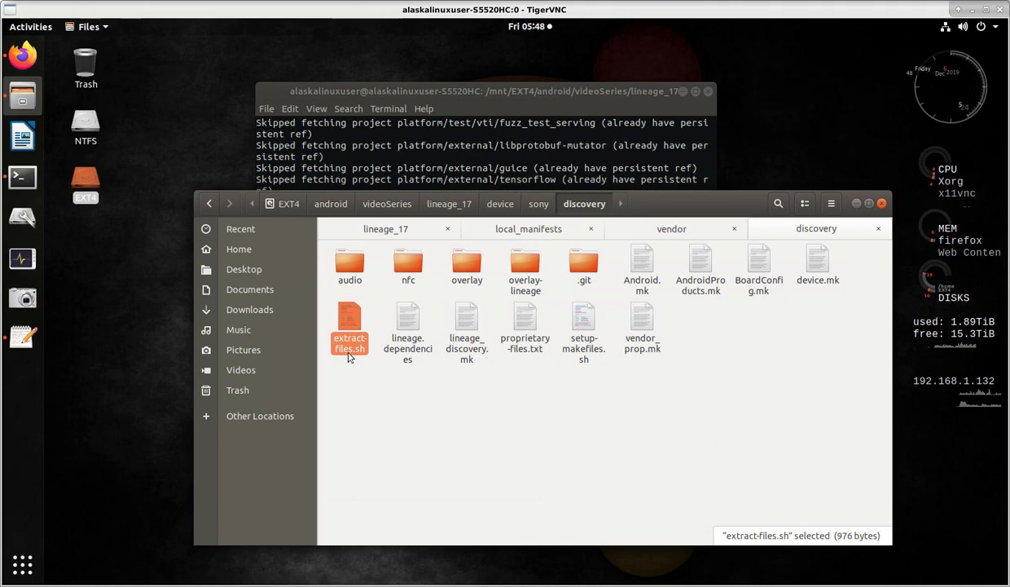
click(583, 326)
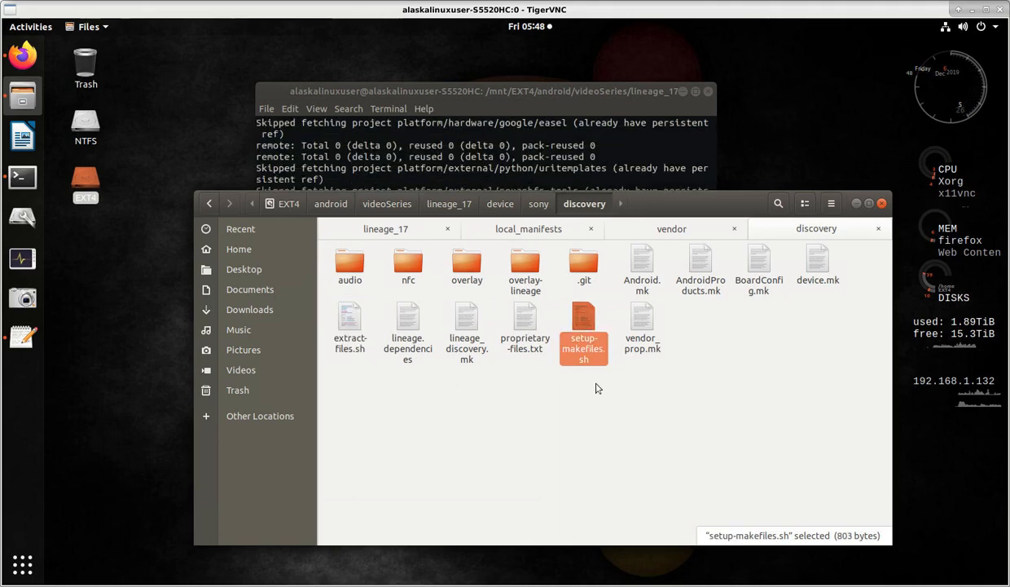
click(349, 323)
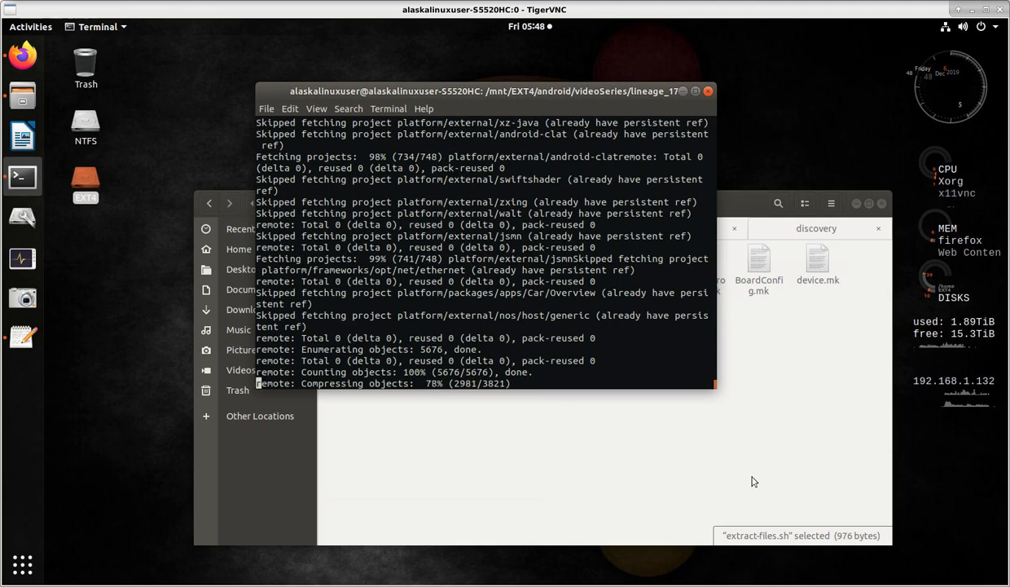
mouse_move(457, 463)
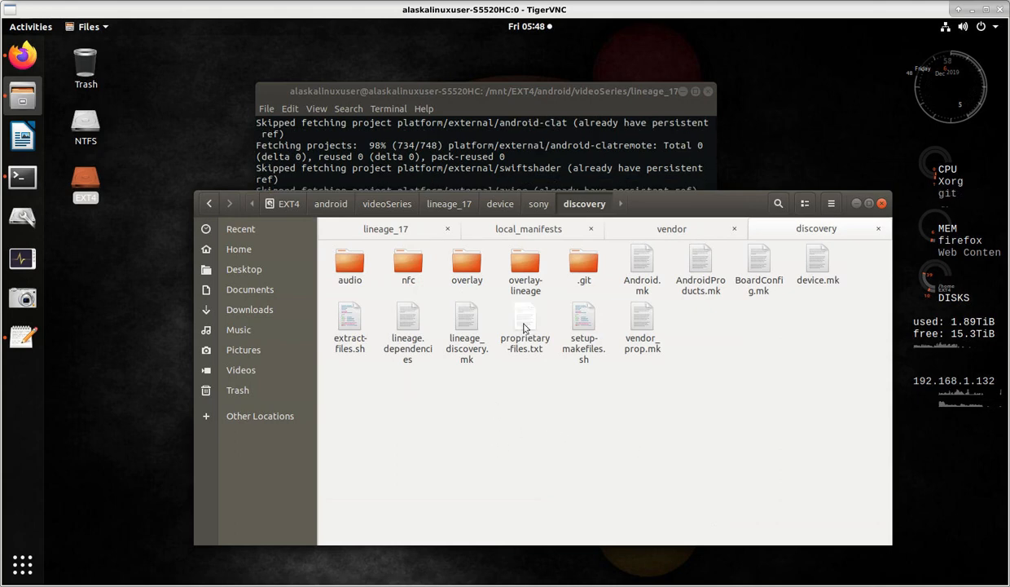
Open proprietary-files.txt in gedit and scroll through the vendor blob list.
double_click(525, 330)
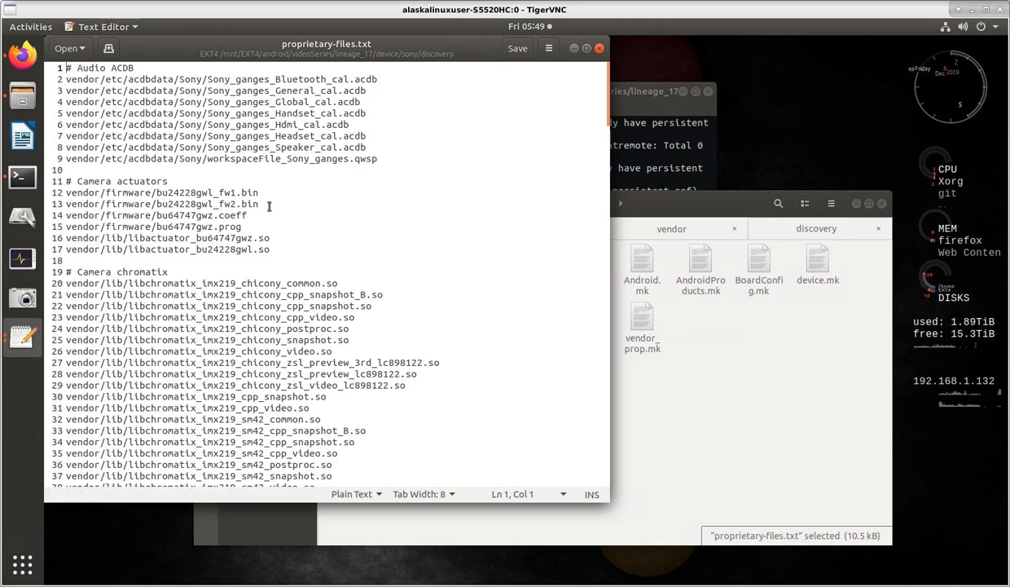
scroll(down, 3)
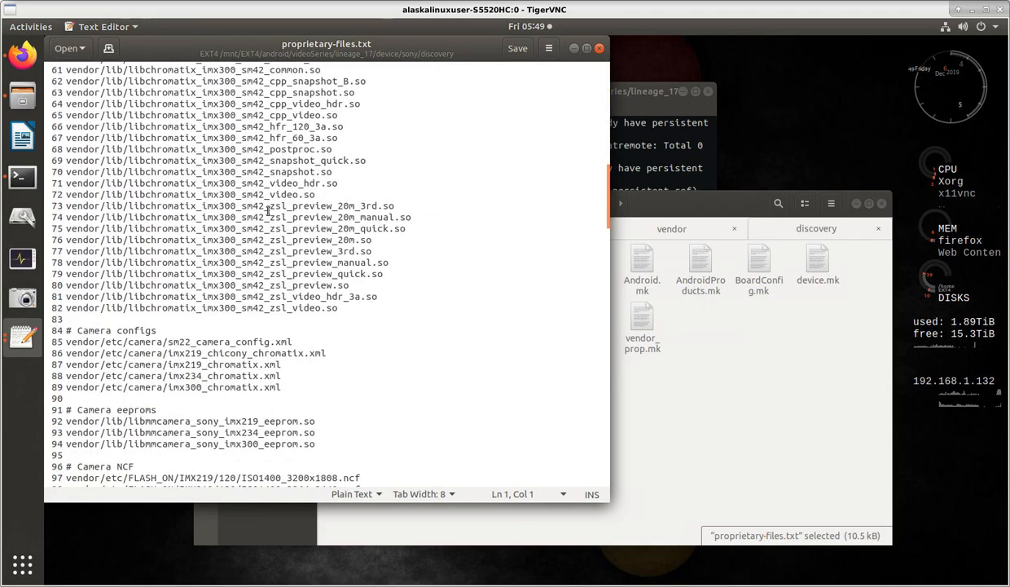
scroll(down, 3)
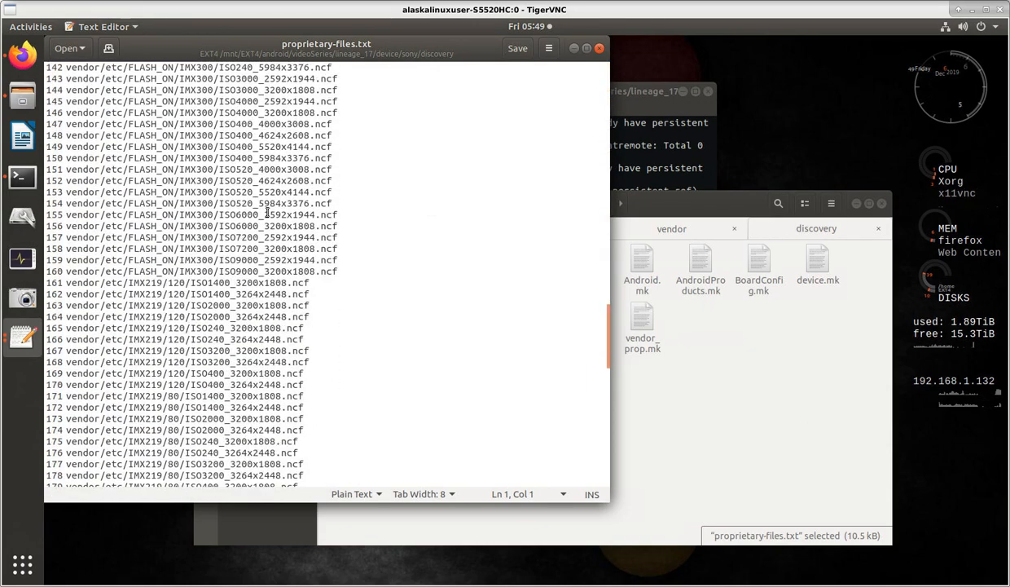
scroll(down, 3)
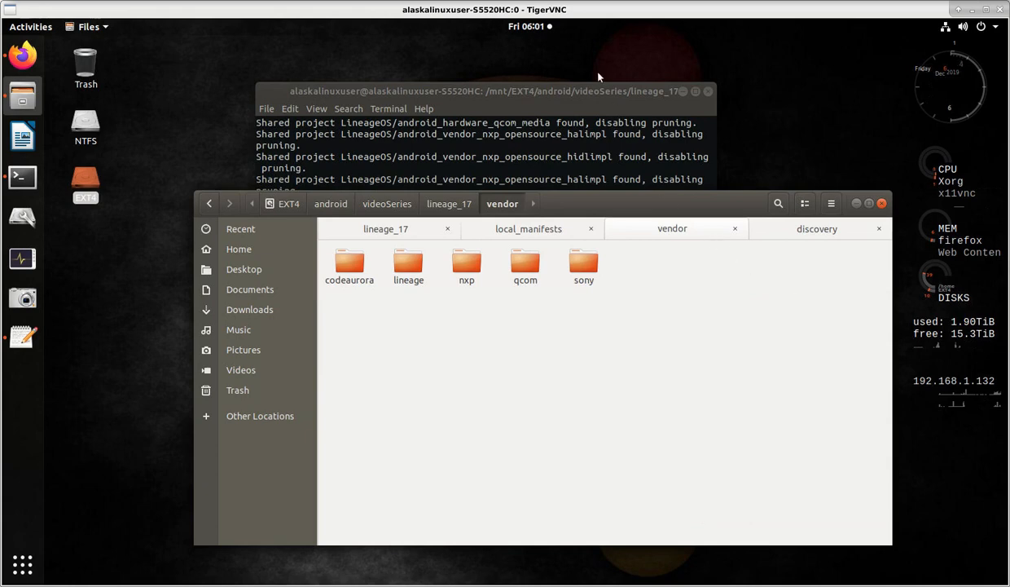
mouse_move(509, 212)
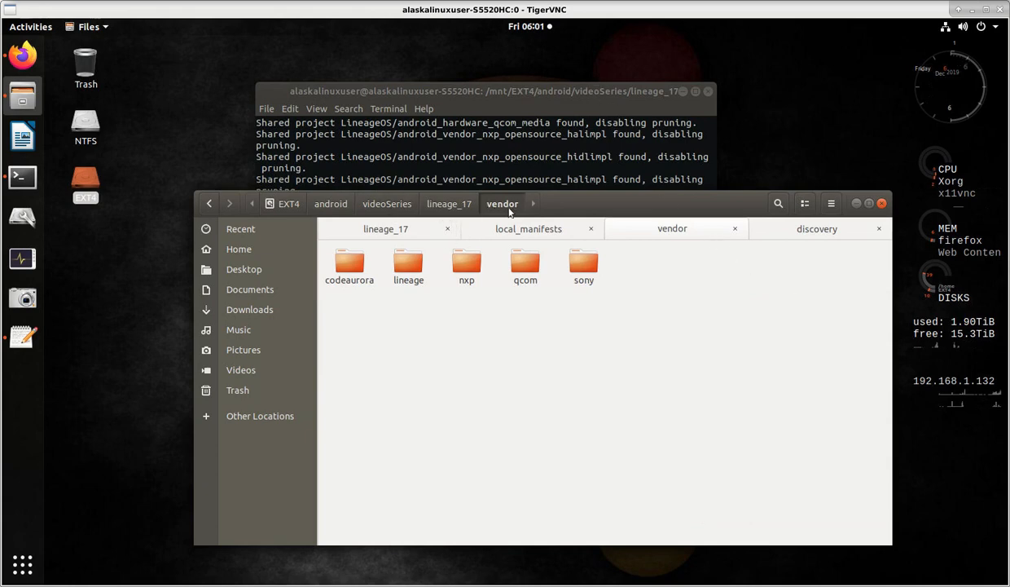
Refresh the vendor folder view to show sony beside codeaurora, lineage, nxp, qcom.
click(585, 264)
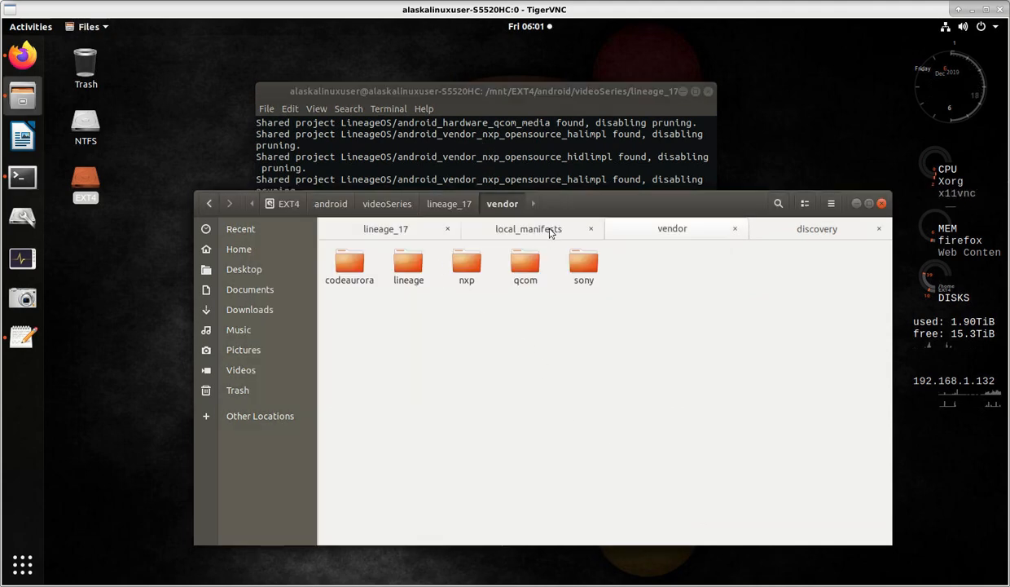
mouse_move(529, 229)
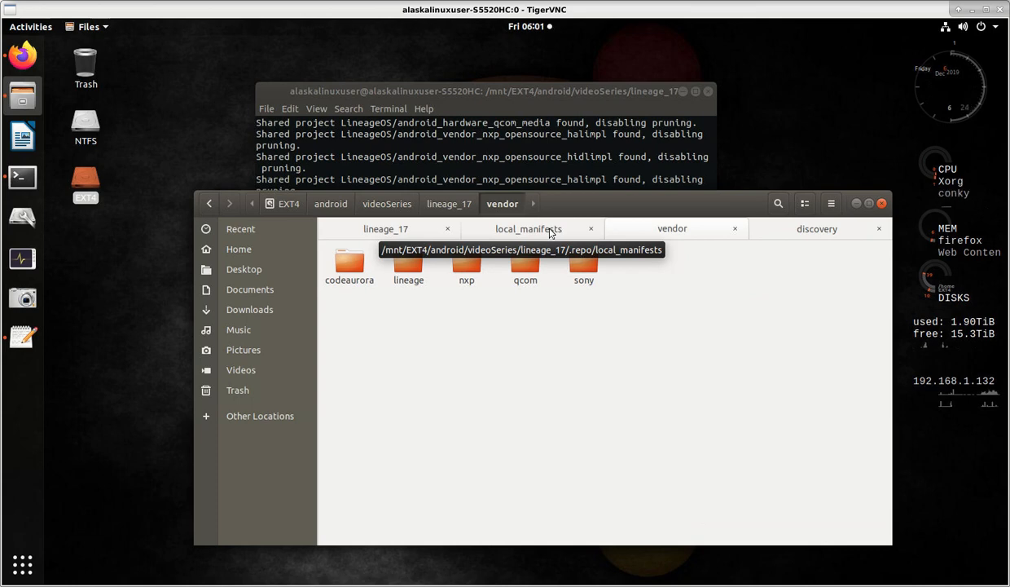
mouse_move(610, 303)
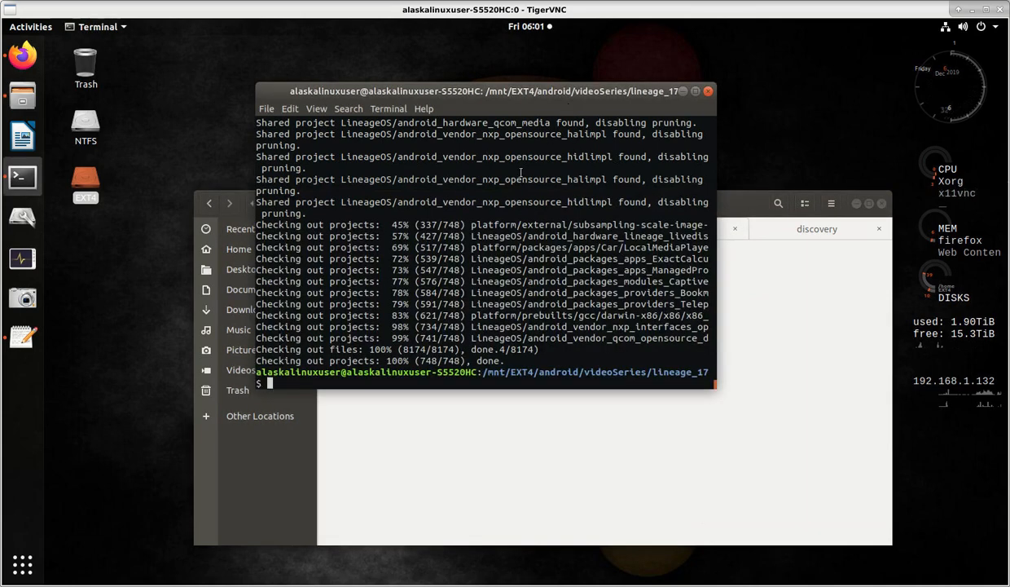
Source build/envsetup.sh and run 'lunch lineage_discovery-userdebug'.
text(lunch)
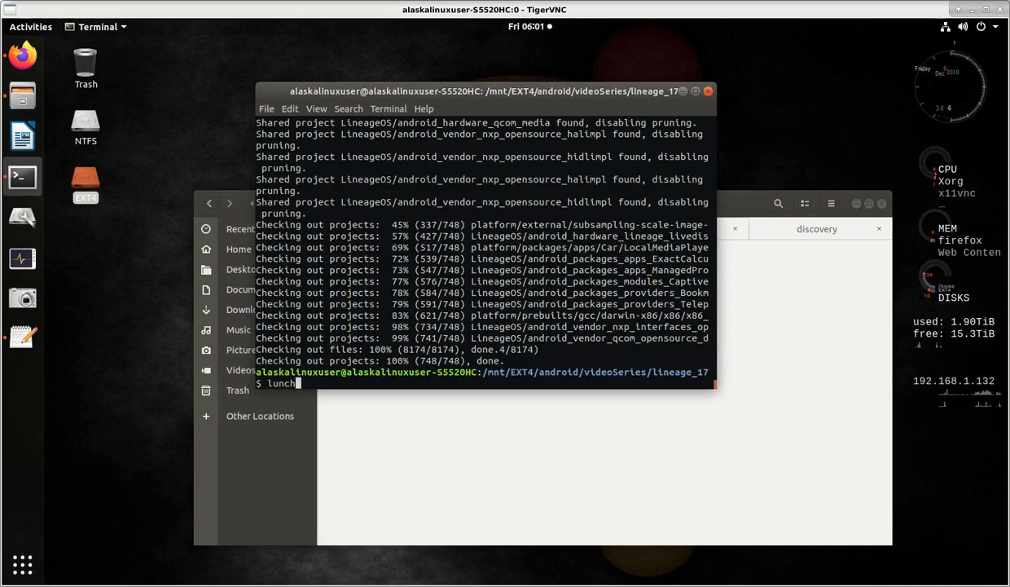
text(. build/envsetup.sh)
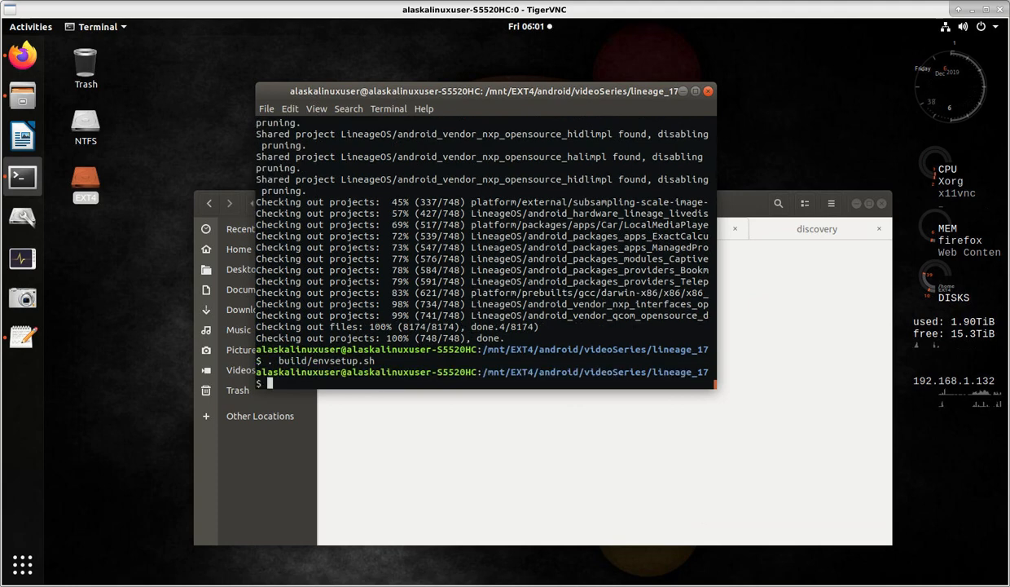
text(lunch lineage_discovery-userdebug)
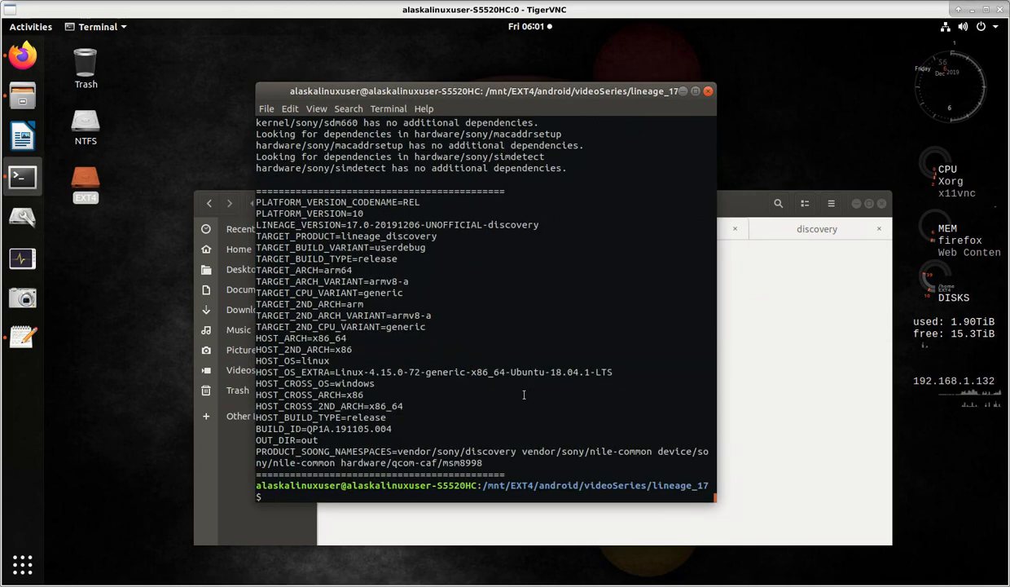
text(lunch lineage_discovery-userdebug)
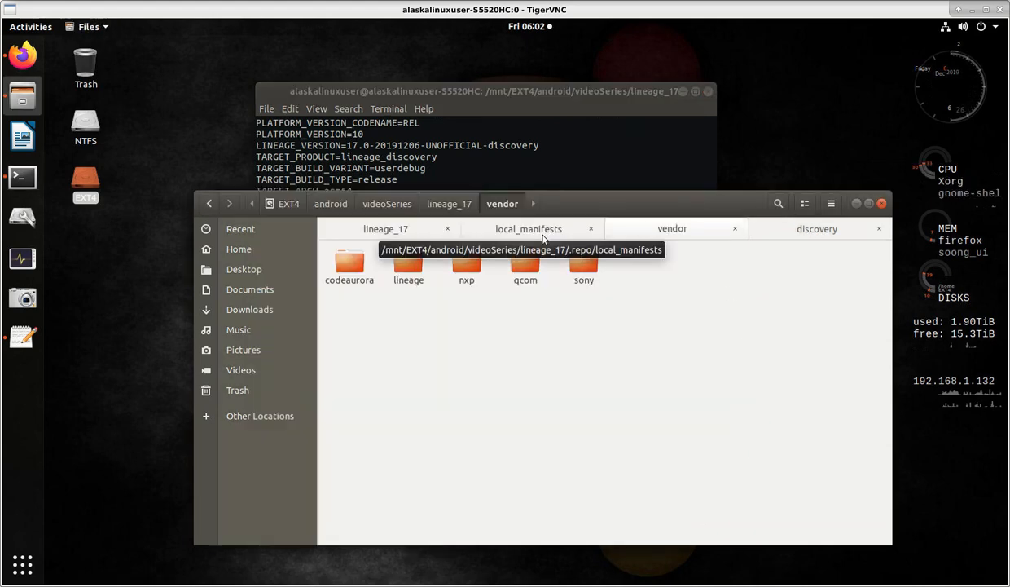
Check kernel/sony for the sdm660 kernel, then return to the discovery device tree.
click(386, 228)
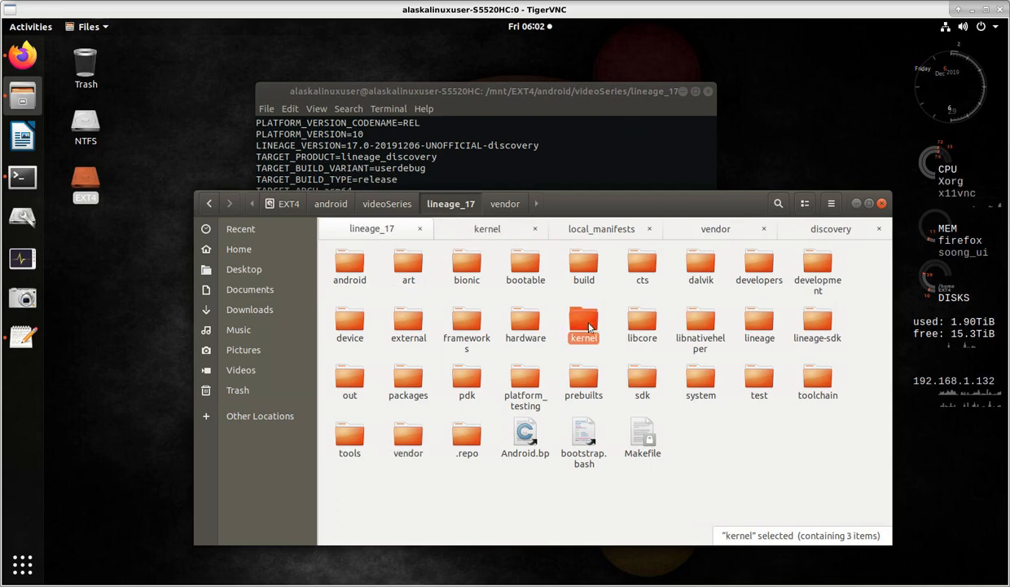
double_click(584, 322)
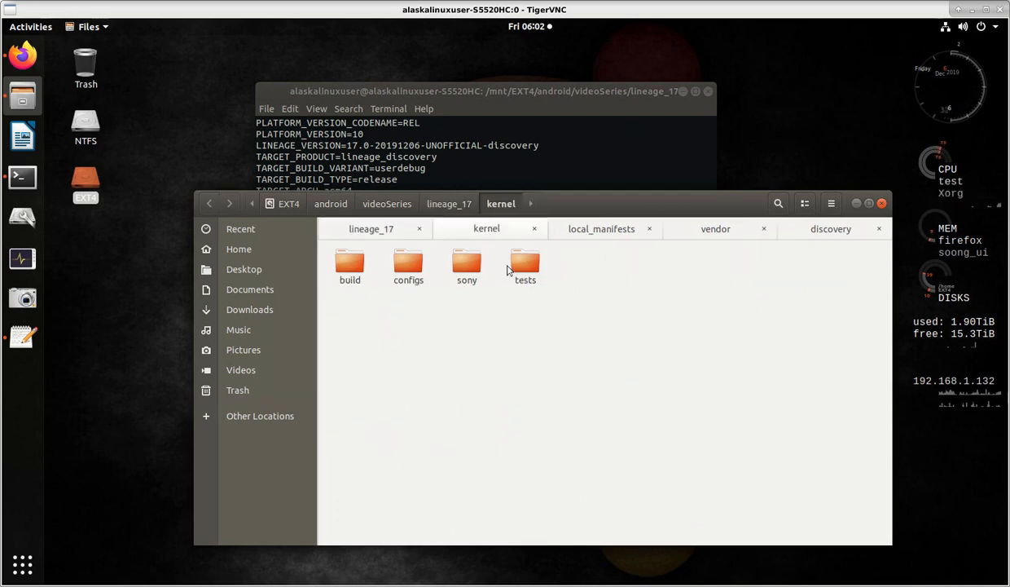
double_click(466, 263)
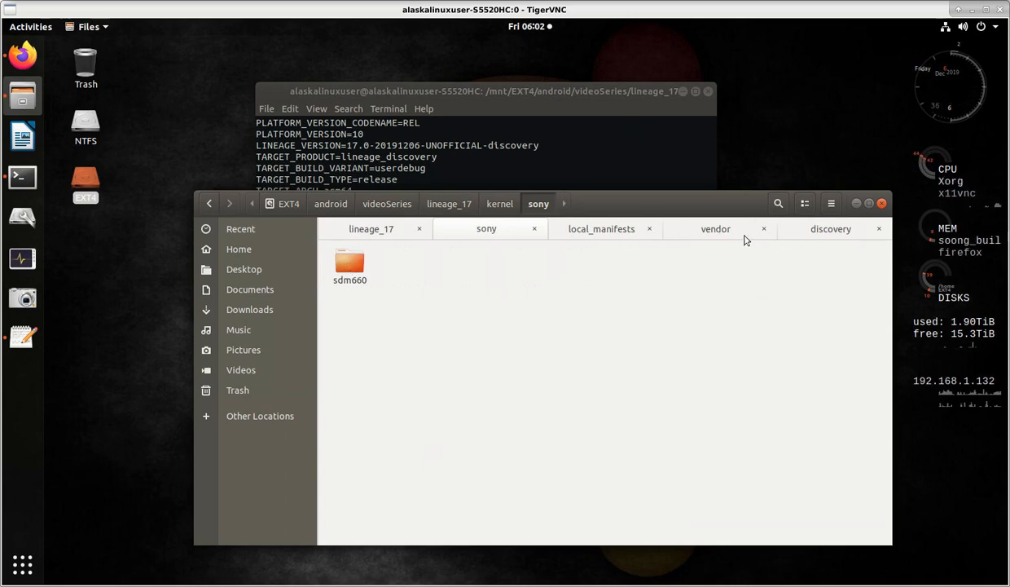
click(716, 228)
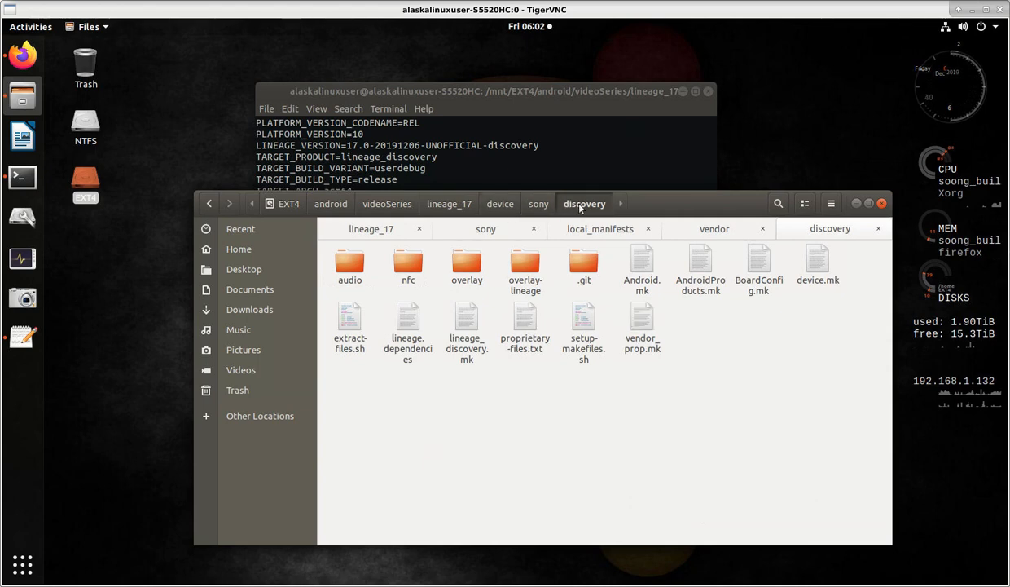
mouse_move(595, 72)
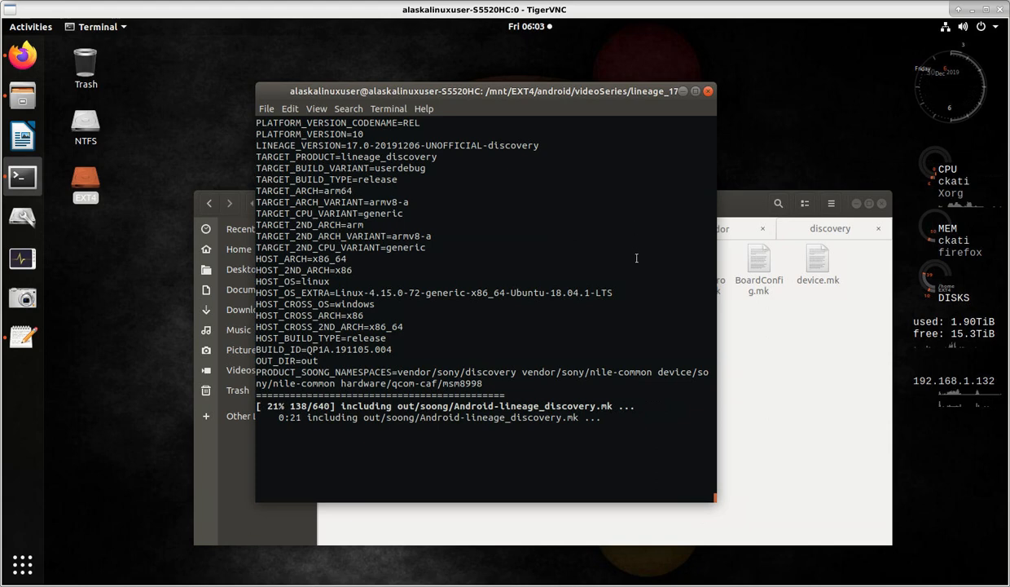
mouse_move(738, 205)
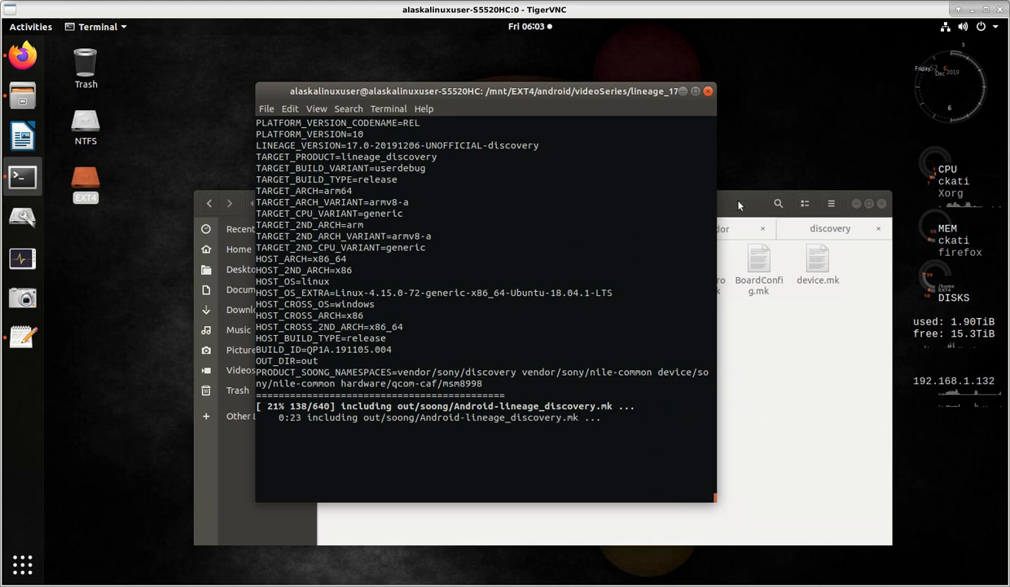